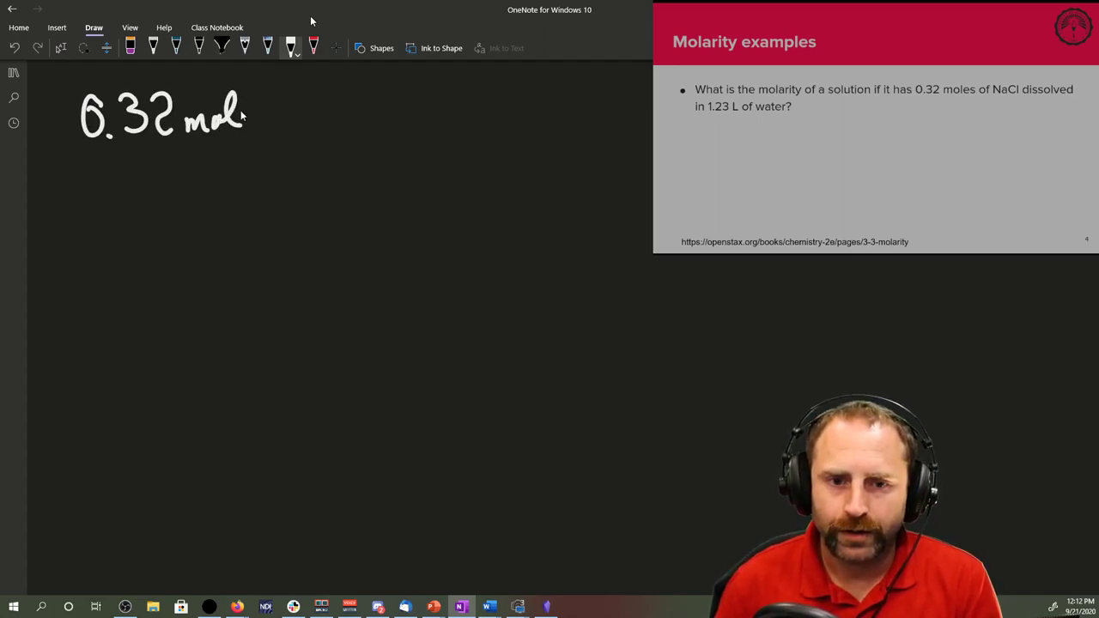
Ink 0.32 mol NaCl over 1.23 L H2O, circle the L unit and write mol over L after equals.
left_click_drag(258, 117, 326, 137)
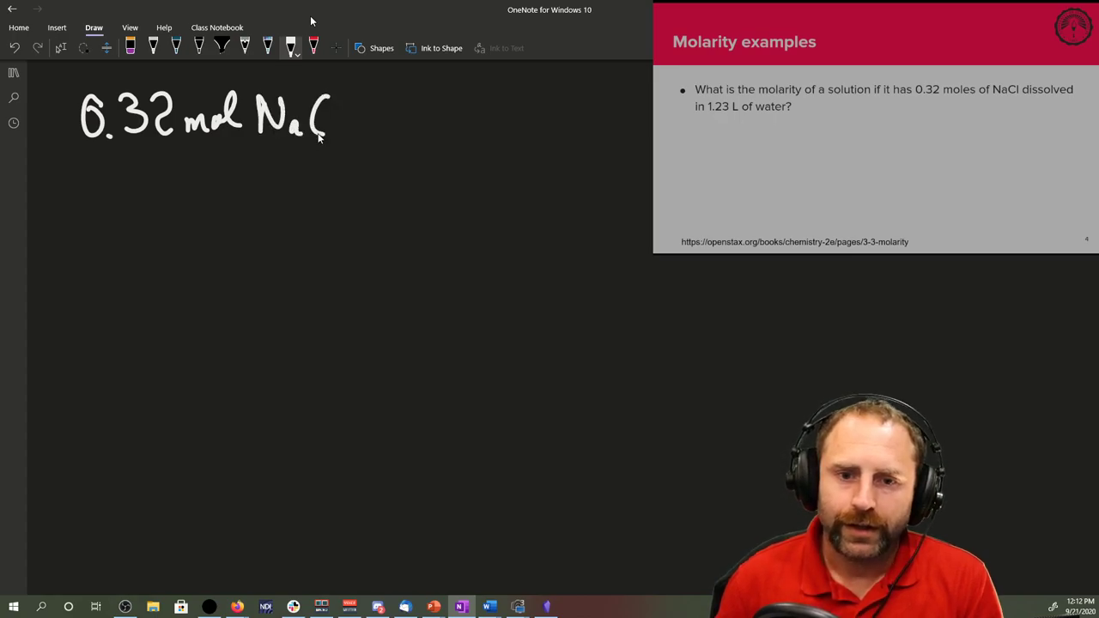
left_click_drag(78, 141, 334, 141)
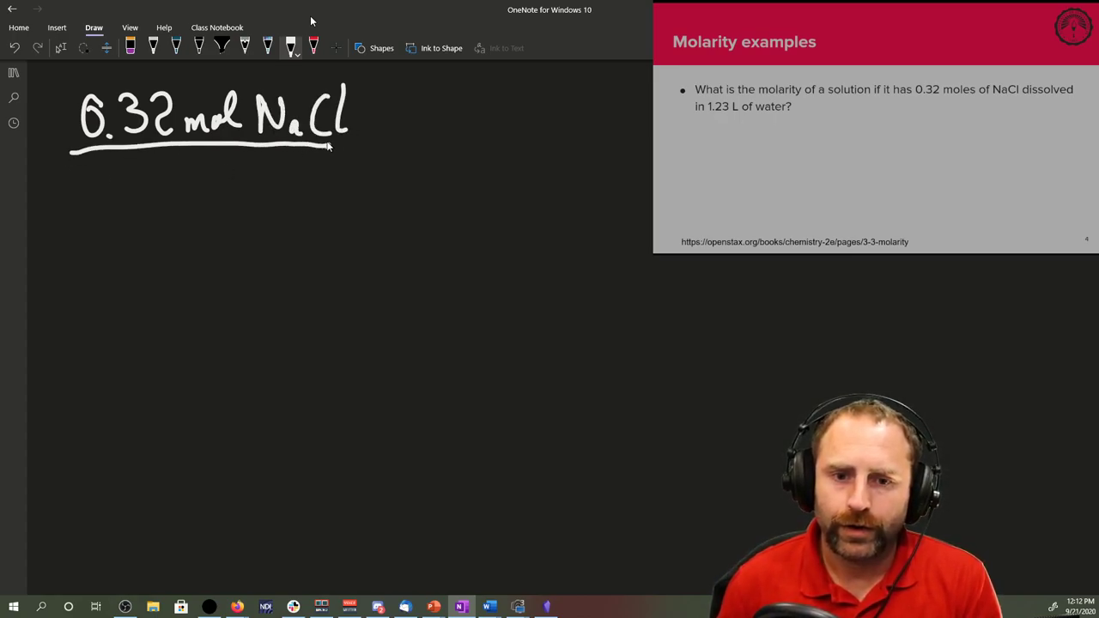
left_click_drag(128, 180, 198, 186)
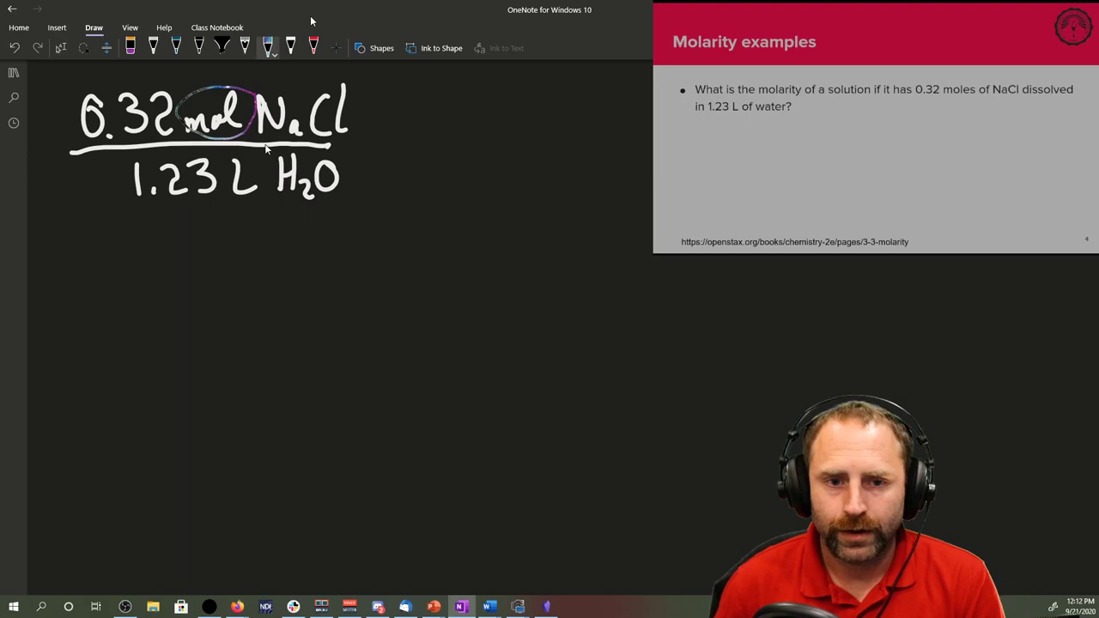
left_click_drag(227, 158, 249, 197)
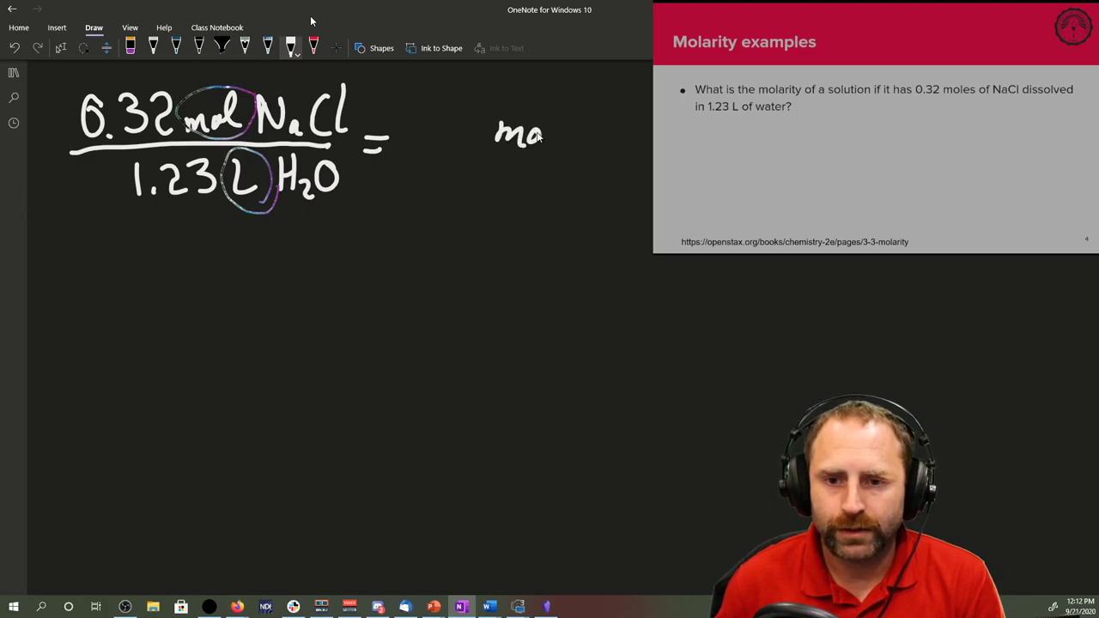
left_click_drag(495, 134, 547, 202)
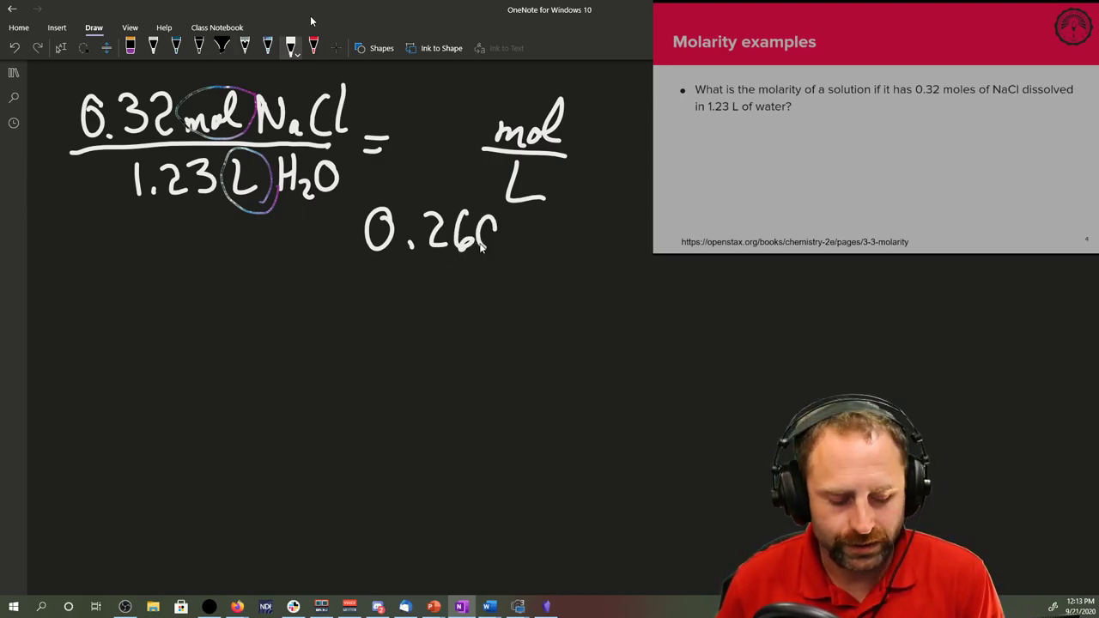
Enter the digit 1 while computing the quotient 0.260163 on the calculator.
type("163")
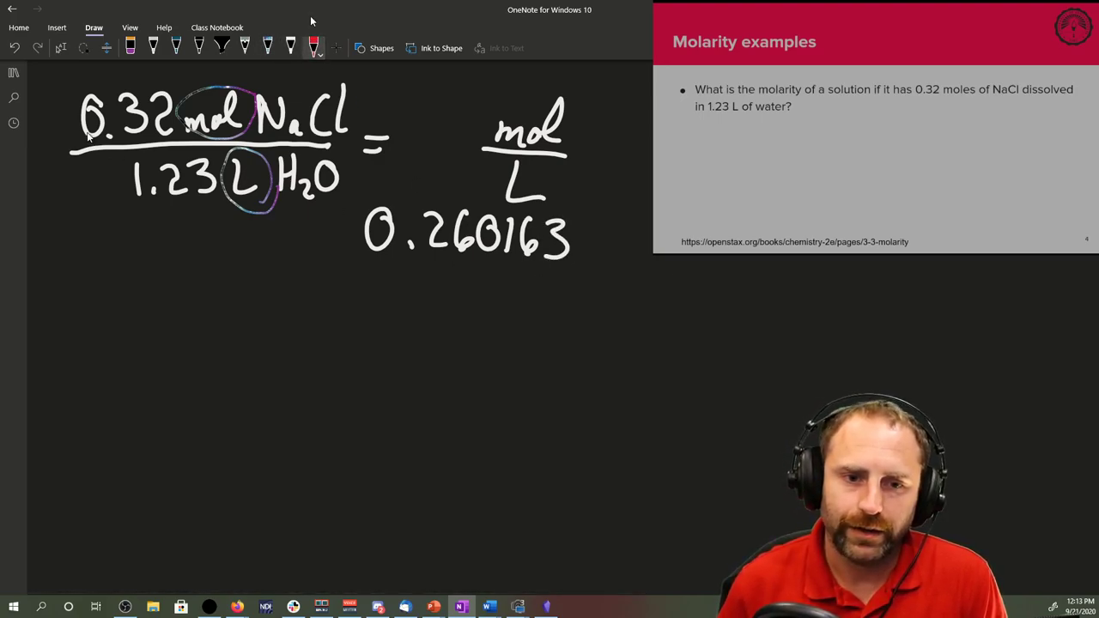
mouse_move(168, 86)
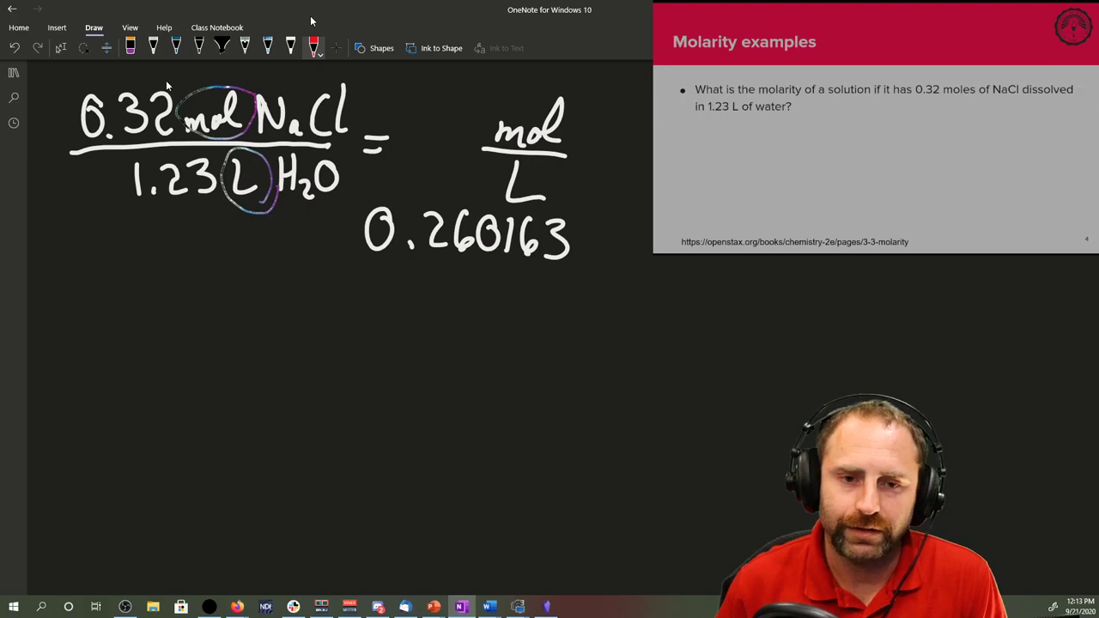
Circle 0.32 mol NaCl and 0.26 in red, then ink the answer 0.26 M = mol/L.
left_click_drag(90, 89, 395, 79)
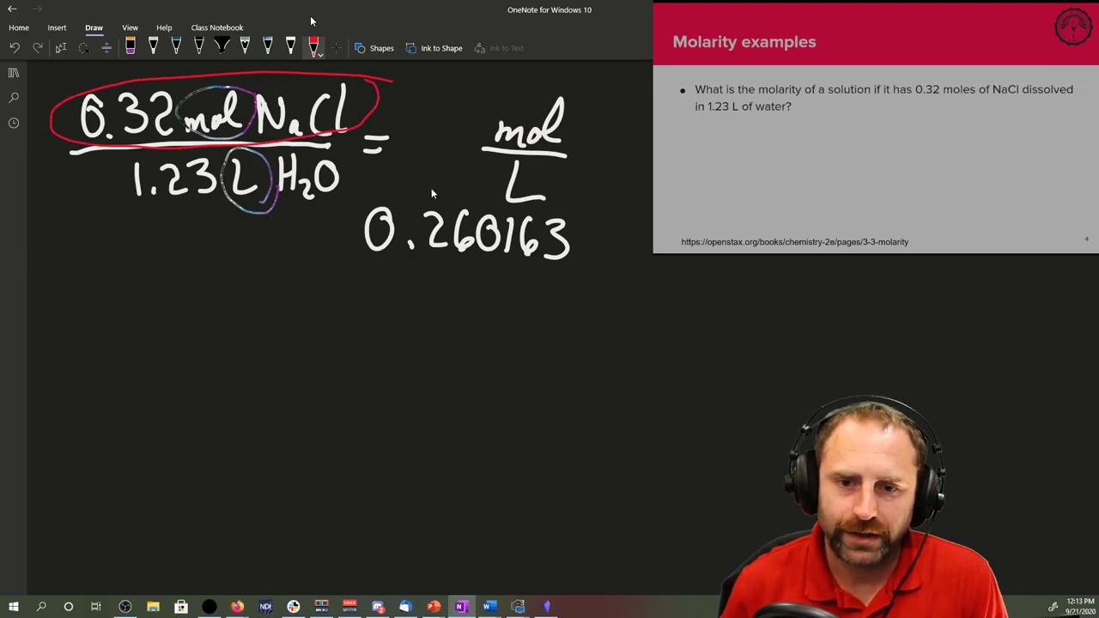
left_click_drag(395, 259, 472, 261)
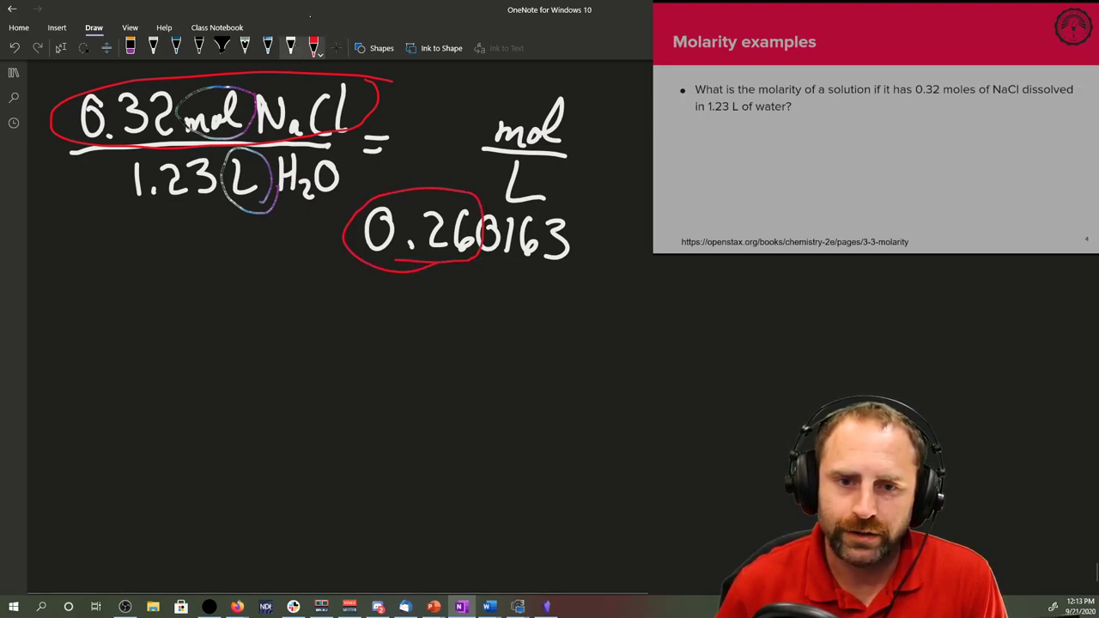
left_click_drag(231, 296, 271, 344)
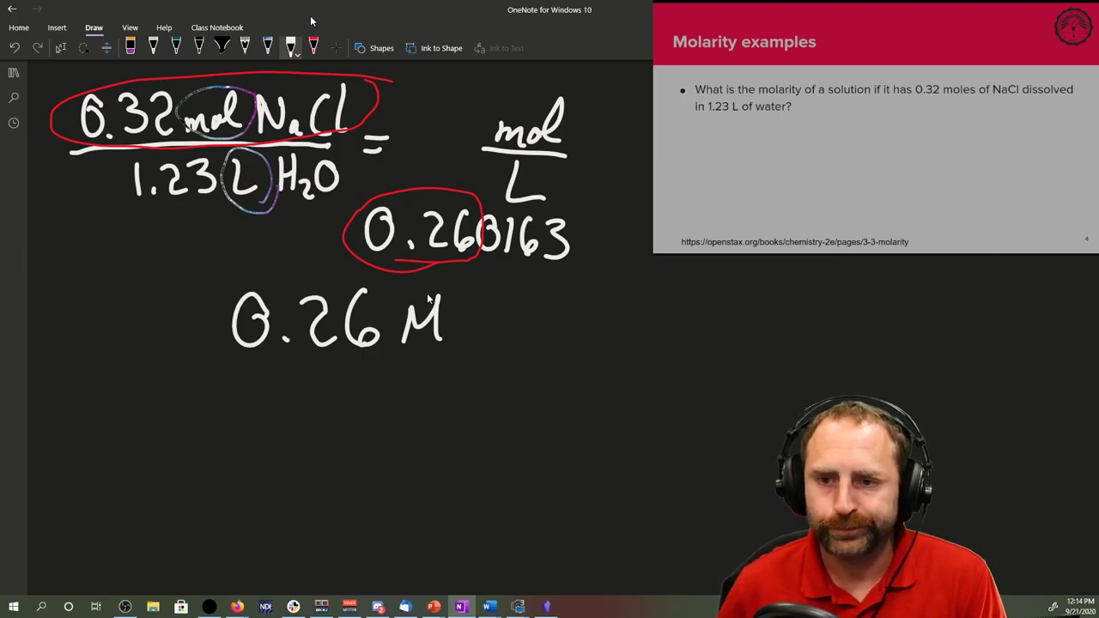
mouse_move(477, 320)
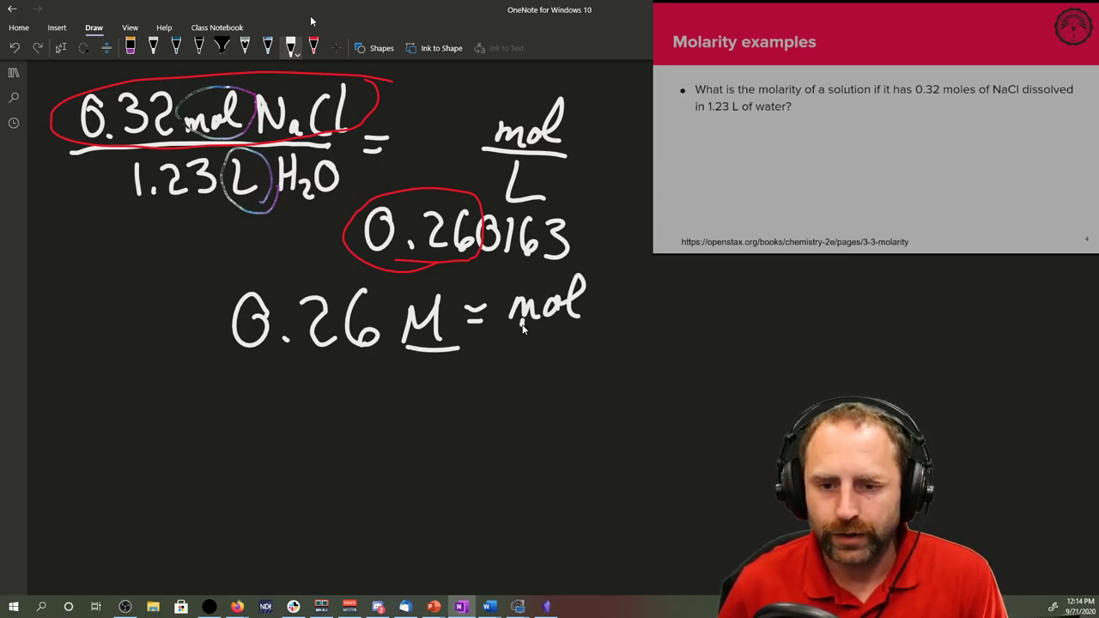
left_click_drag(524, 343, 566, 343)
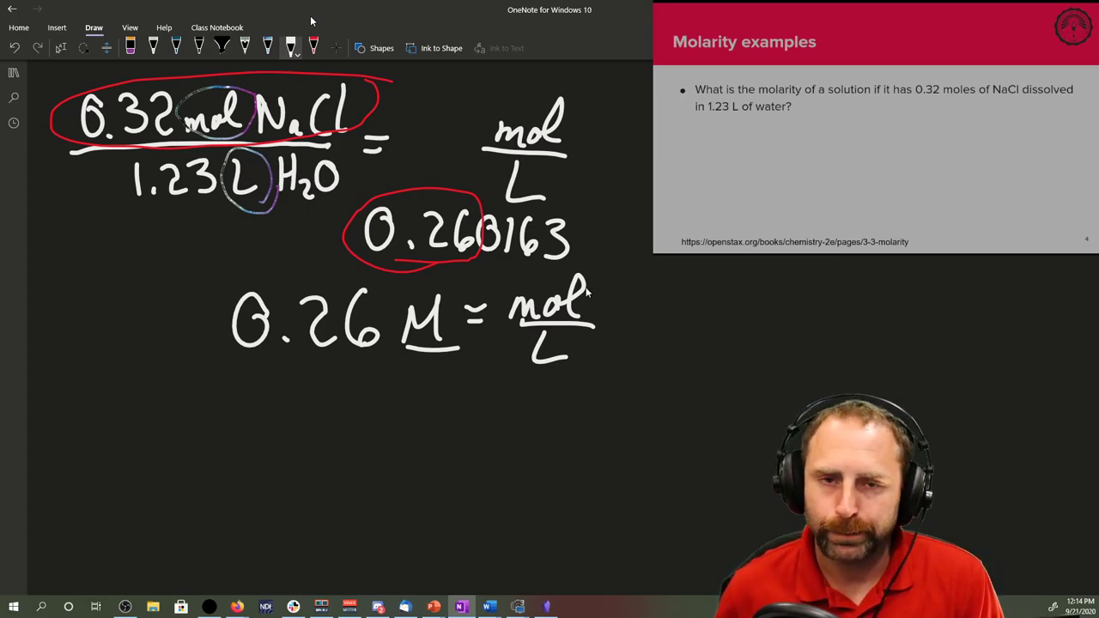
mouse_move(438, 220)
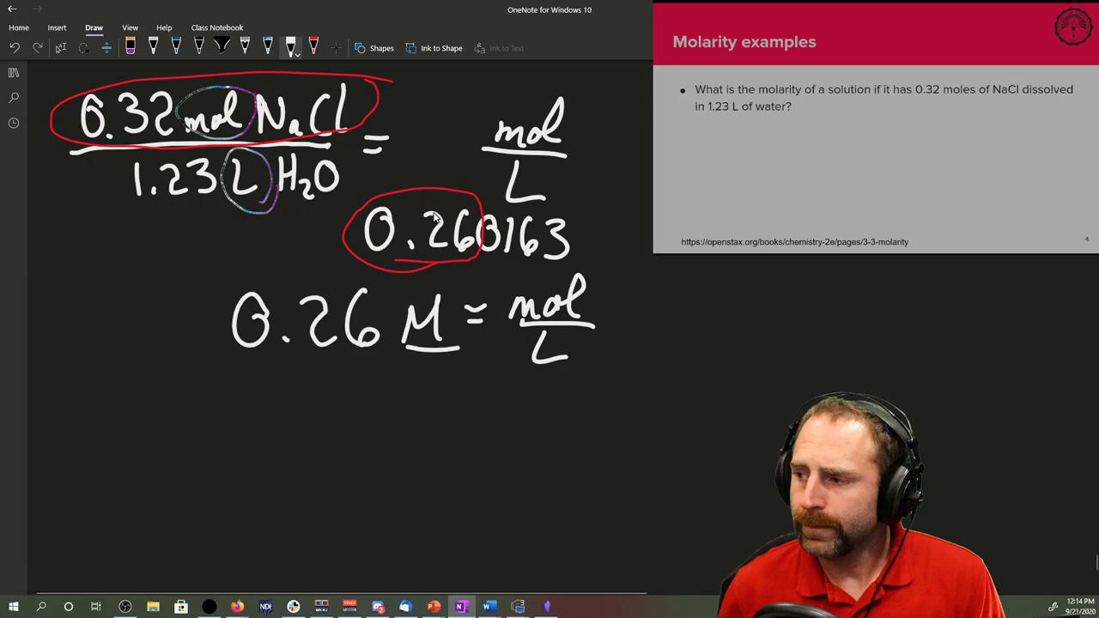
scroll("down", 3)
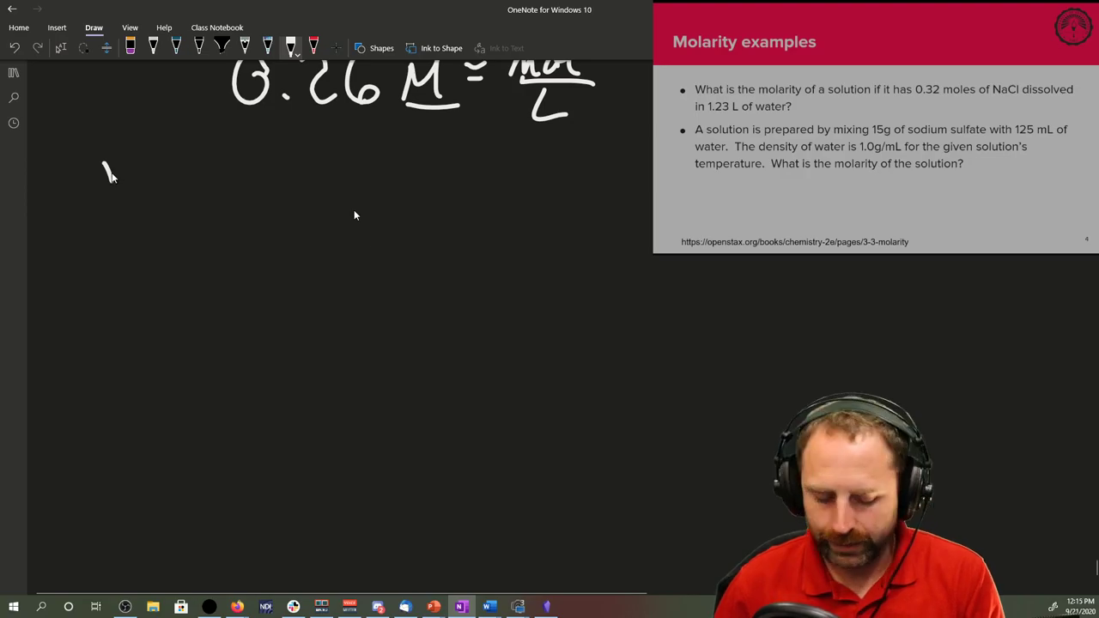
Ink 15g followed by the formula Na2SO4 to start the sodium sulfate problem.
left_click_drag(103, 158, 155, 186)
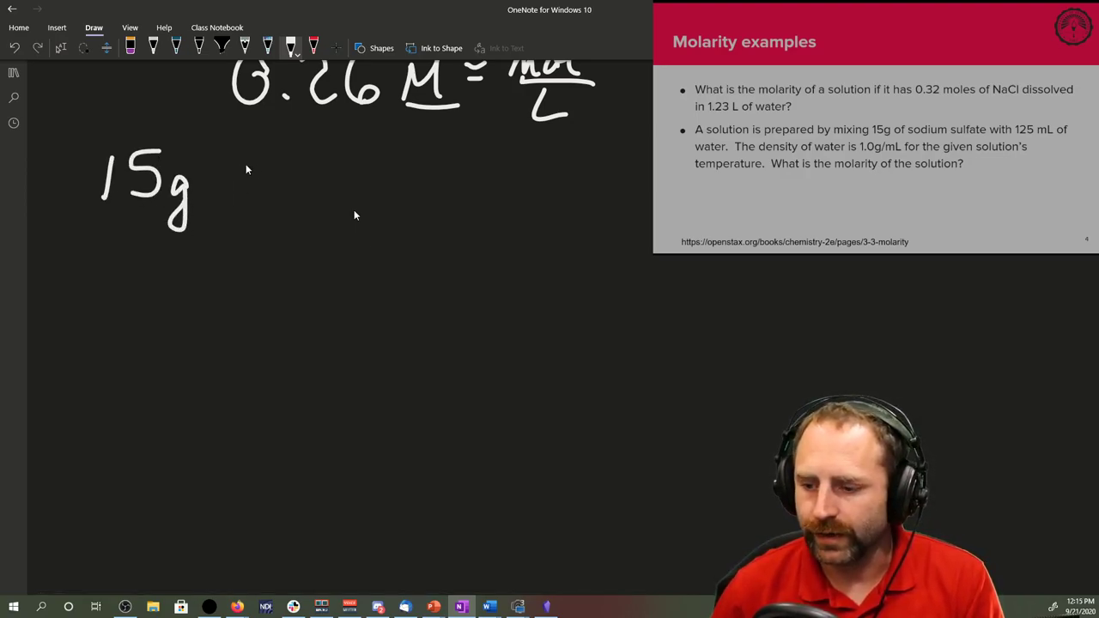
mouse_move(264, 194)
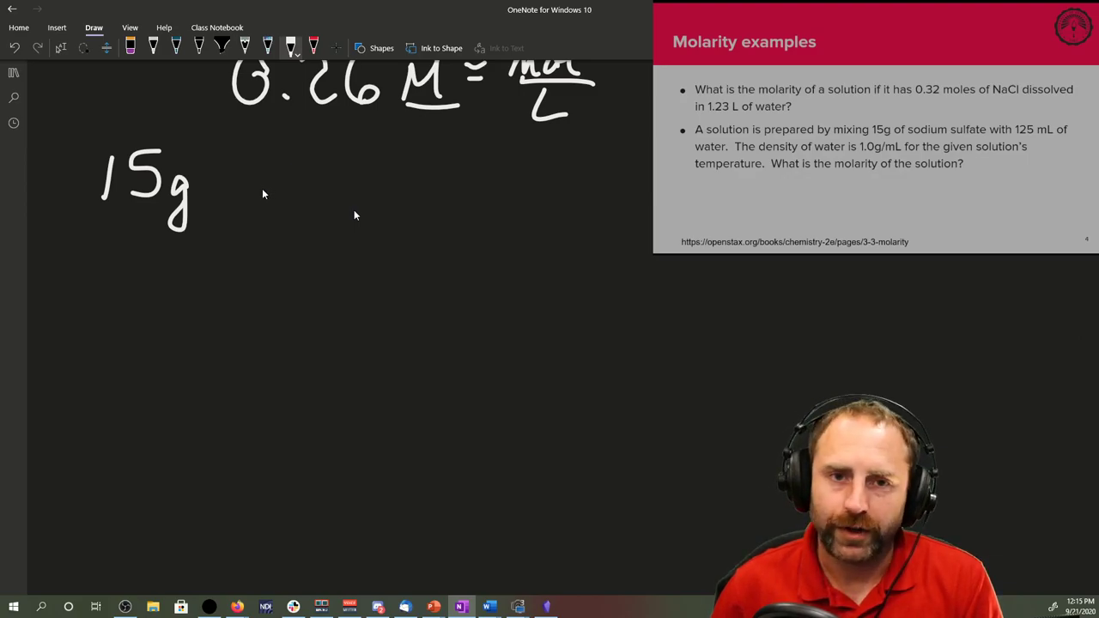
mouse_move(257, 209)
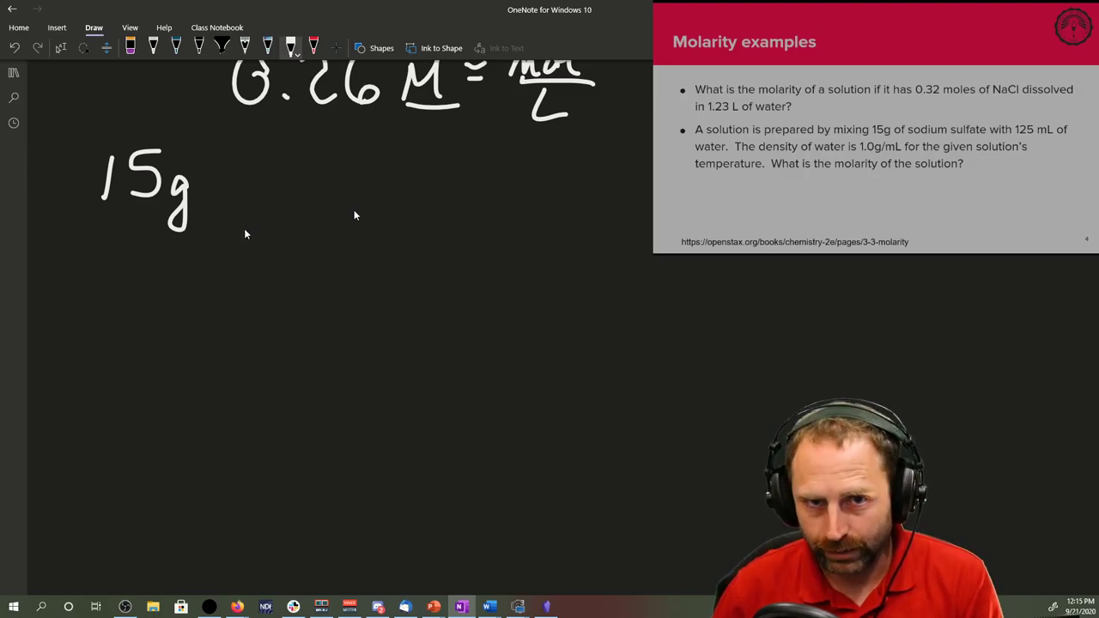
mouse_move(265, 186)
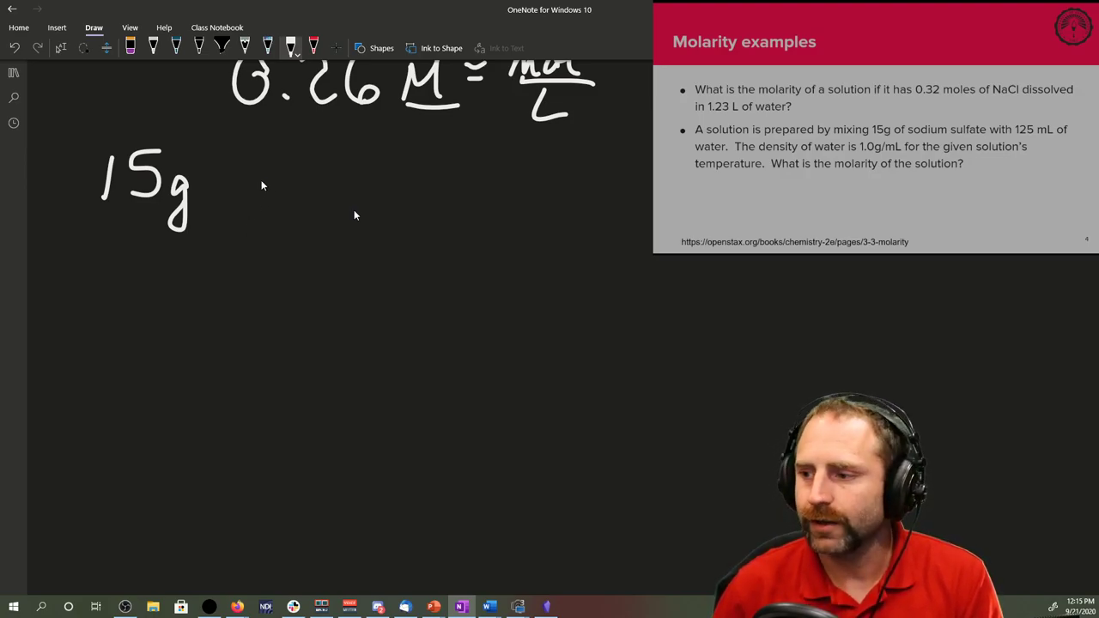
left_click_drag(254, 163, 313, 210)
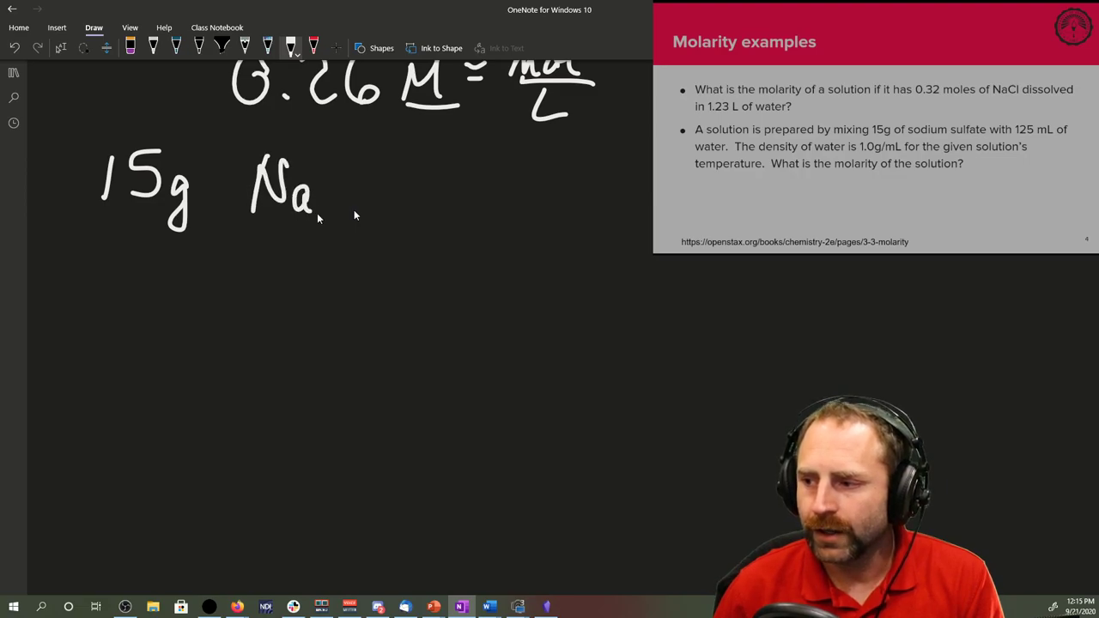
left_click_drag(335, 206, 412, 163)
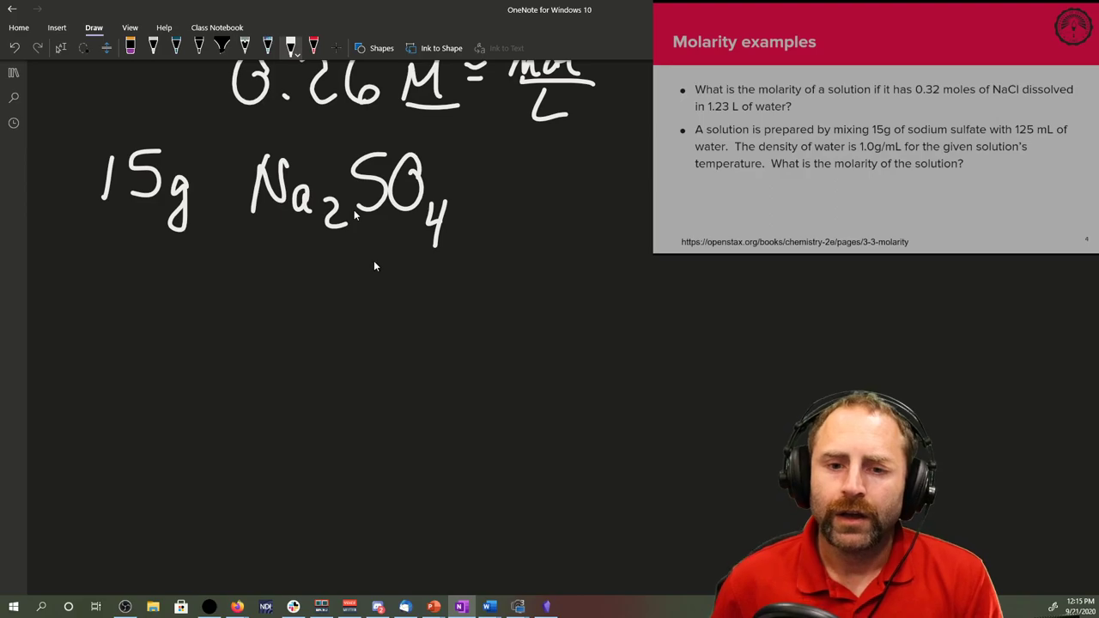
mouse_move(337, 279)
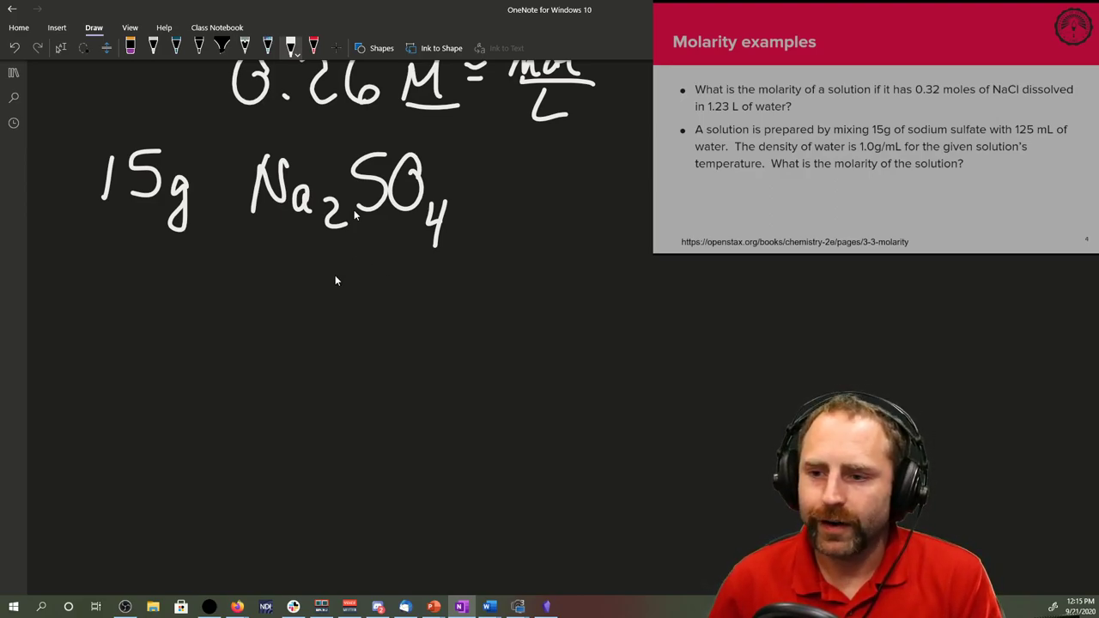
mouse_move(272, 287)
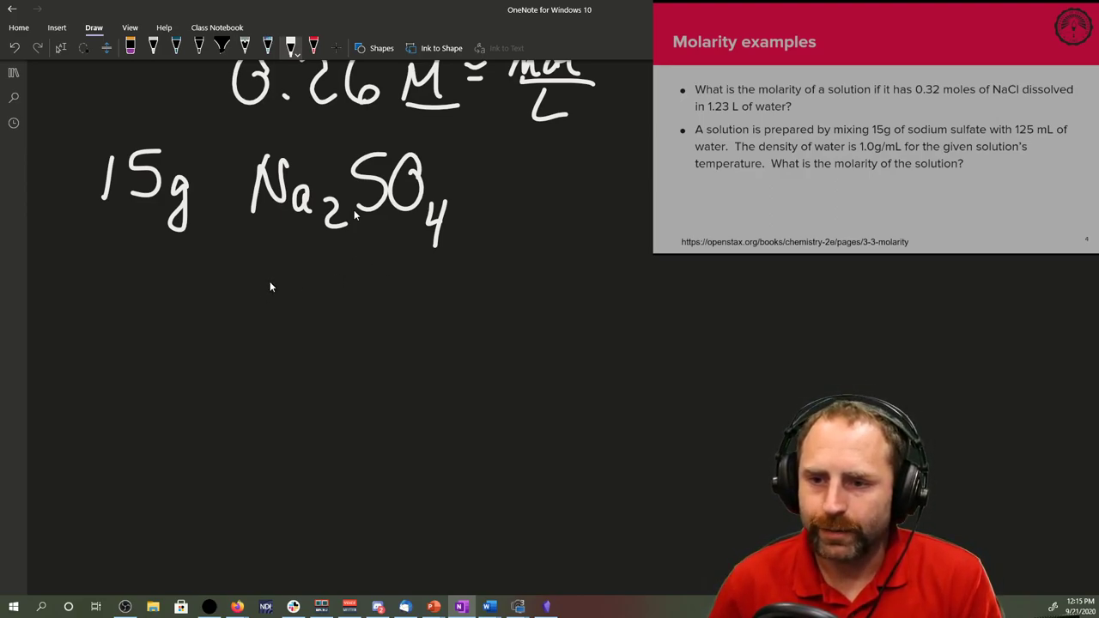
mouse_move(274, 271)
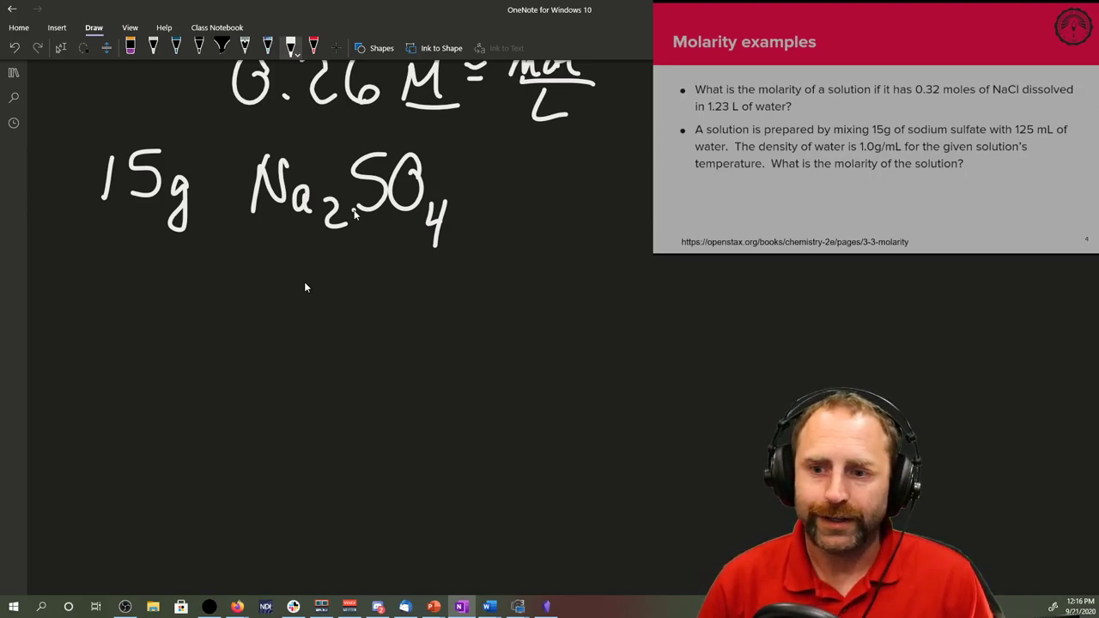
mouse_move(151, 300)
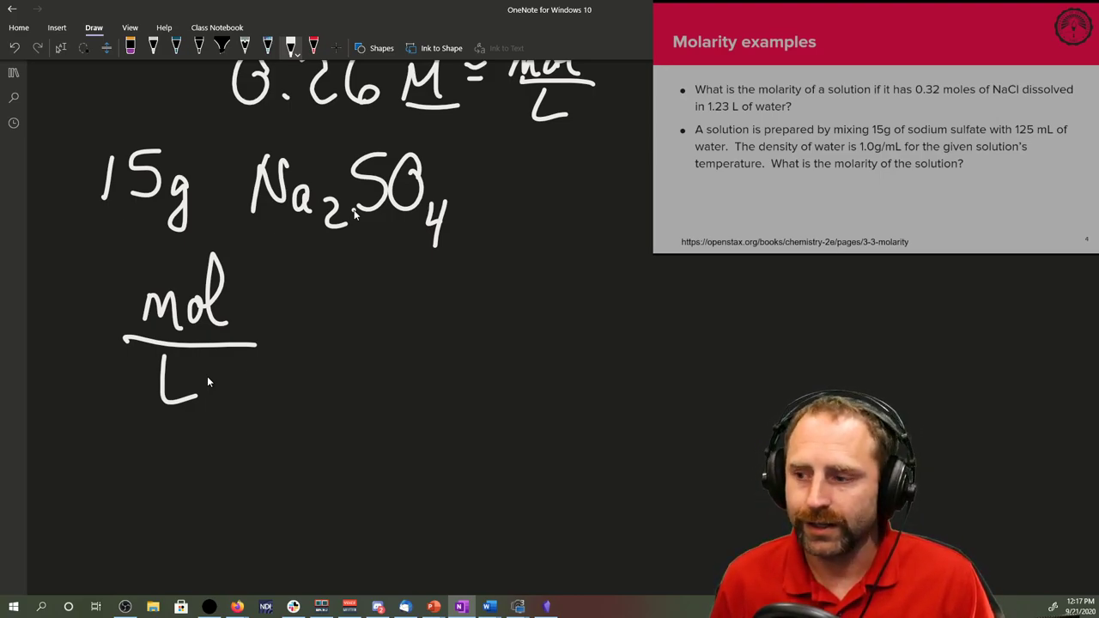
mouse_move(335, 308)
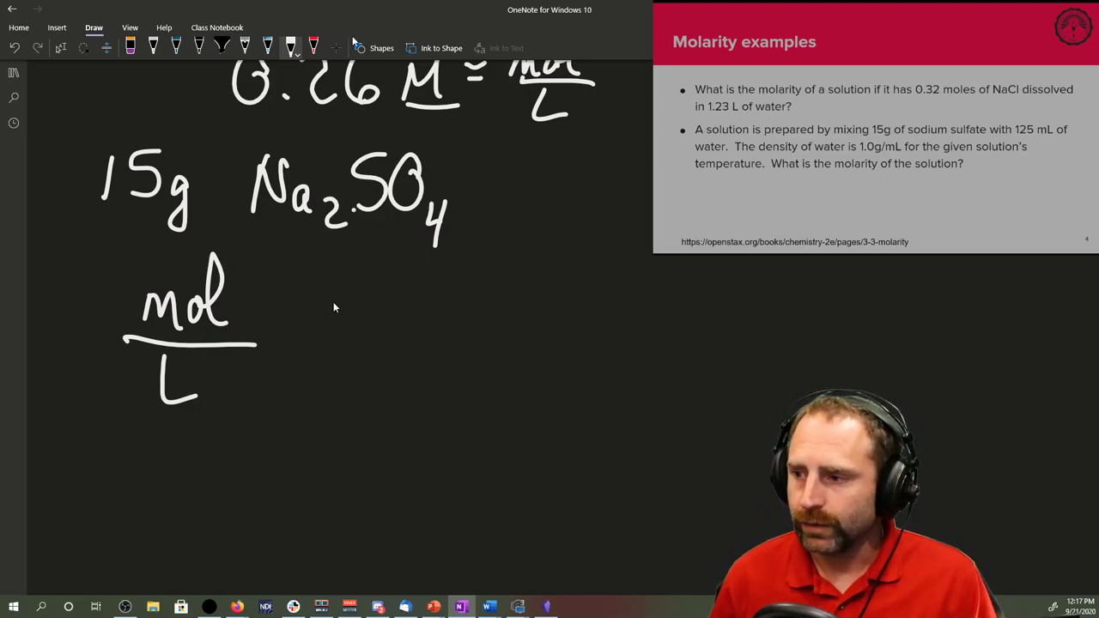
mouse_move(309, 352)
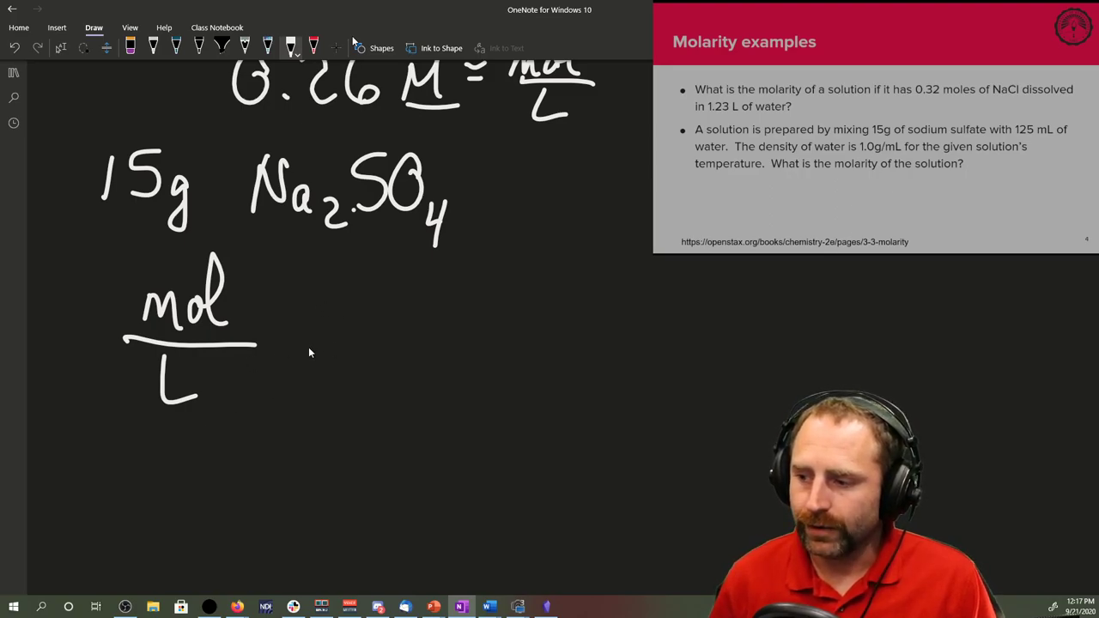
Ink the bracketed factor 1 mol Na2SO4 over 142.04 g Na2SO4 after 15g Na2SO4.
left_click_drag(283, 347, 326, 344)
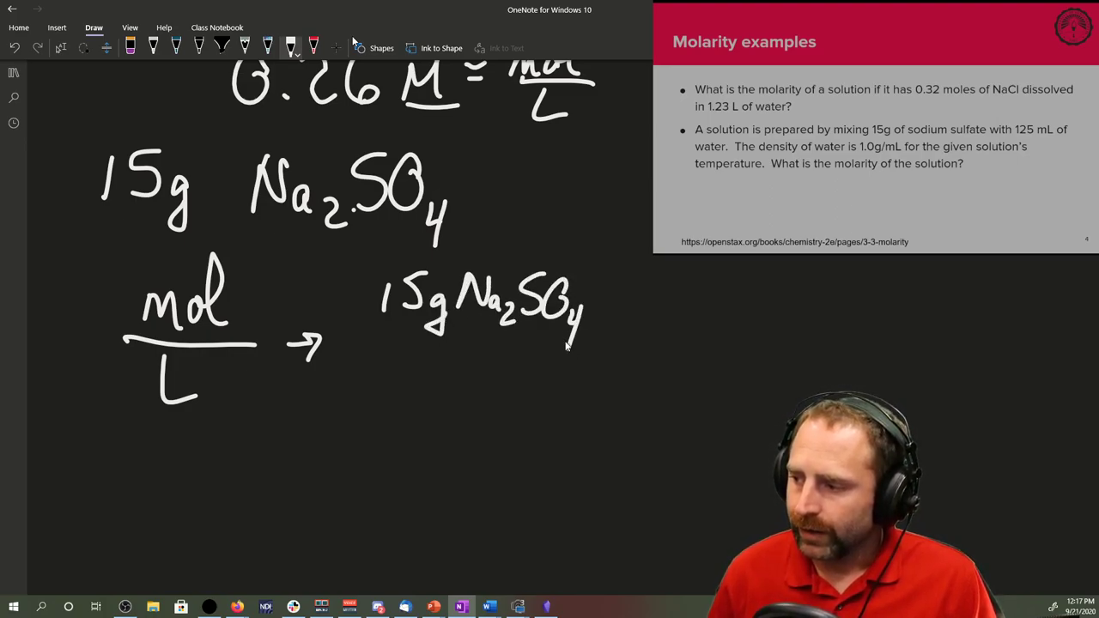
left_click_drag(604, 283, 601, 412)
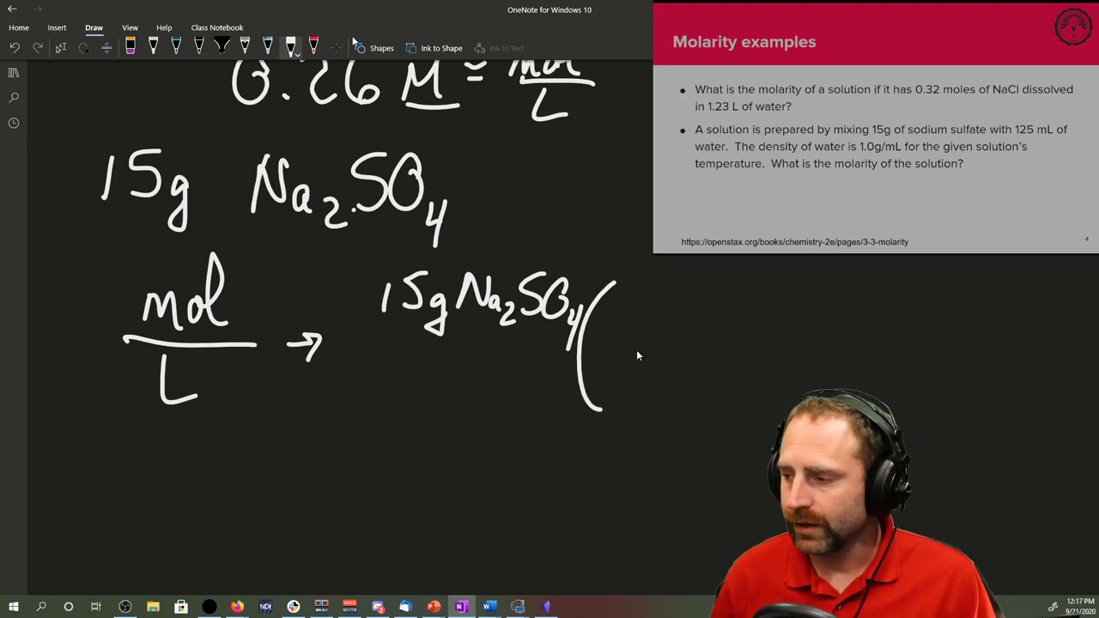
left_click_drag(570, 352, 781, 369)
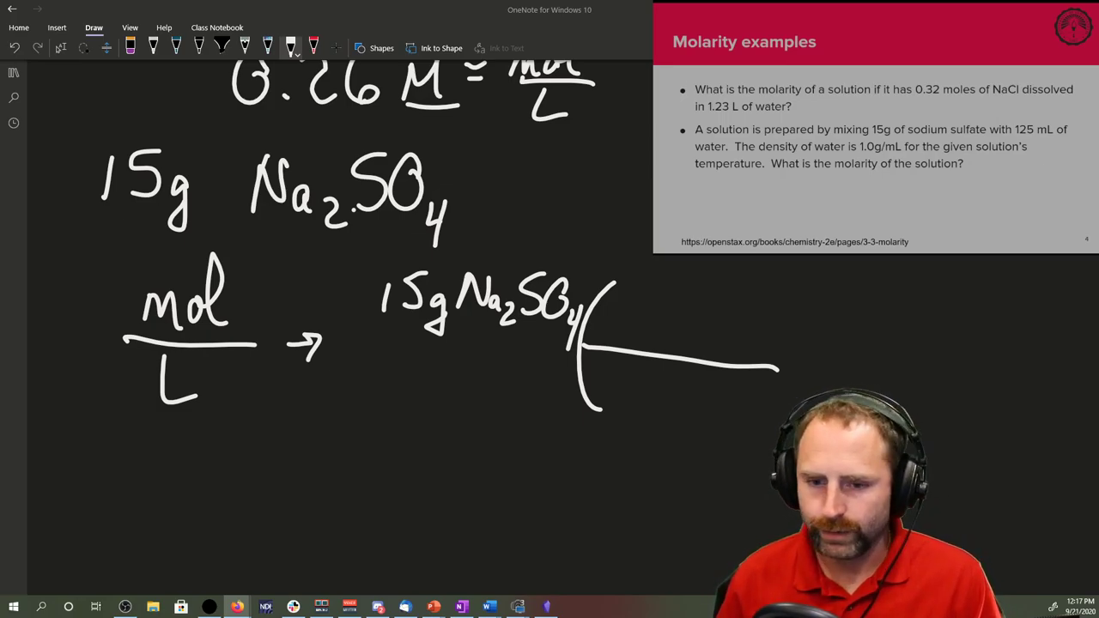
left_click_drag(616, 364, 615, 403)
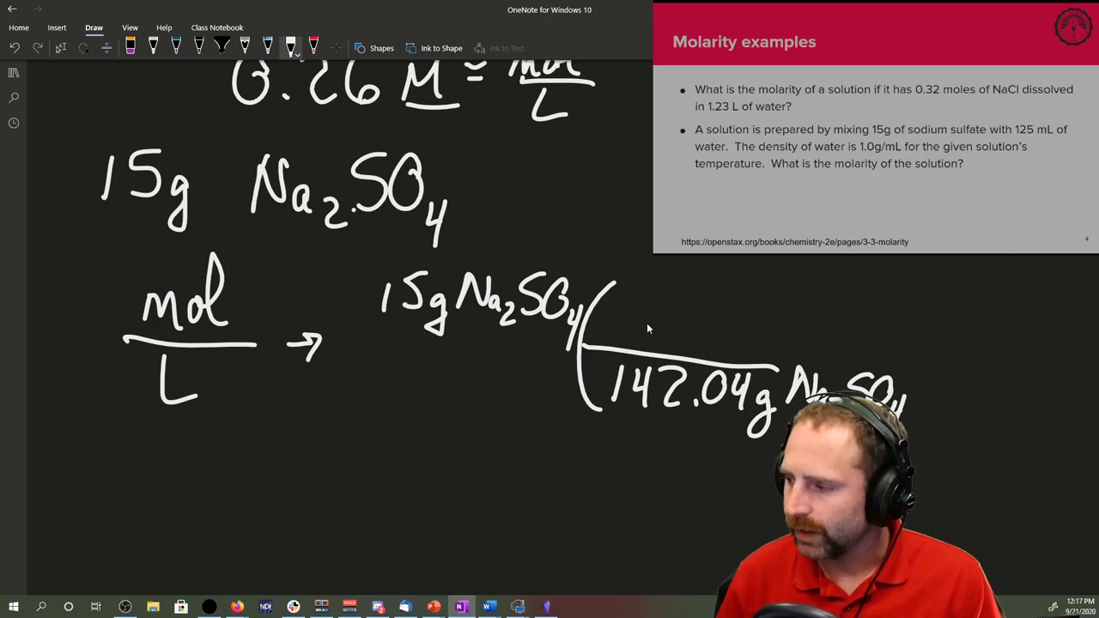
left_click_drag(632, 309, 700, 330)
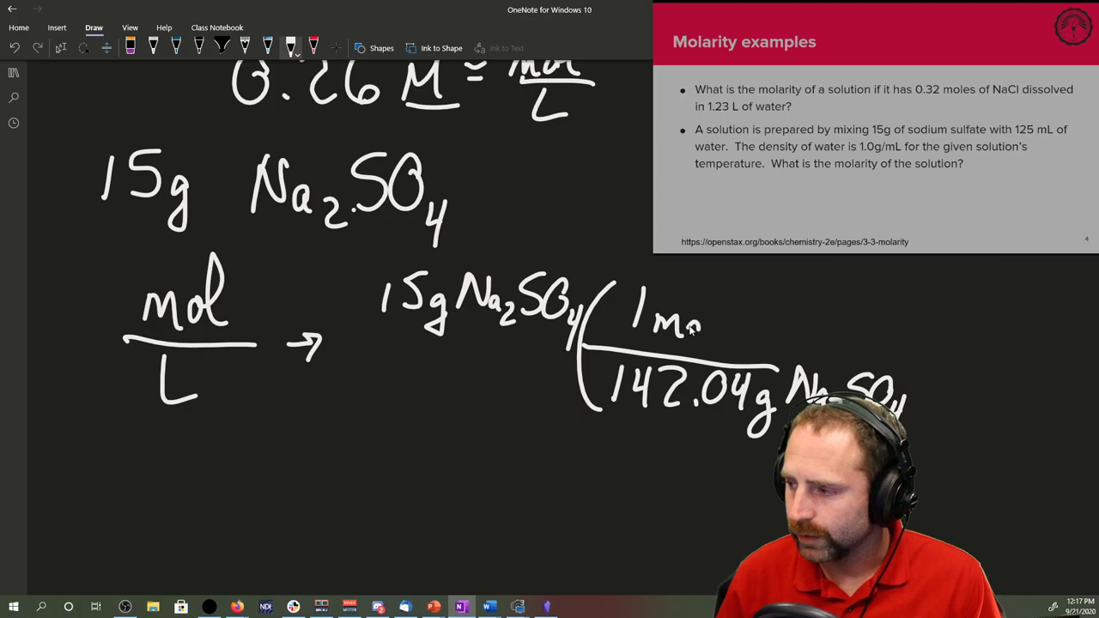
left_click_drag(678, 322, 721, 323)
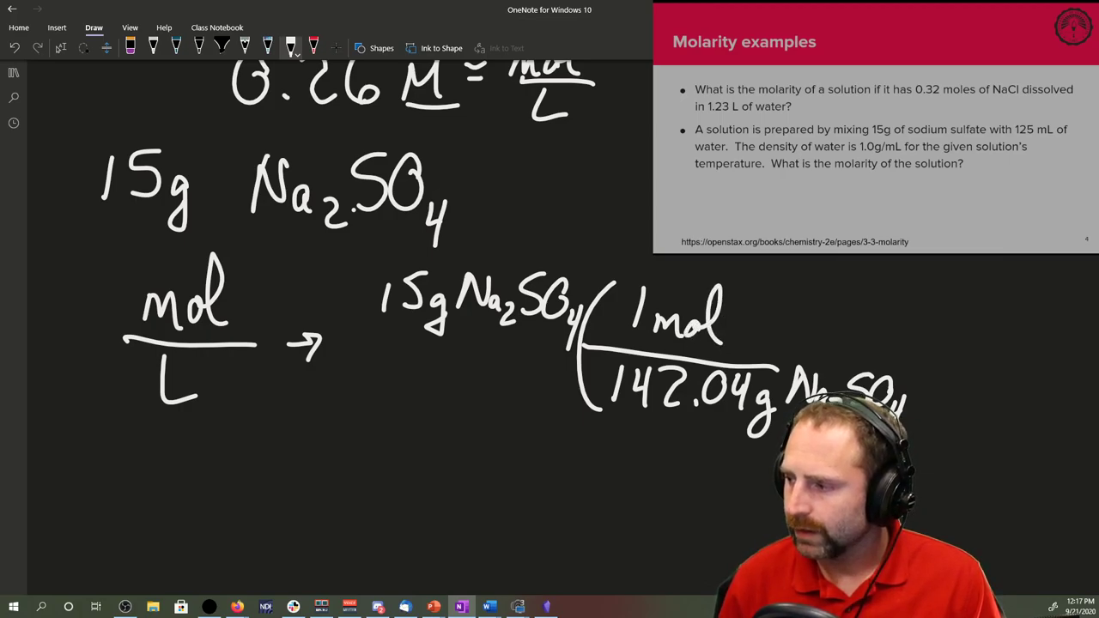
scroll("down", 3)
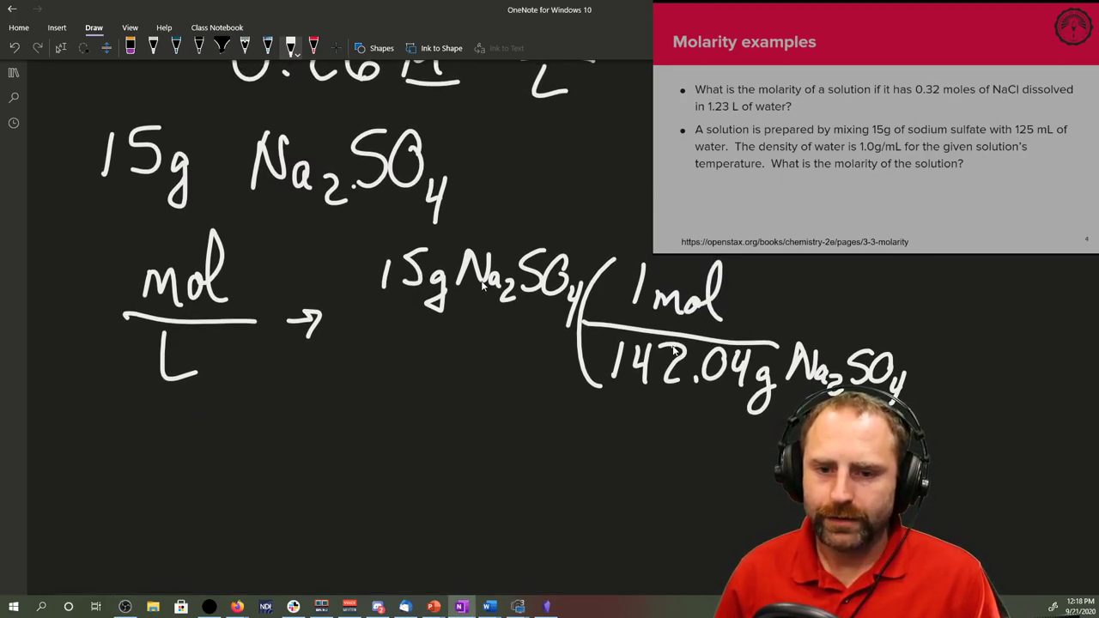
mouse_move(837, 302)
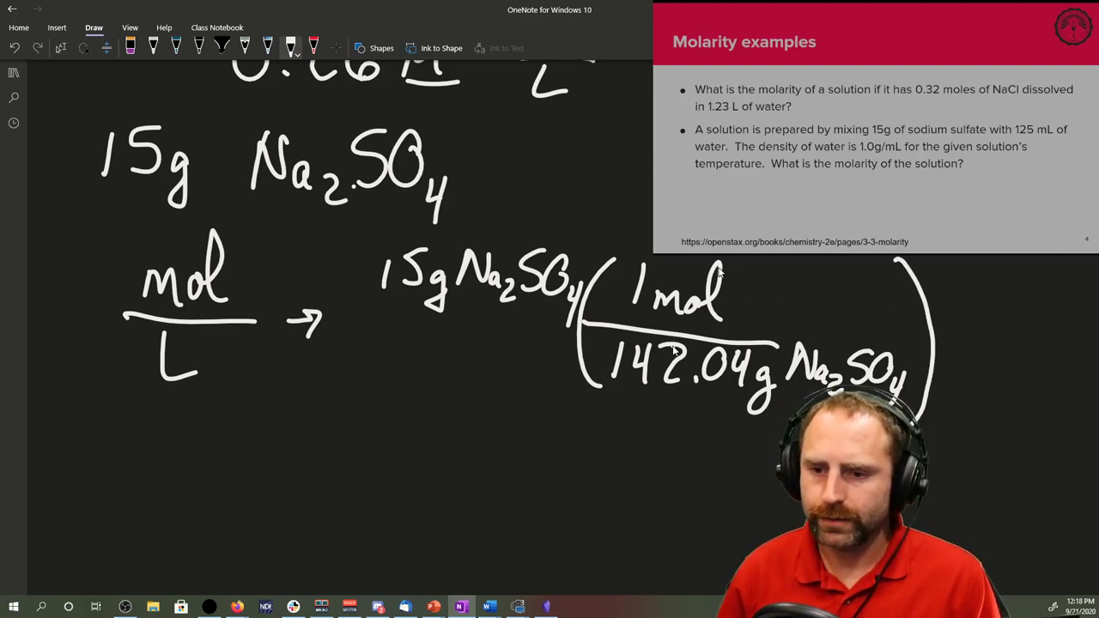
left_click_drag(735, 295, 799, 309)
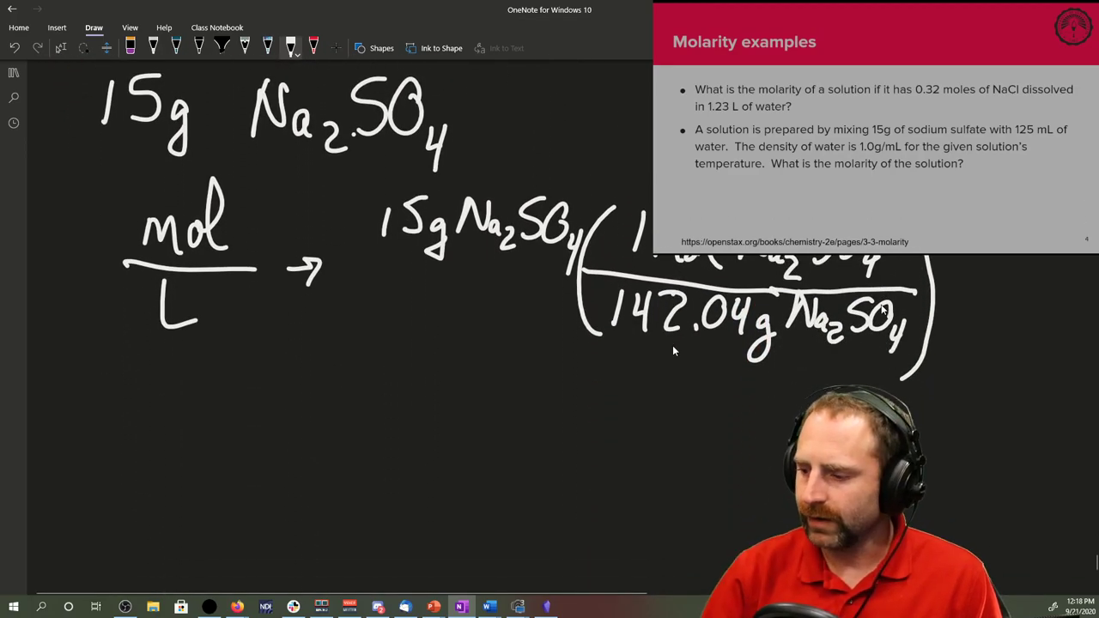
mouse_move(621, 582)
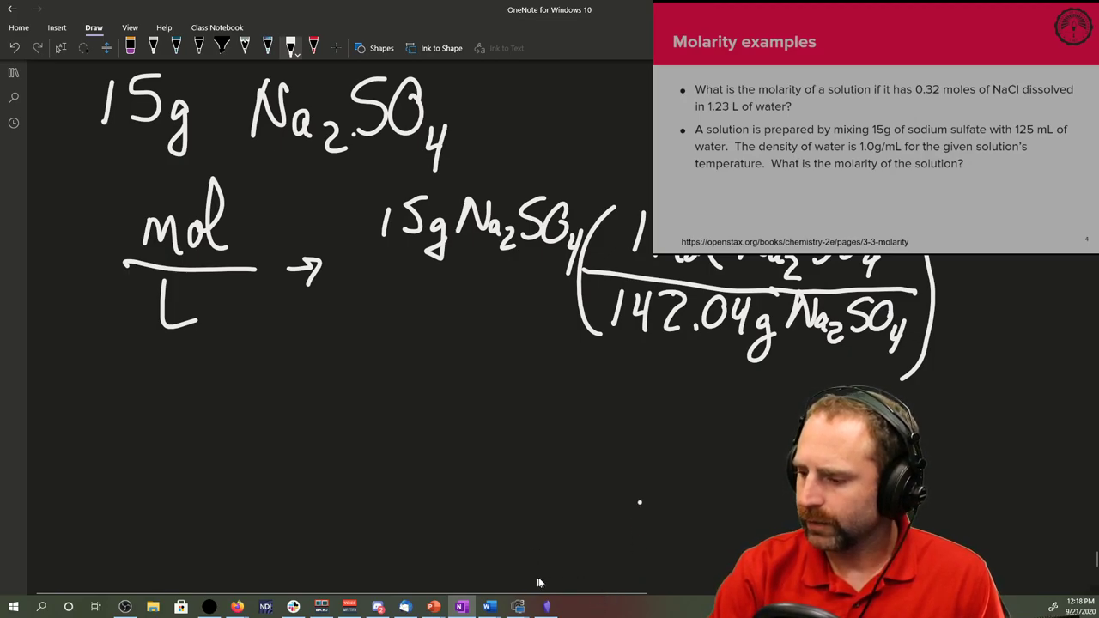
mouse_move(515, 309)
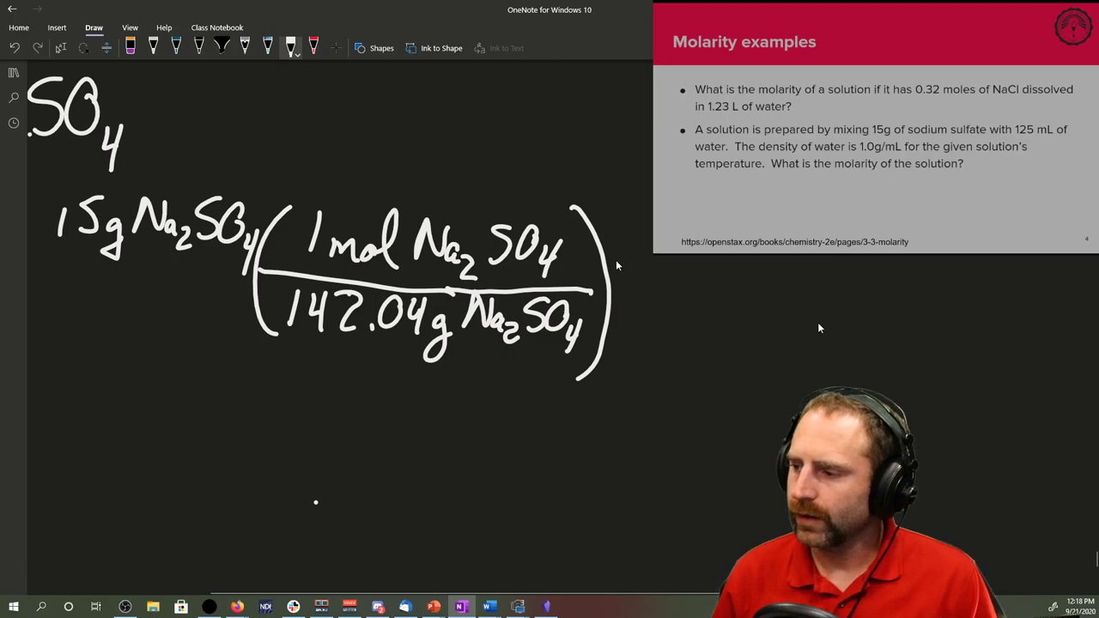
mouse_move(632, 244)
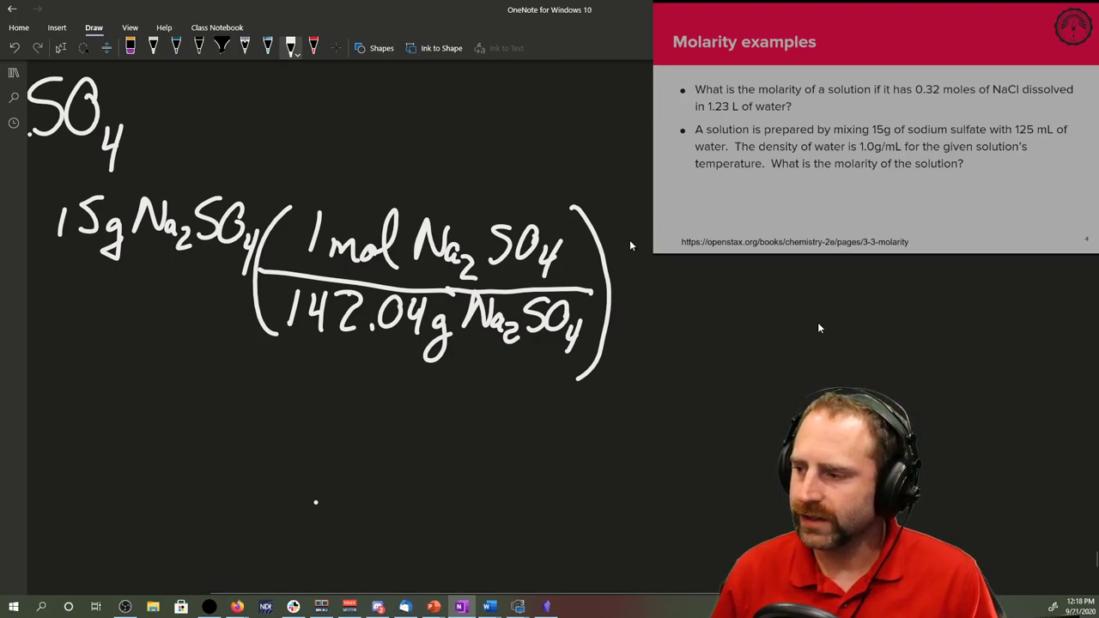
mouse_move(639, 248)
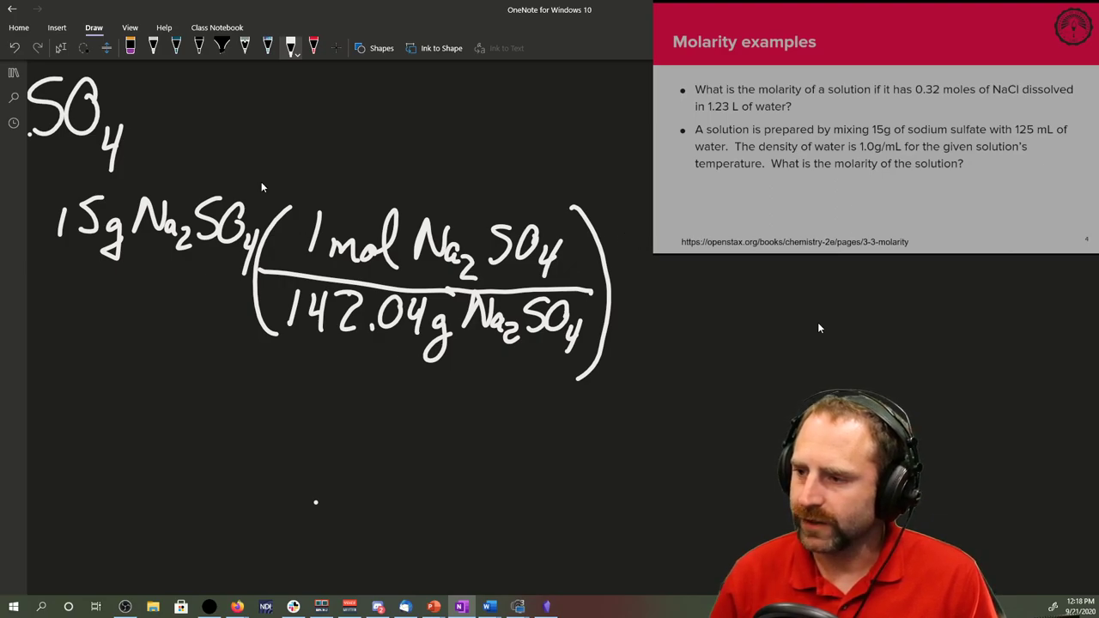
Cross out the cancelling Na2SO4 units and ink the factor 1 over 125 mL.
left_click_drag(151, 249, 283, 185)
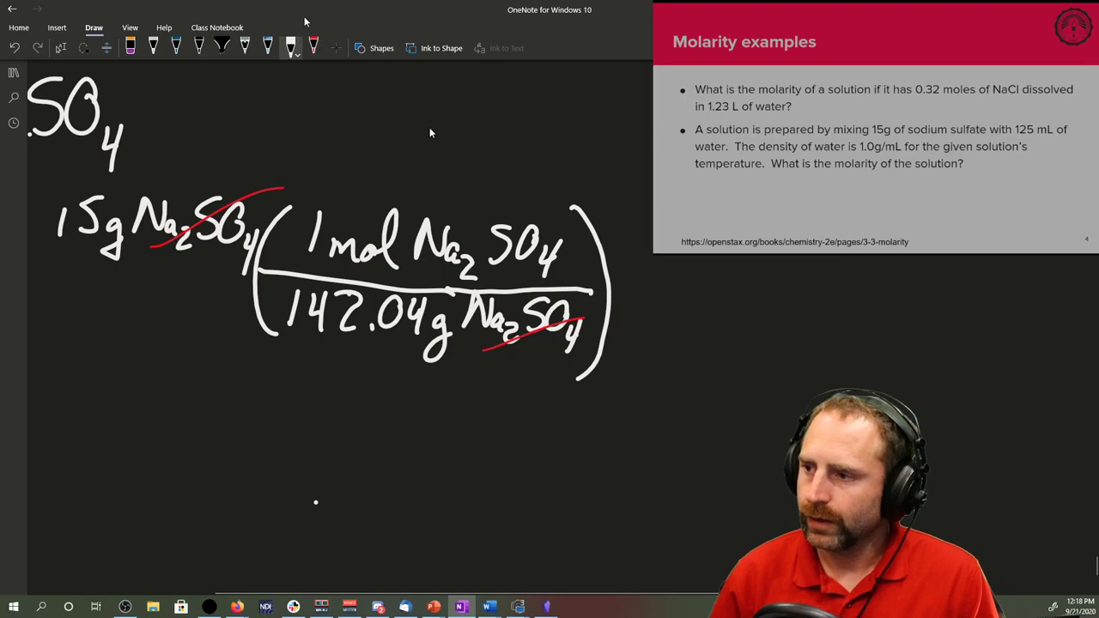
left_click_drag(632, 202, 632, 369)
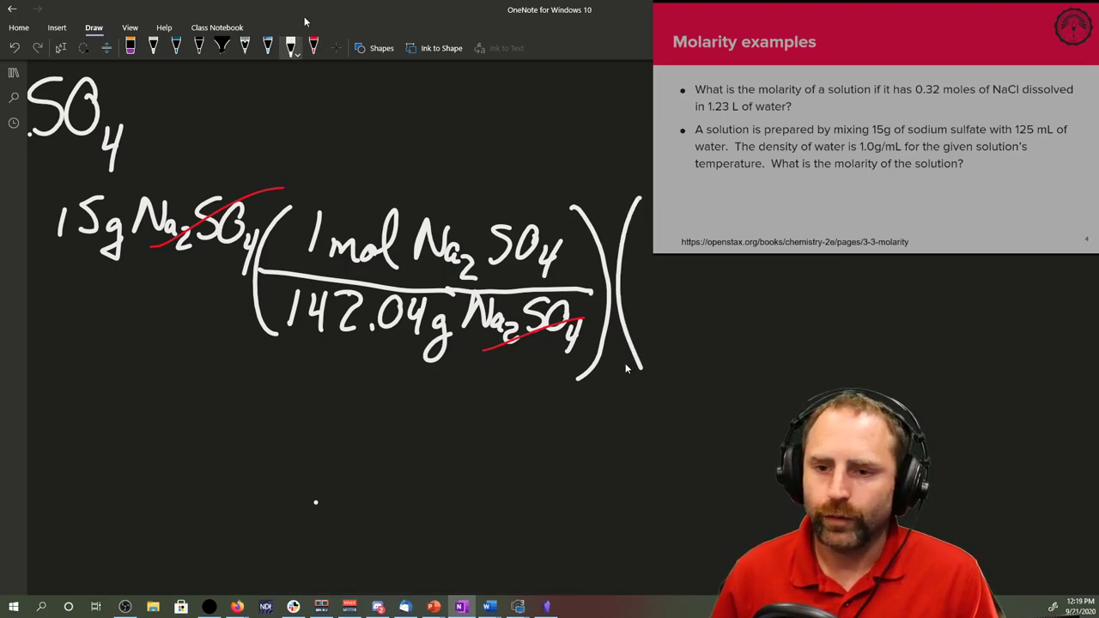
mouse_move(635, 295)
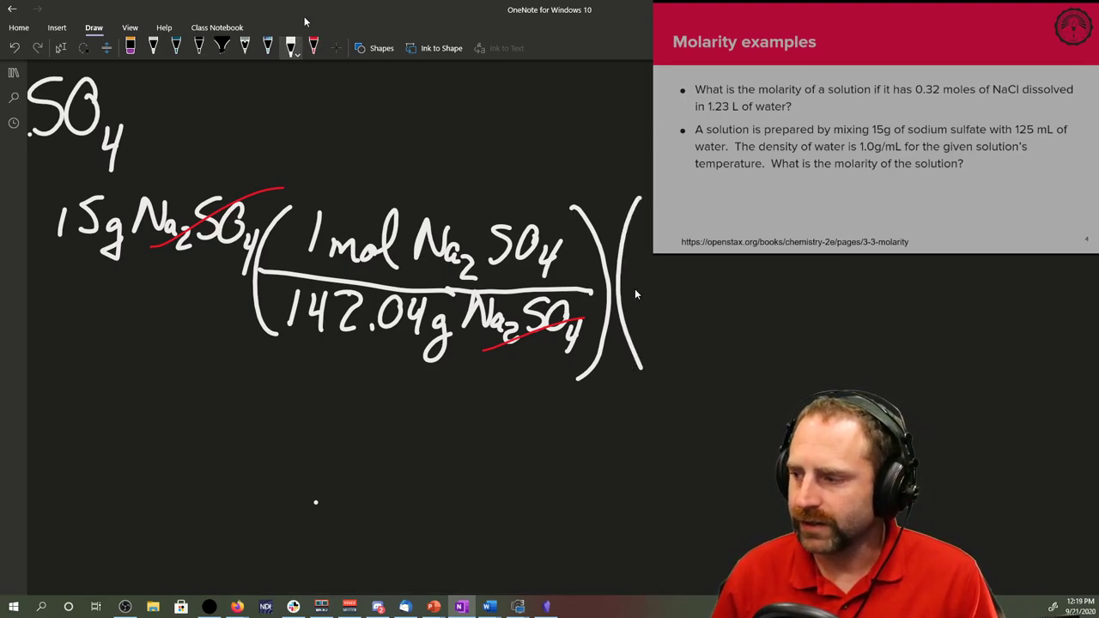
left_click_drag(635, 285, 828, 284)
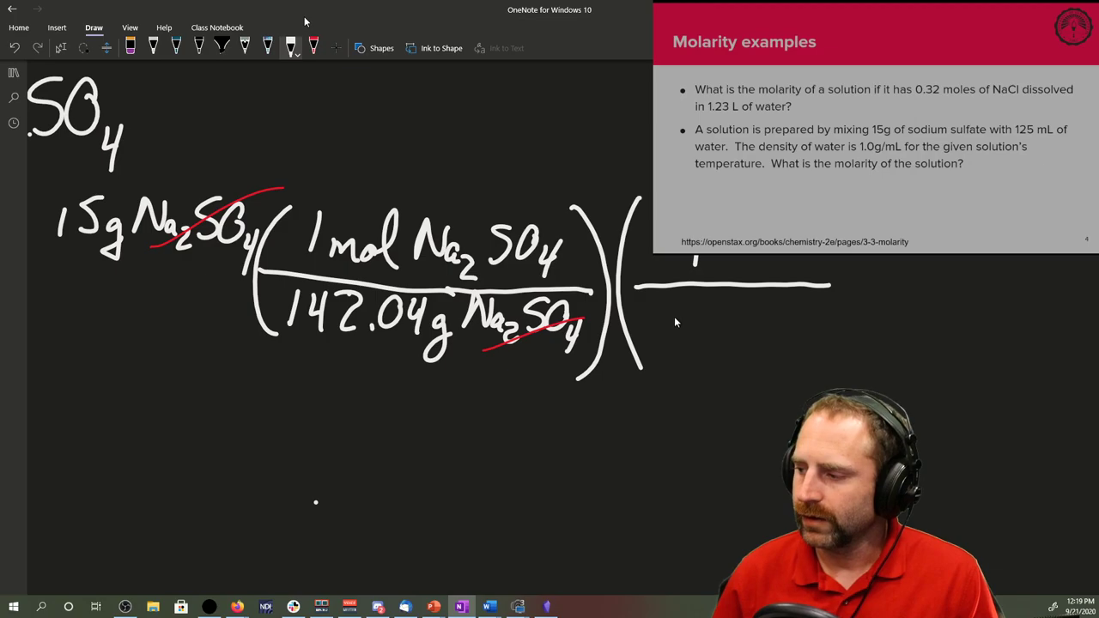
left_click_drag(678, 352, 781, 343)
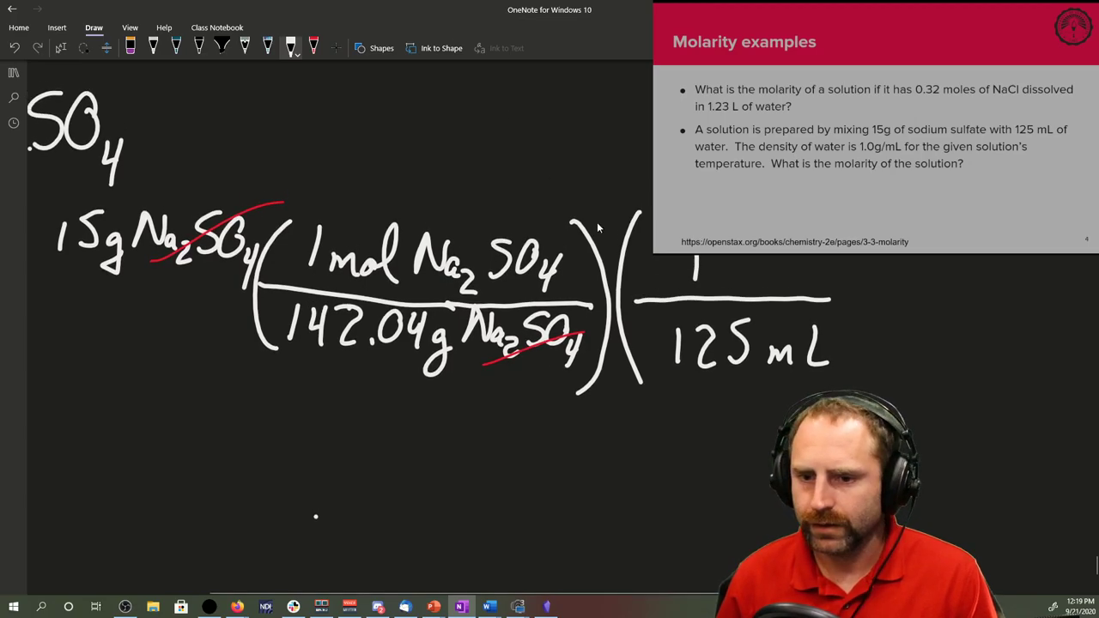
Ink the factor 1000 mL over 1 L followed by an equals sign.
scroll("down", 3)
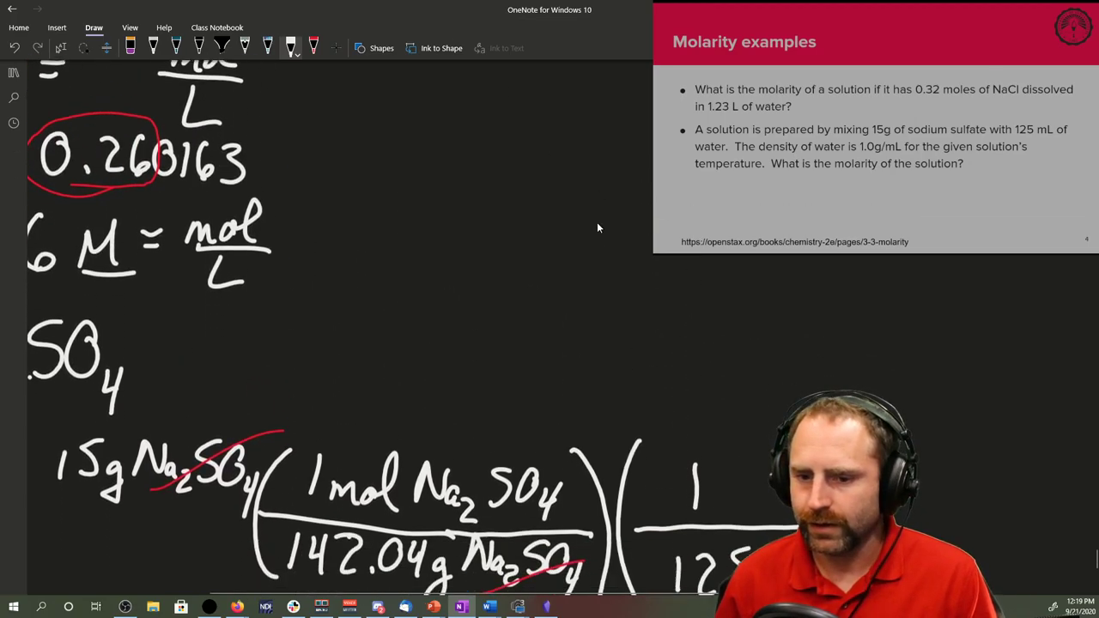
scroll("down", 3)
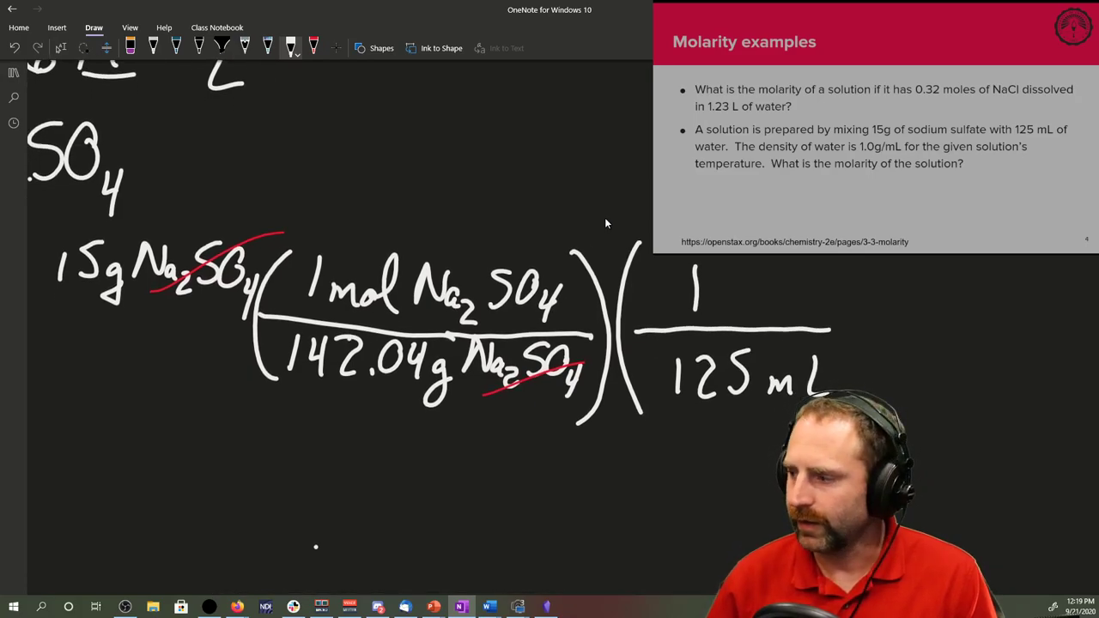
left_click_drag(844, 261, 844, 361)
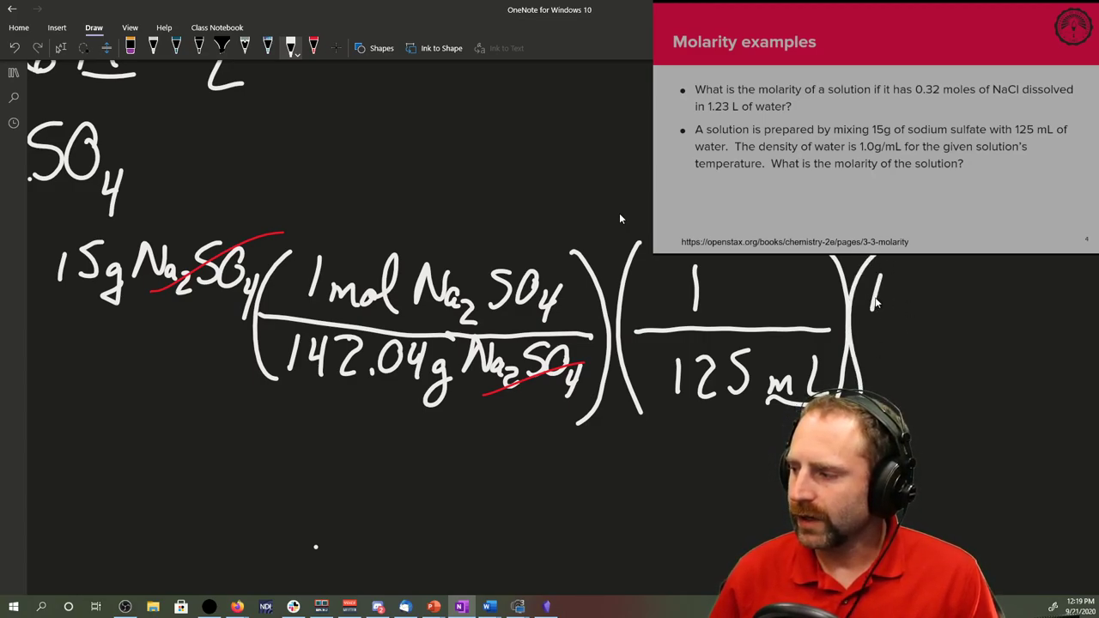
type("000 mL")
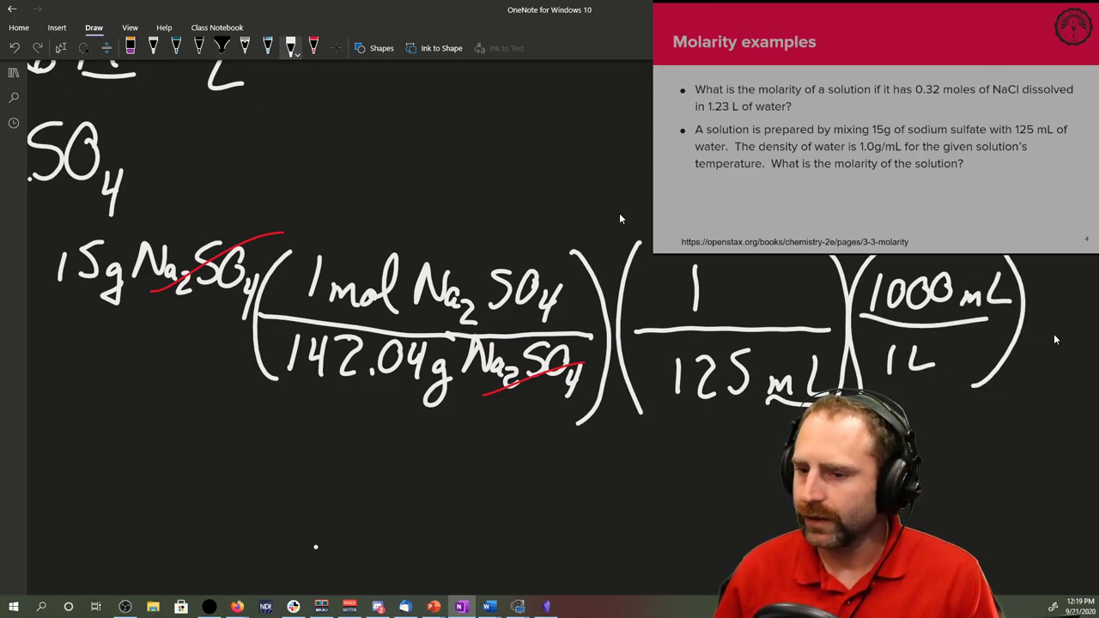
left_click_drag(1051, 309, 1082, 323)
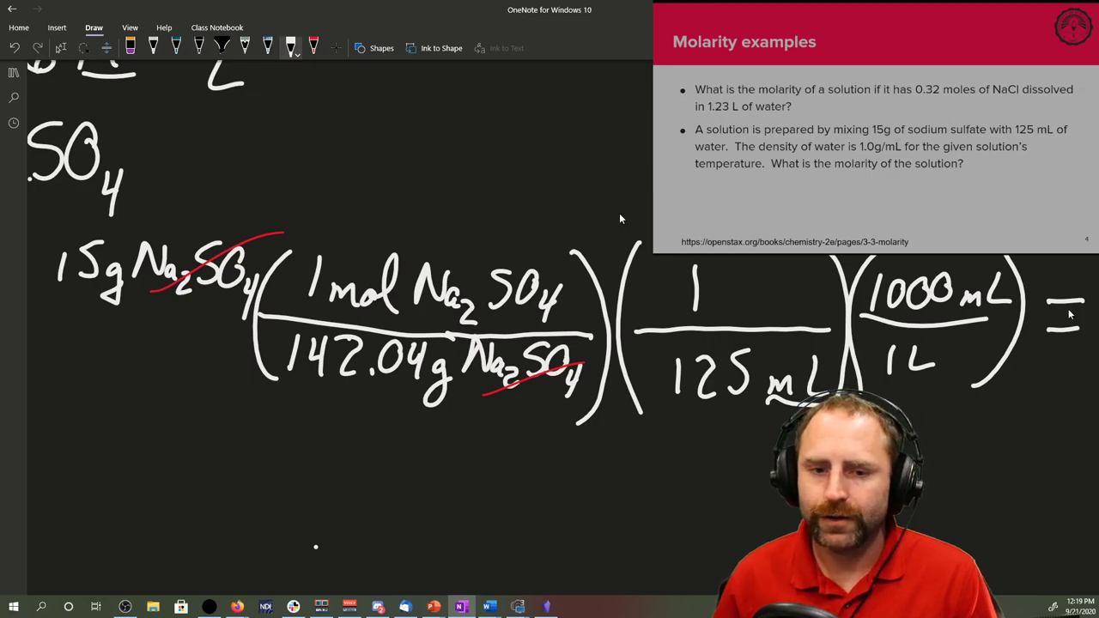
mouse_move(450, 199)
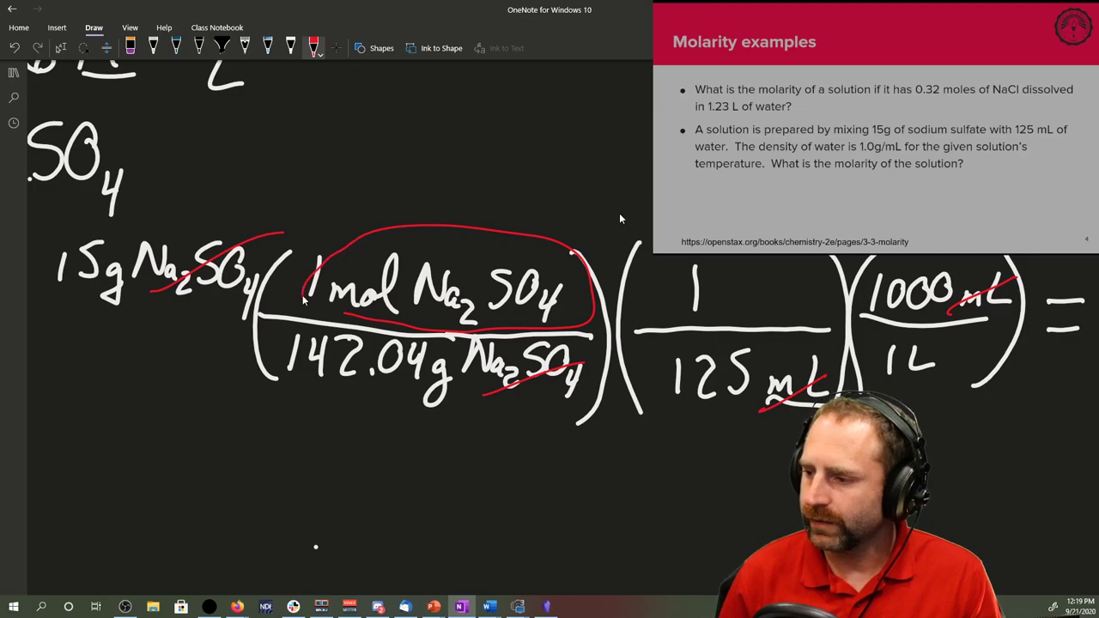
Circle the 1 L in red so mol per L remains as the units.
left_click_drag(876, 343, 962, 378)
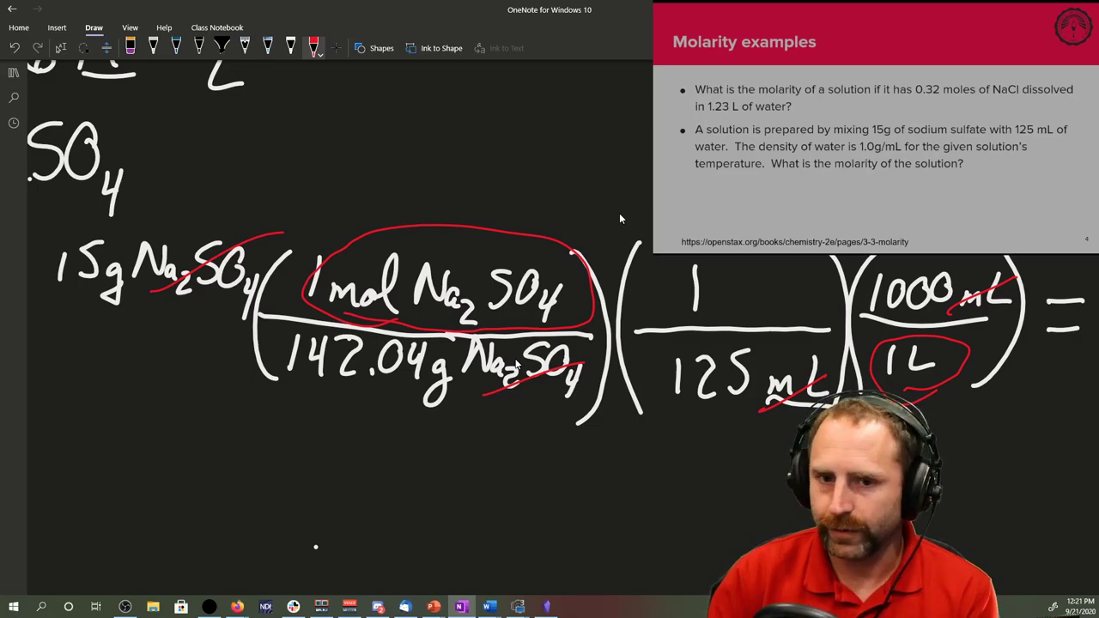
mouse_move(165, 438)
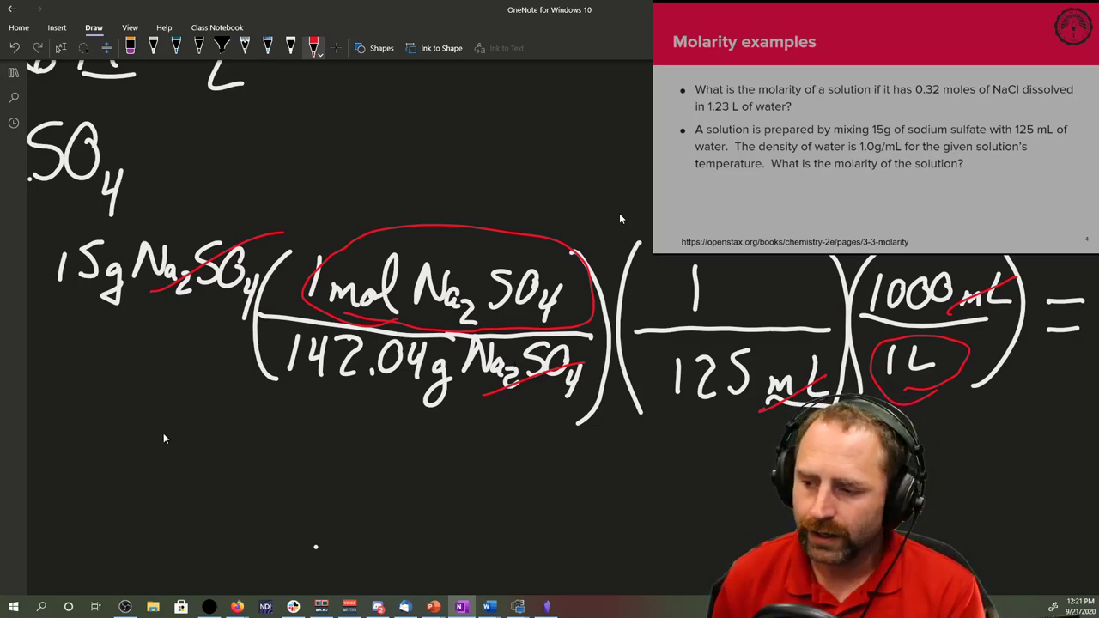
Ink the result 0.2816 mol/L and the rounded answer 0.28 M beneath it.
left_click_drag(151, 438, 180, 477)
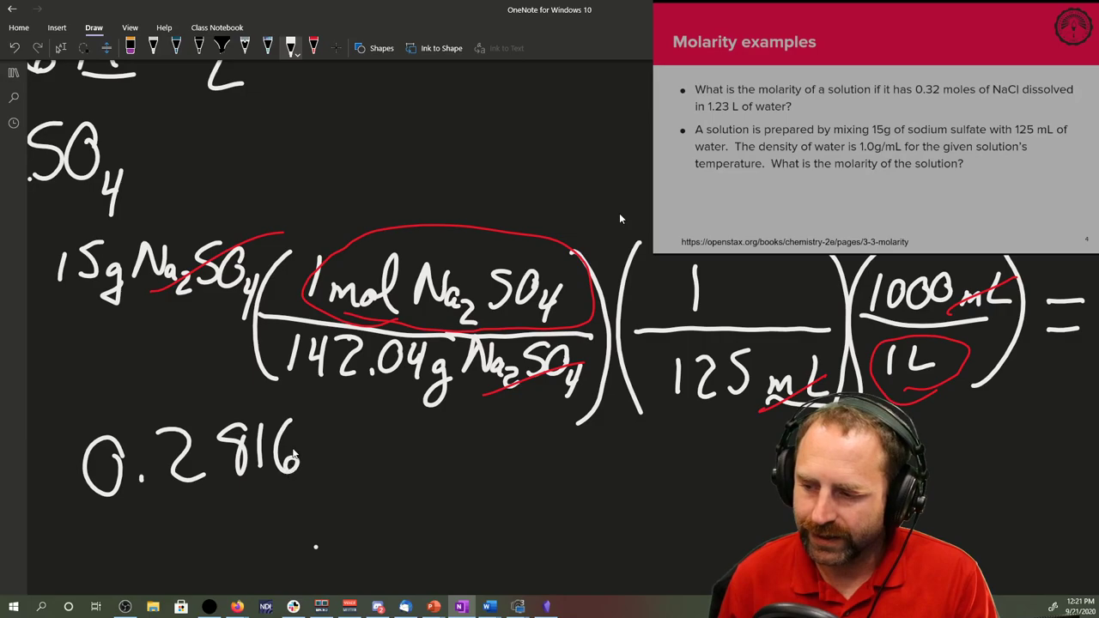
left_click_drag(309, 455, 421, 455)
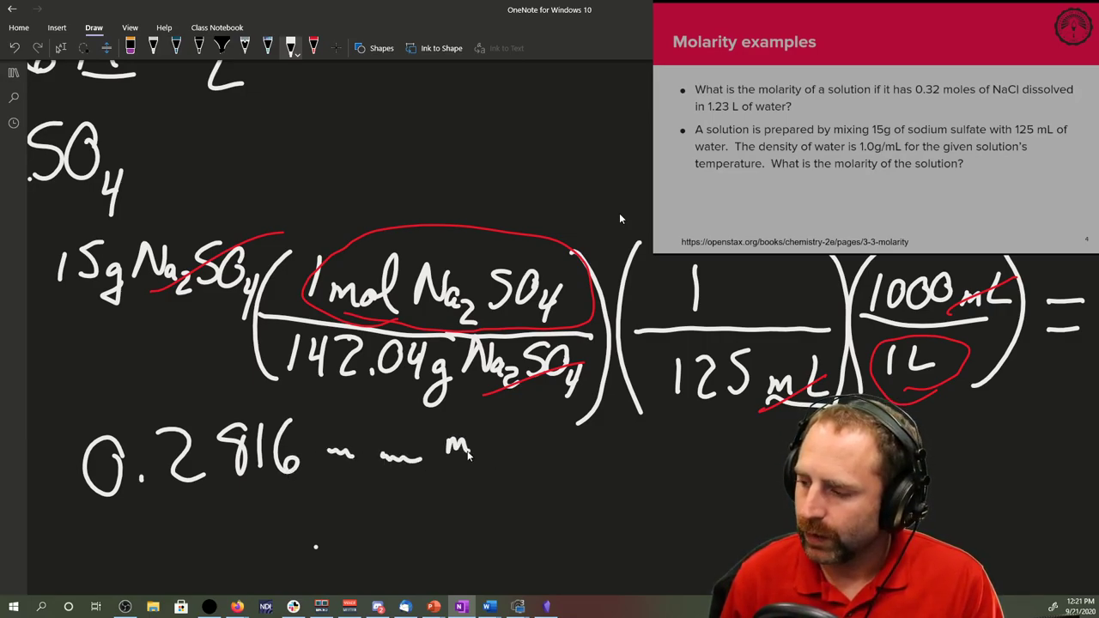
left_click_drag(447, 438, 498, 498)
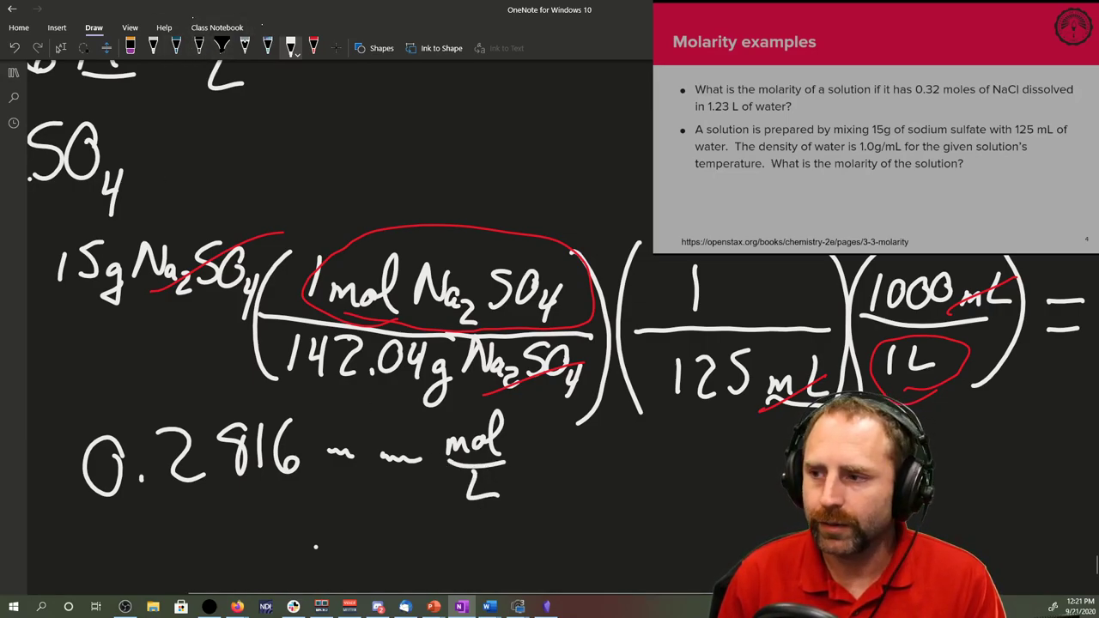
mouse_move(291, 45)
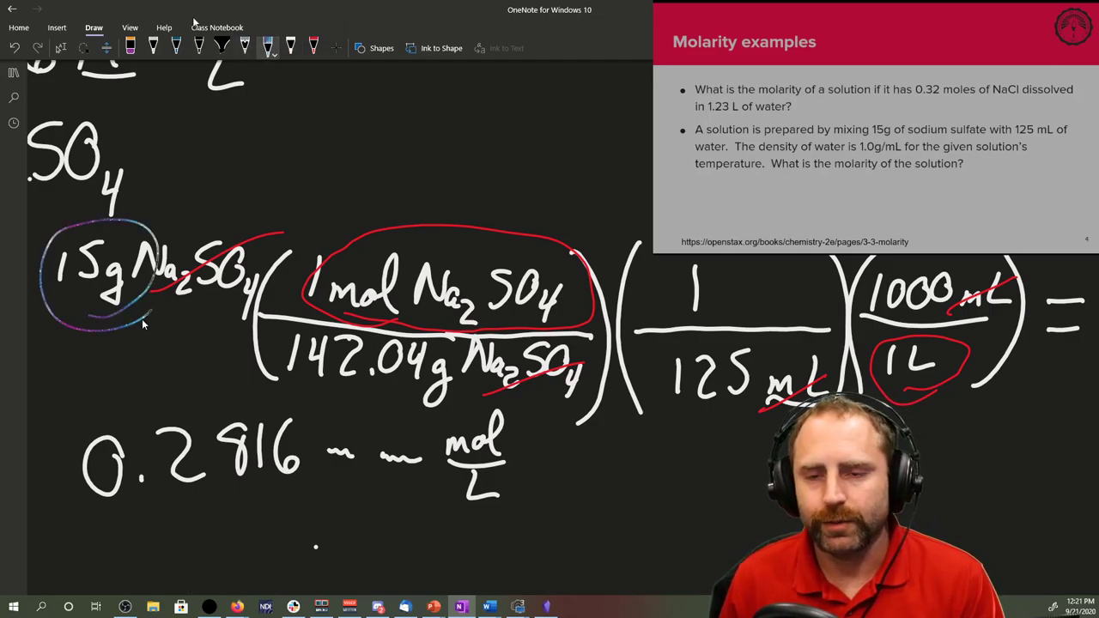
mouse_move(175, 486)
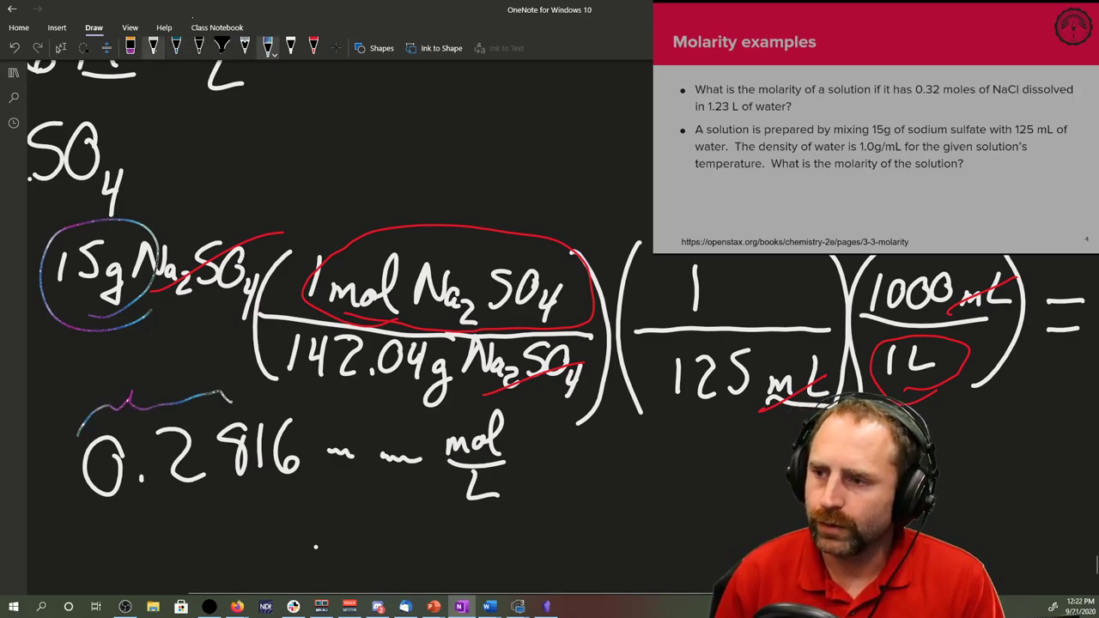
left_click_drag(198, 512, 215, 541)
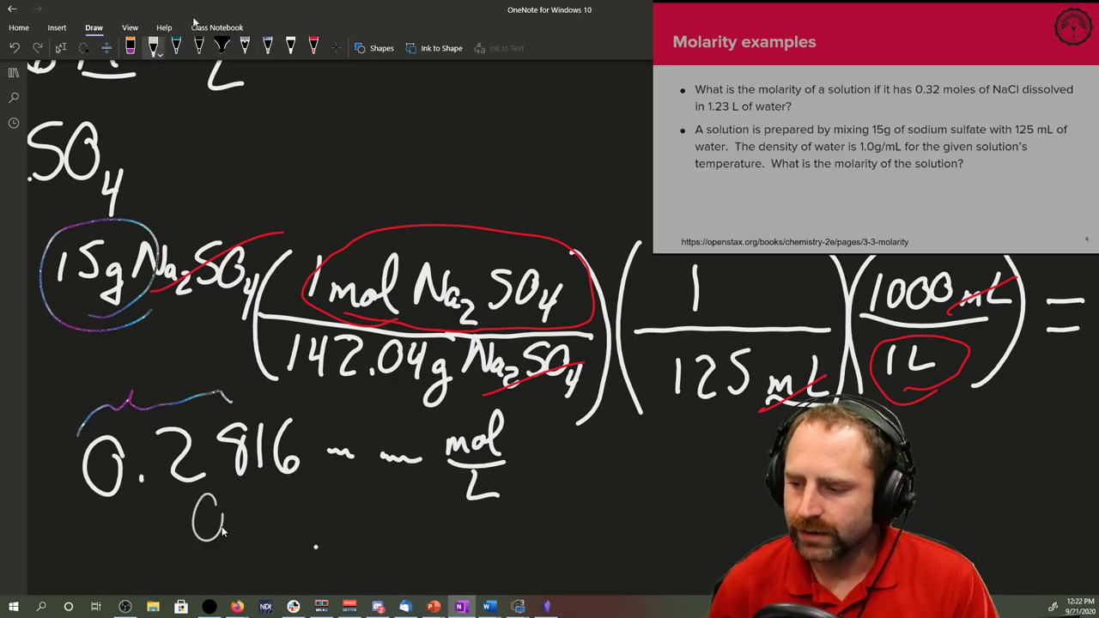
left_click_drag(186, 512, 309, 515)
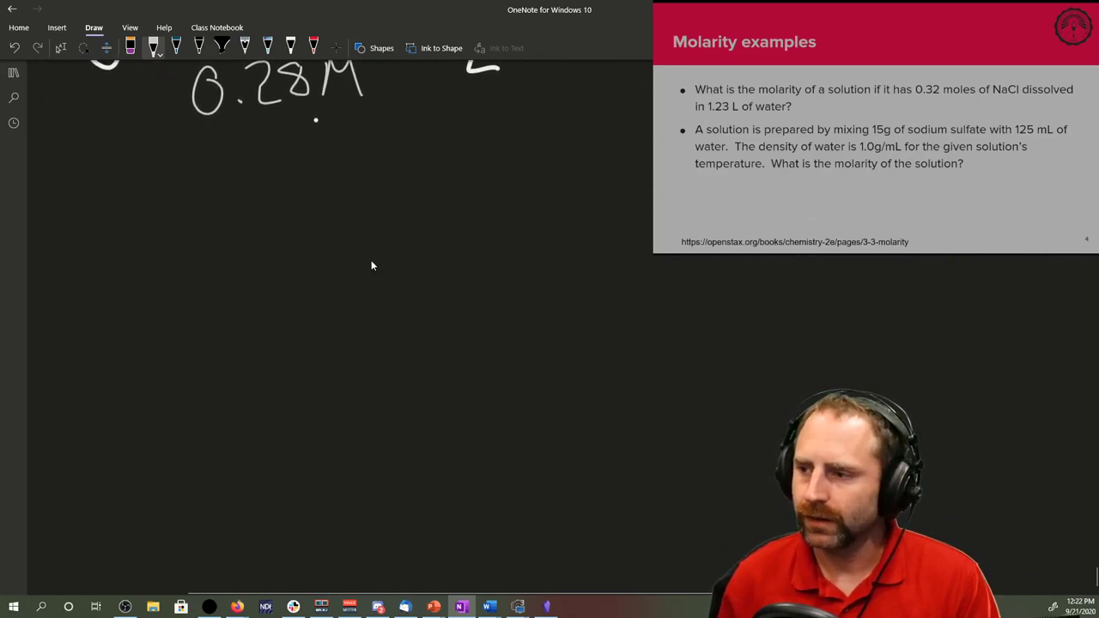
mouse_move(371, 355)
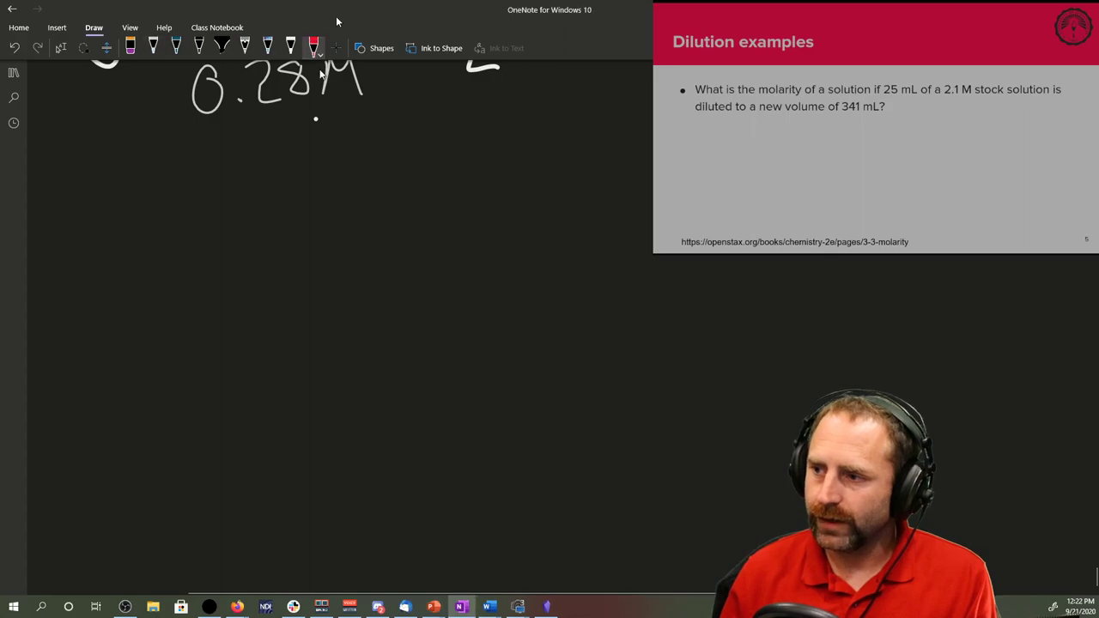
Sketch the first beaker with its liquid surface labelled H2O and Koolaid.
left_click_drag(124, 213, 181, 209)
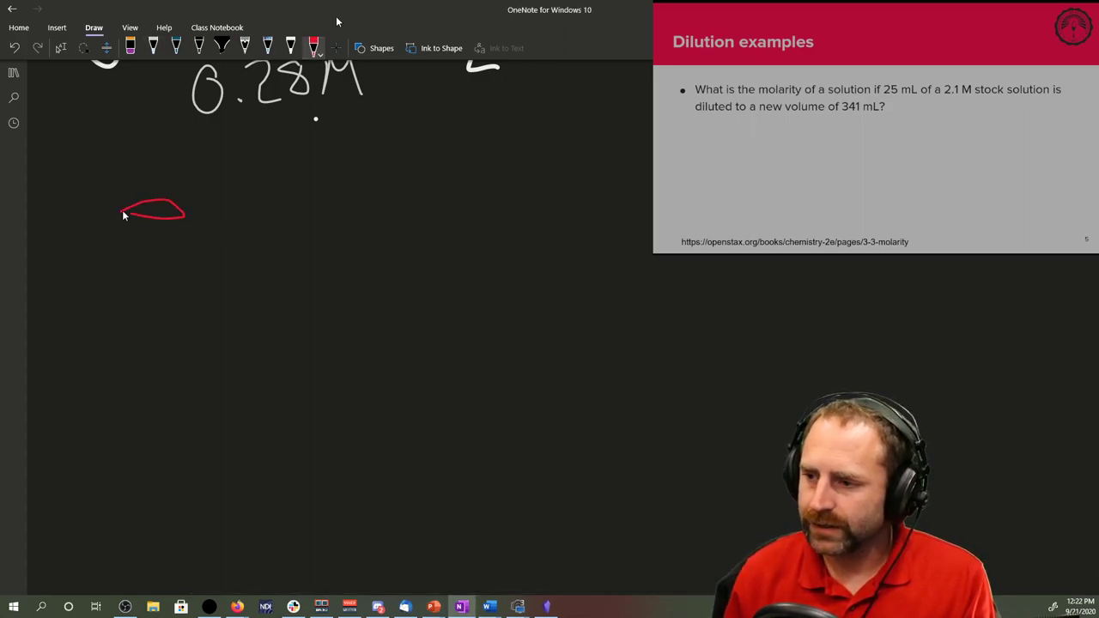
left_click_drag(124, 210, 221, 368)
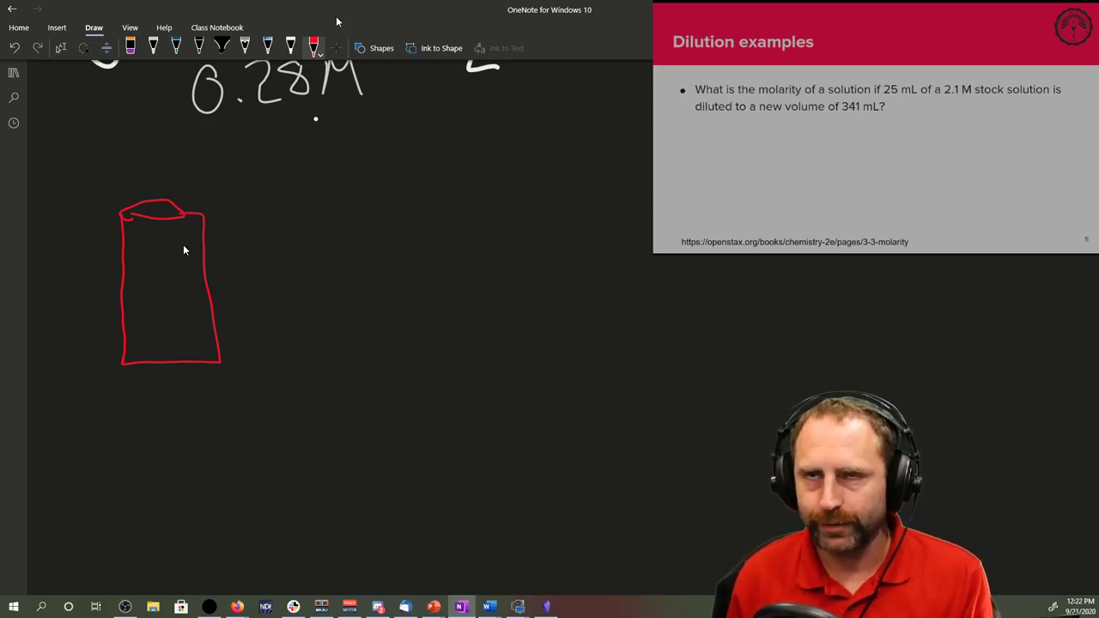
left_click_drag(127, 295, 144, 284)
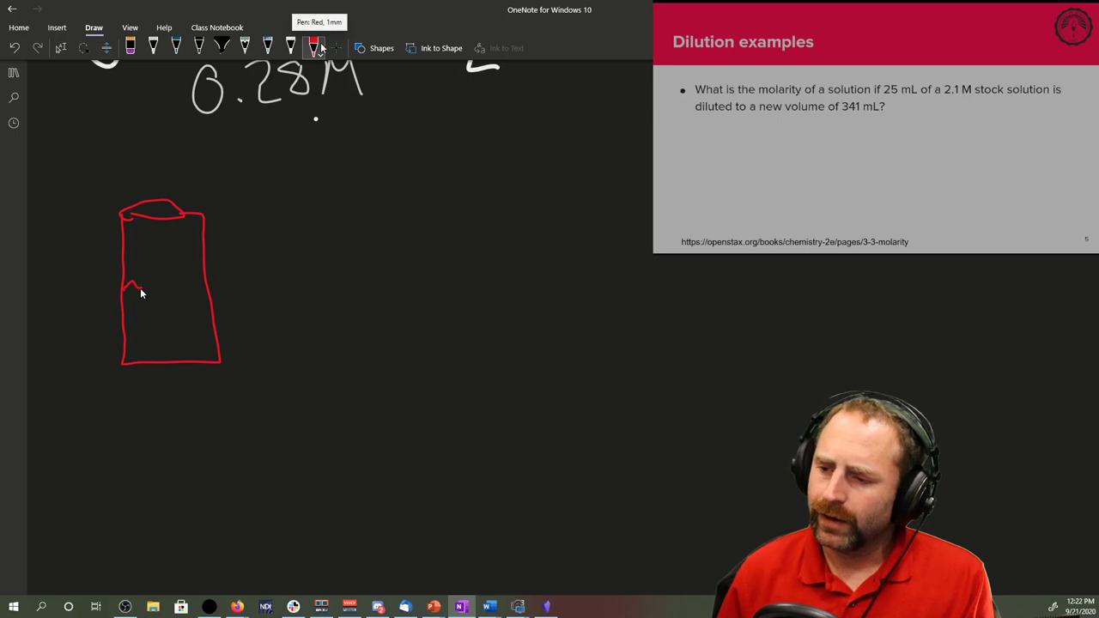
left_click_drag(110, 288, 217, 283)
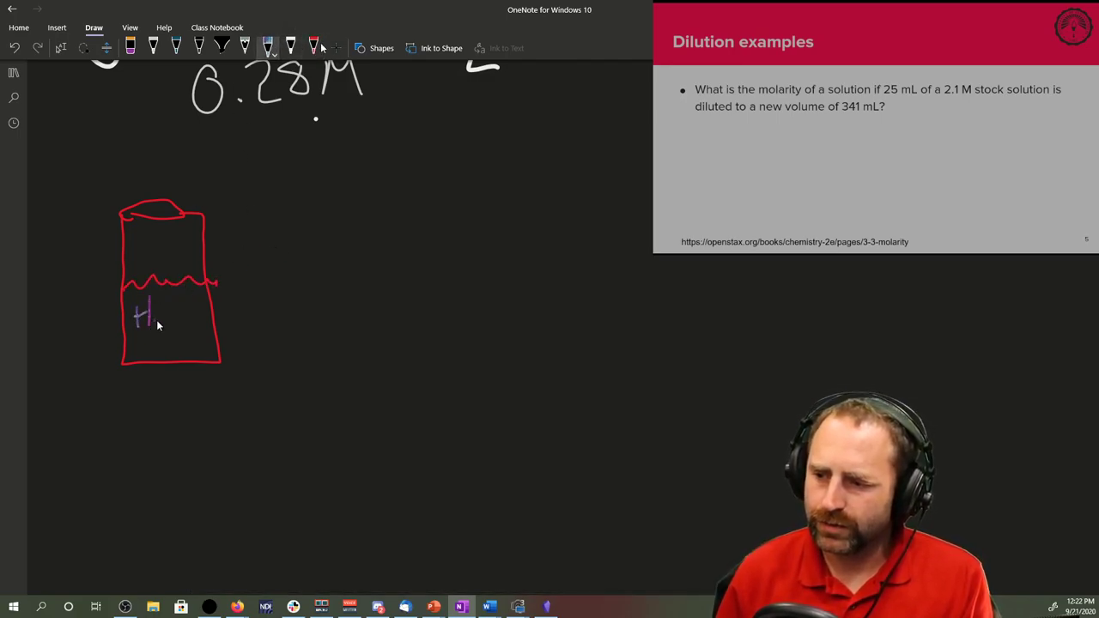
left_click_drag(155, 309, 180, 318)
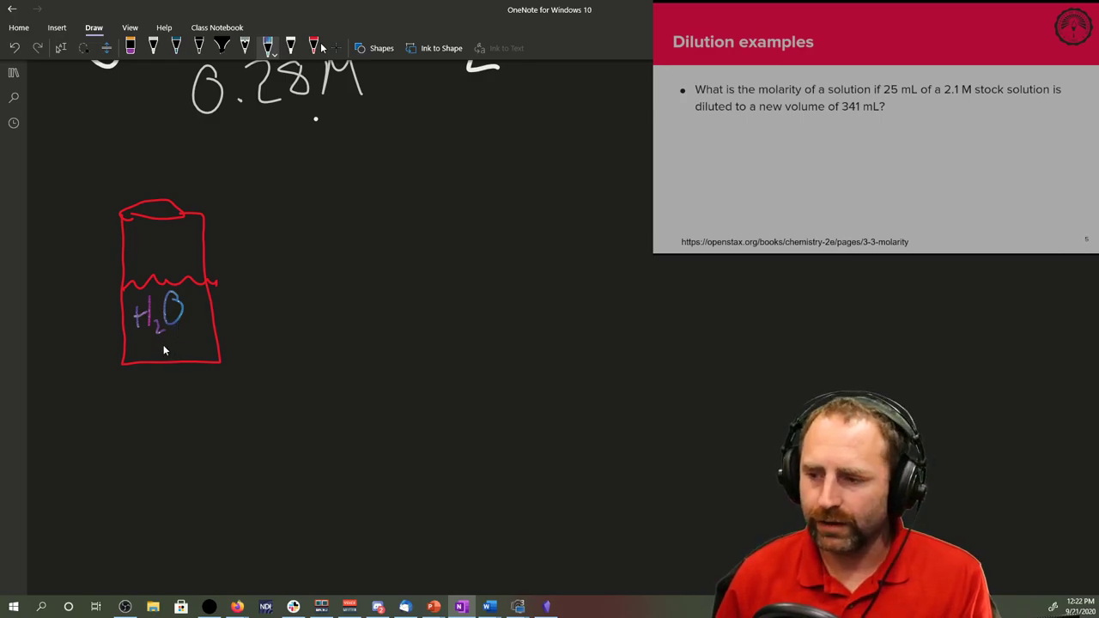
left_click_drag(151, 347, 168, 361)
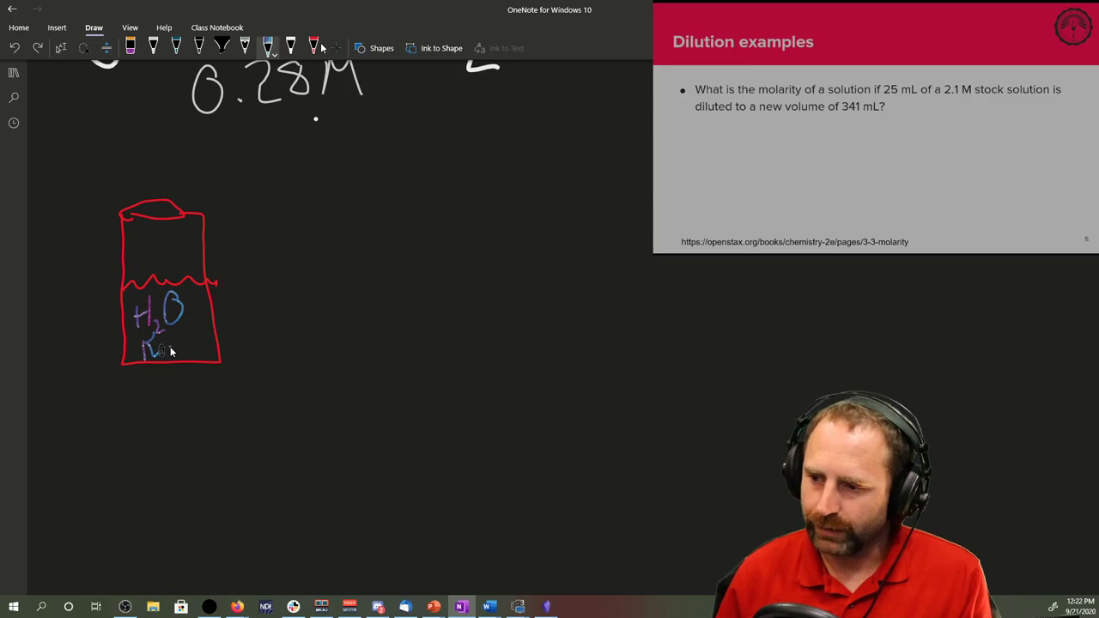
left_click_drag(163, 347, 202, 343)
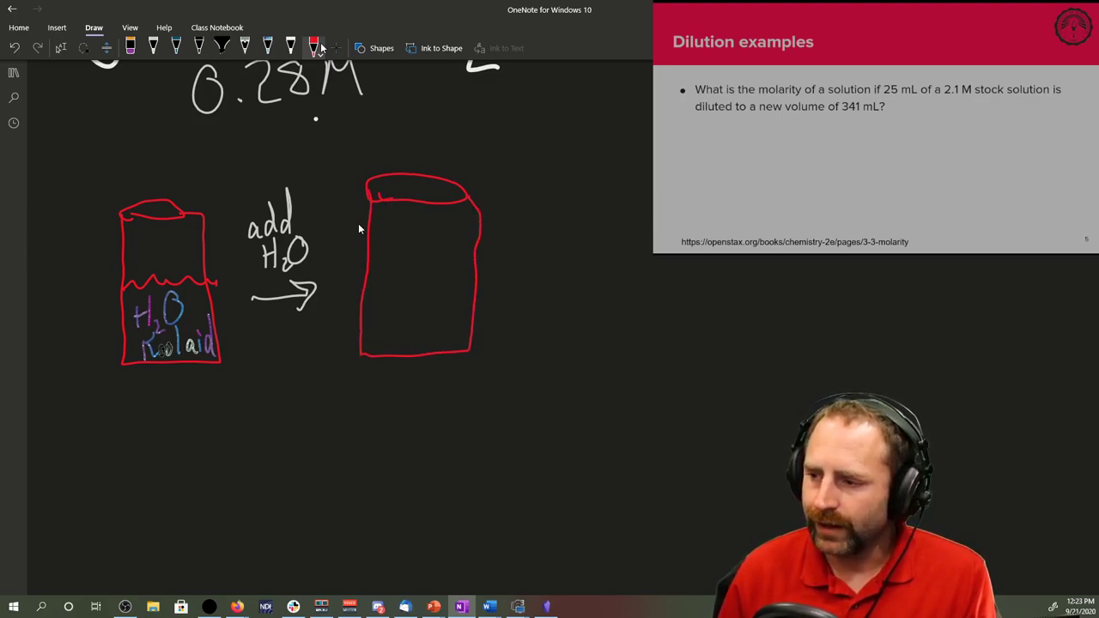
Sketch the second fuller beaker labelled water and Koolaid with a circled 'add H2O' arrow.
left_click_drag(369, 217, 463, 217)
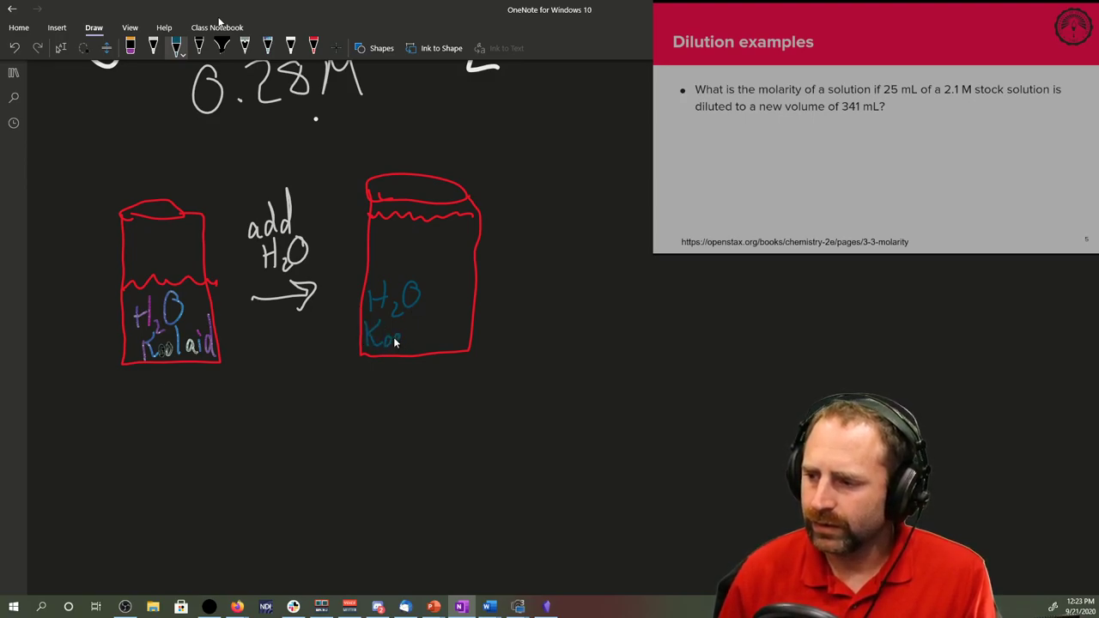
left_click_drag(369, 335, 450, 329)
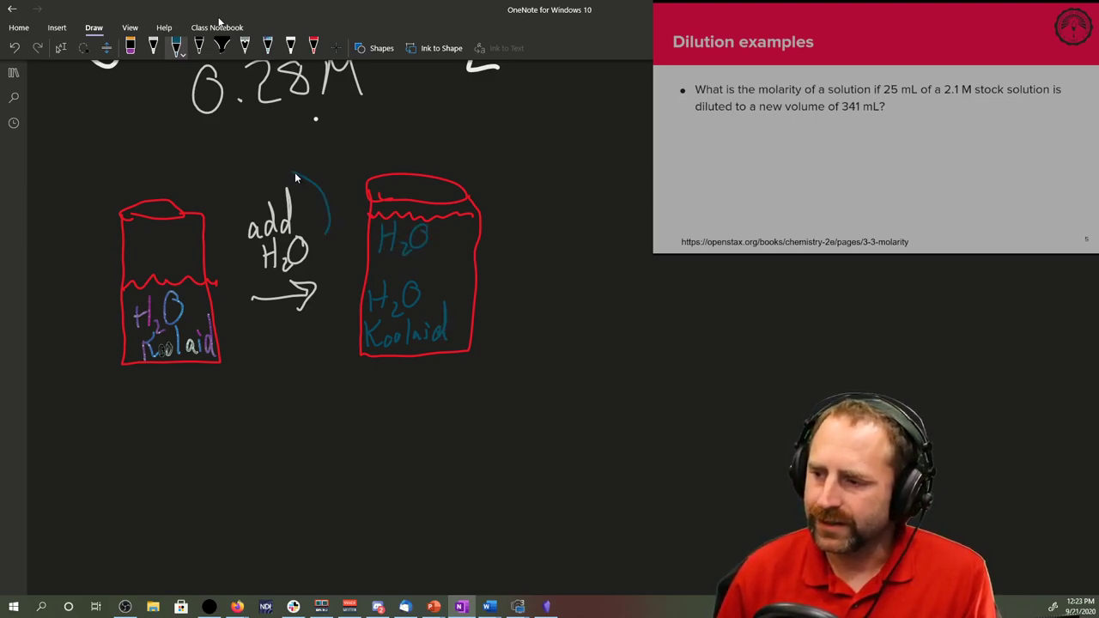
left_click_drag(292, 181, 415, 226)
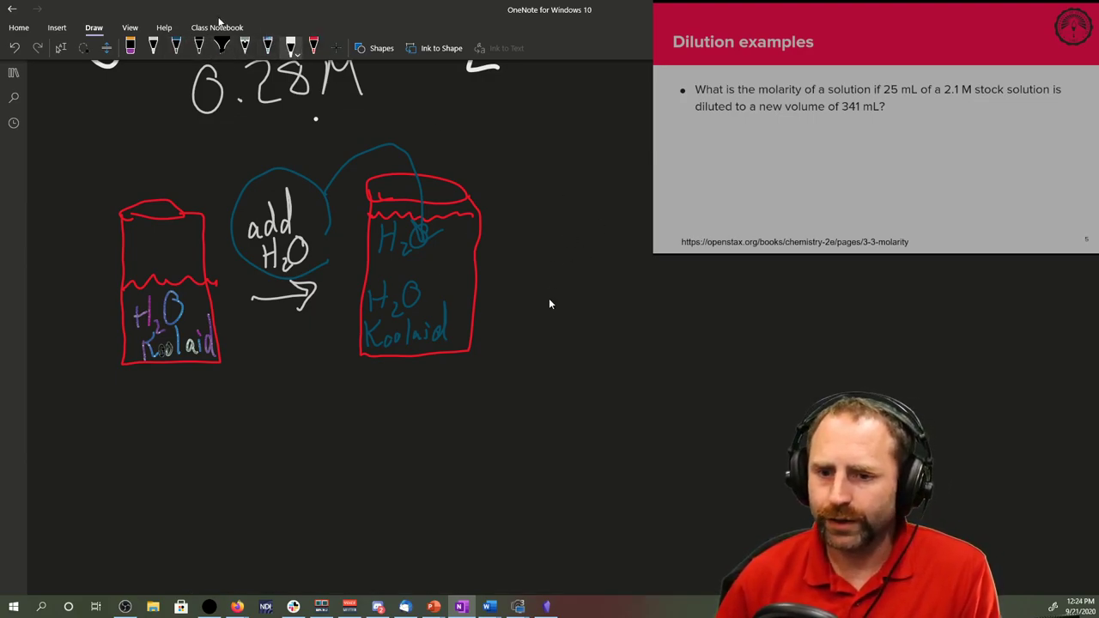
mouse_move(138, 422)
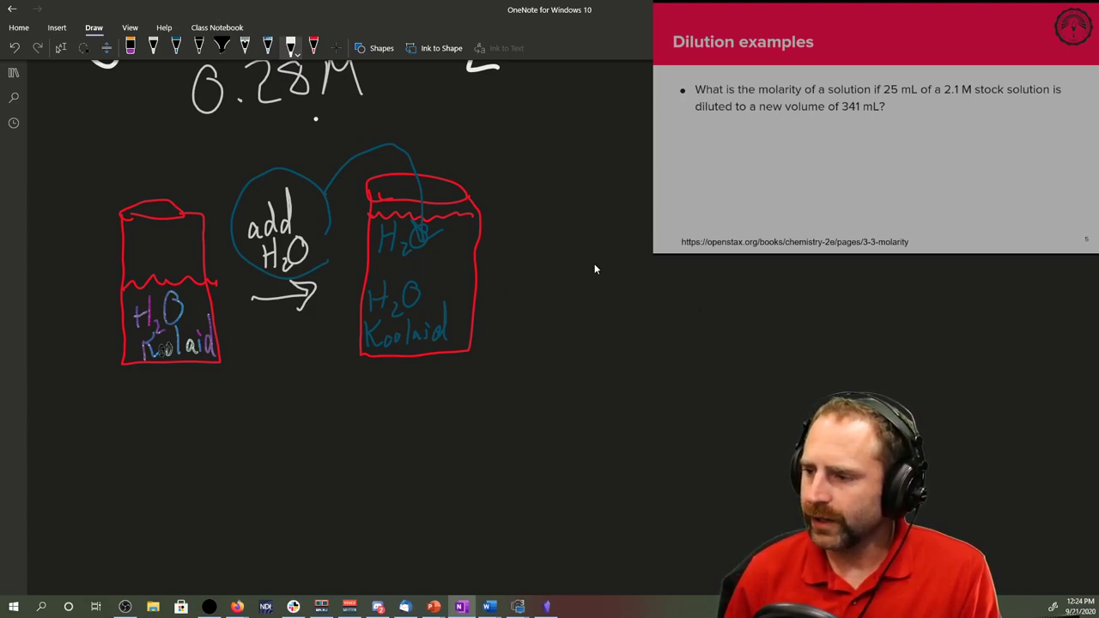
scroll("down", 3)
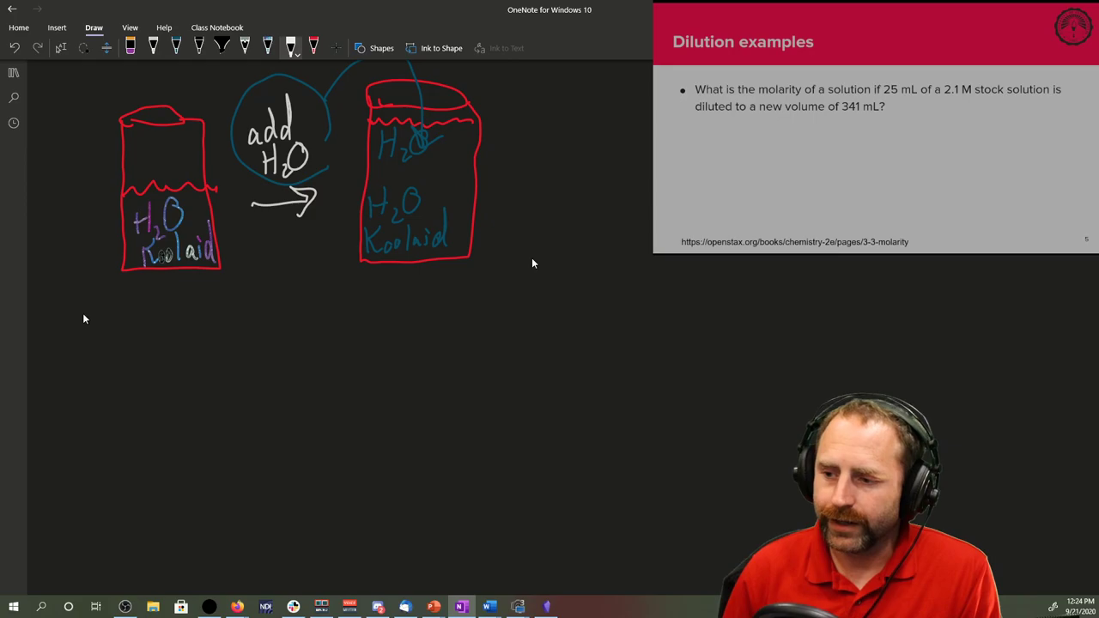
Ink M·V = mol for both beakers, cancel L to leave mol, circle both and link with an arrow.
left_click_drag(79, 301, 112, 344)
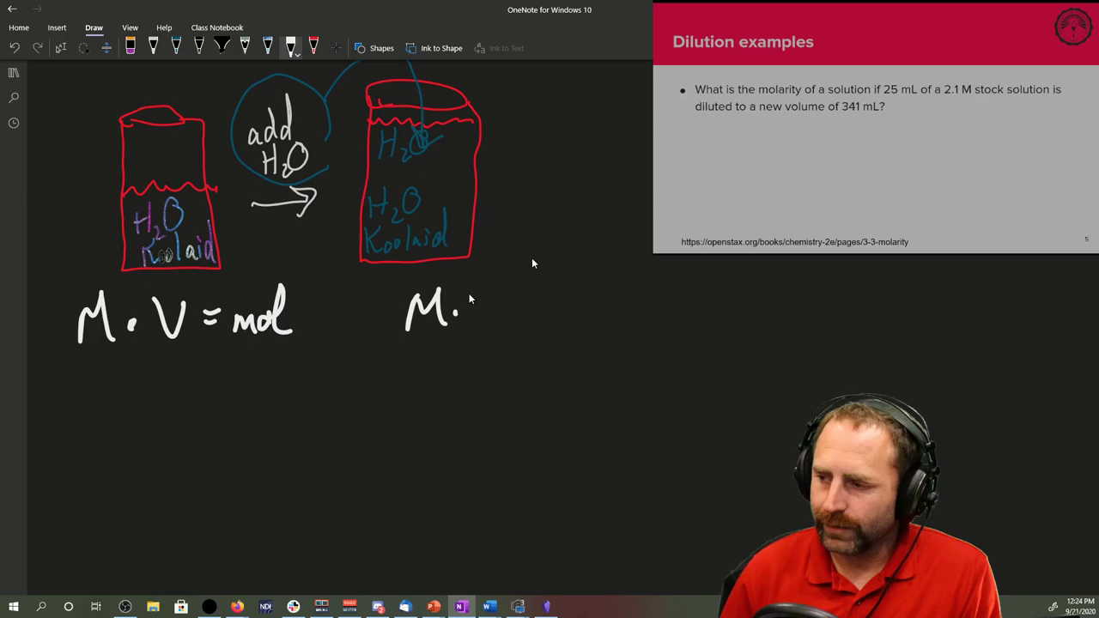
left_click_drag(463, 309, 558, 309)
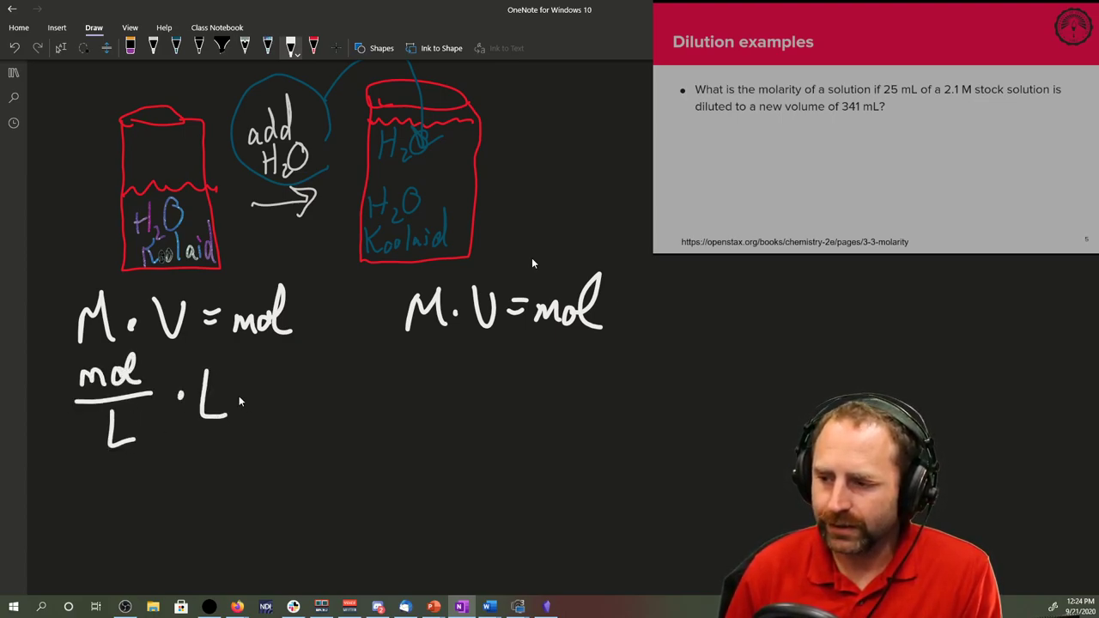
left_click_drag(244, 377, 267, 404)
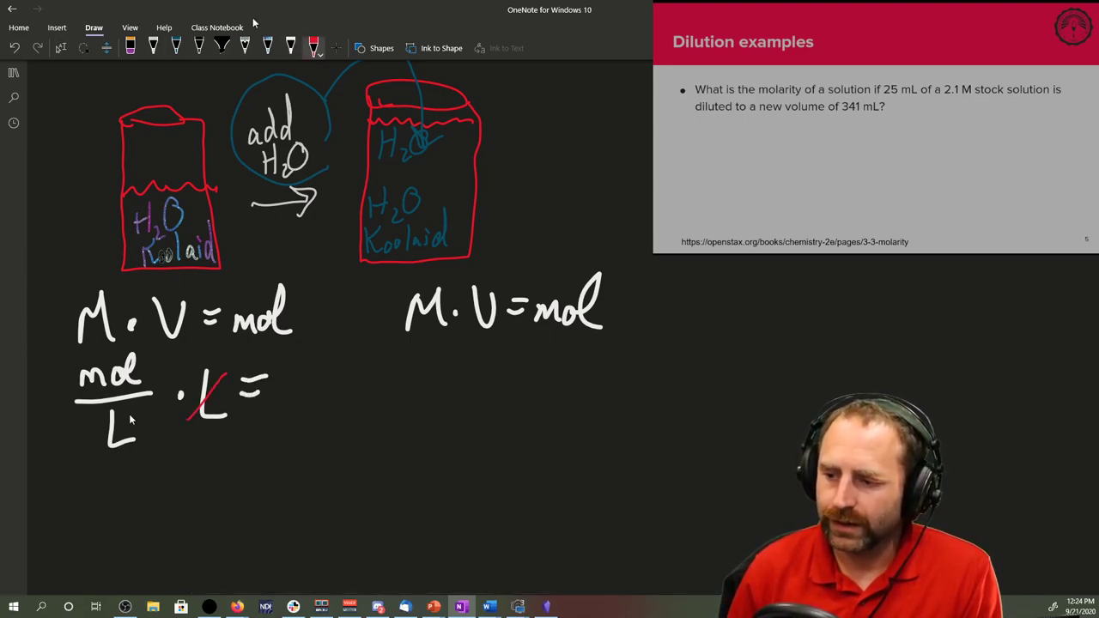
left_click_drag(100, 450, 134, 421)
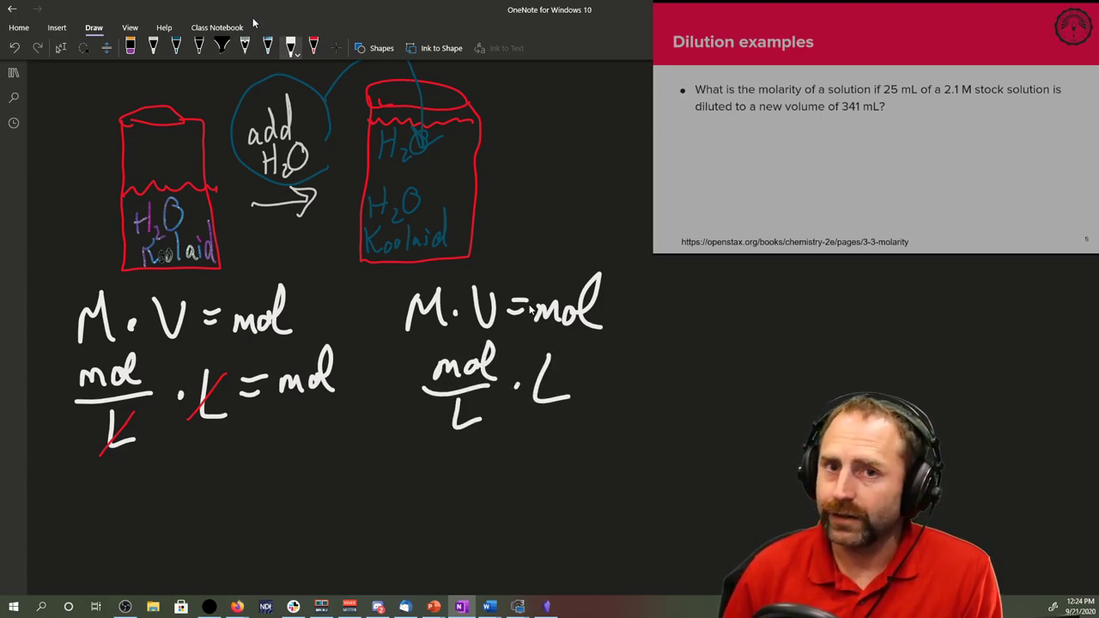
mouse_move(587, 374)
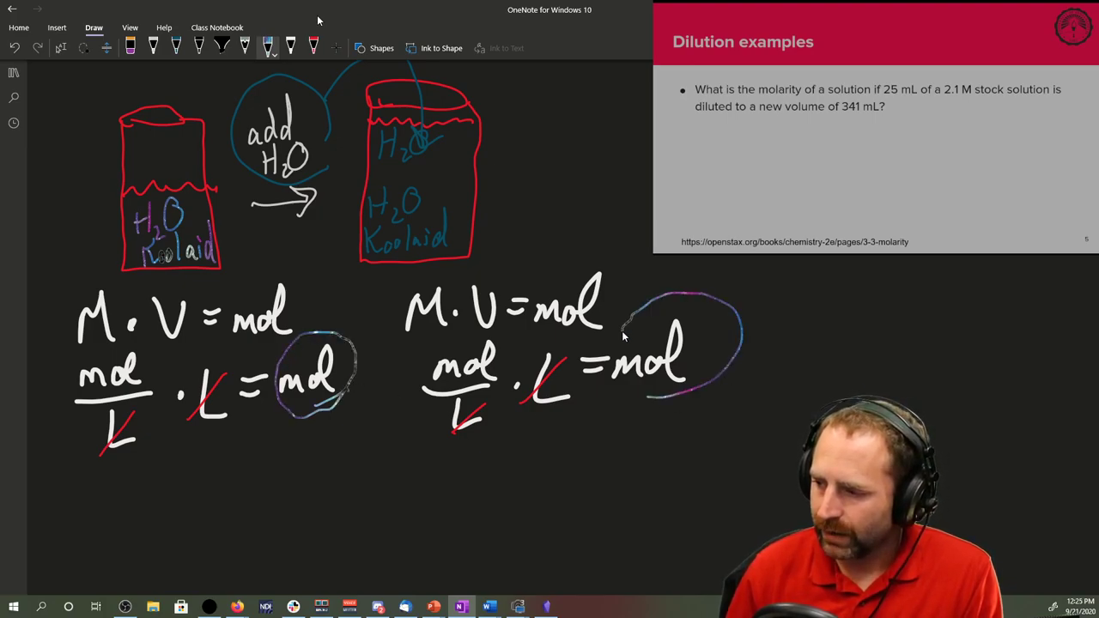
left_click_drag(627, 330, 678, 395)
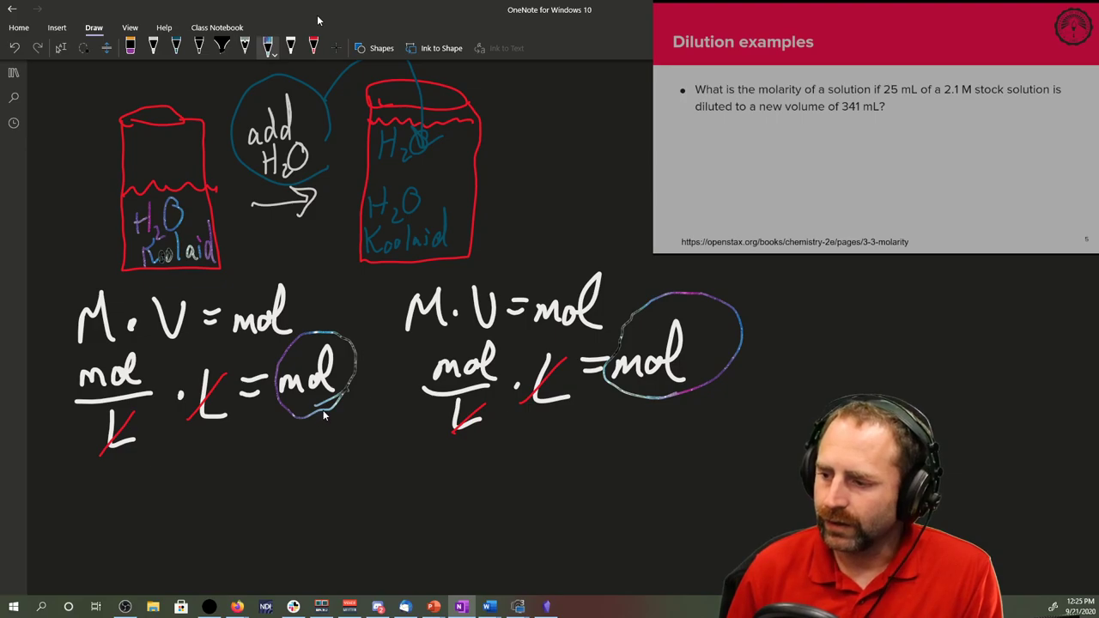
left_click_drag(318, 417, 678, 417)
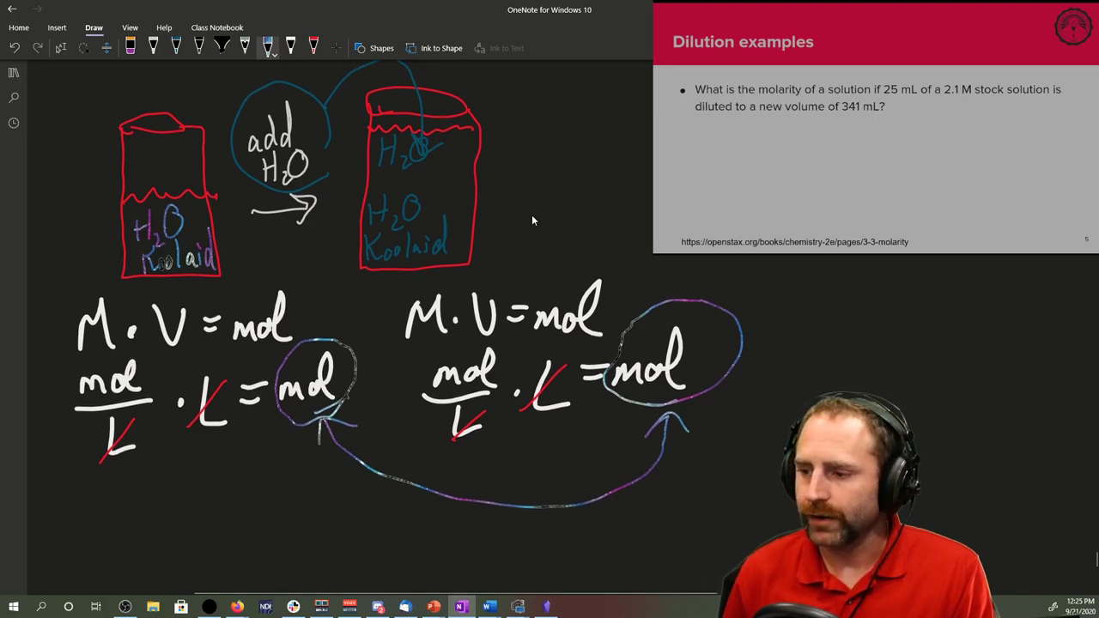
Handwrite the dilution equation M1V1 = M2V2 below the earlier mole work.
scroll("down", 3)
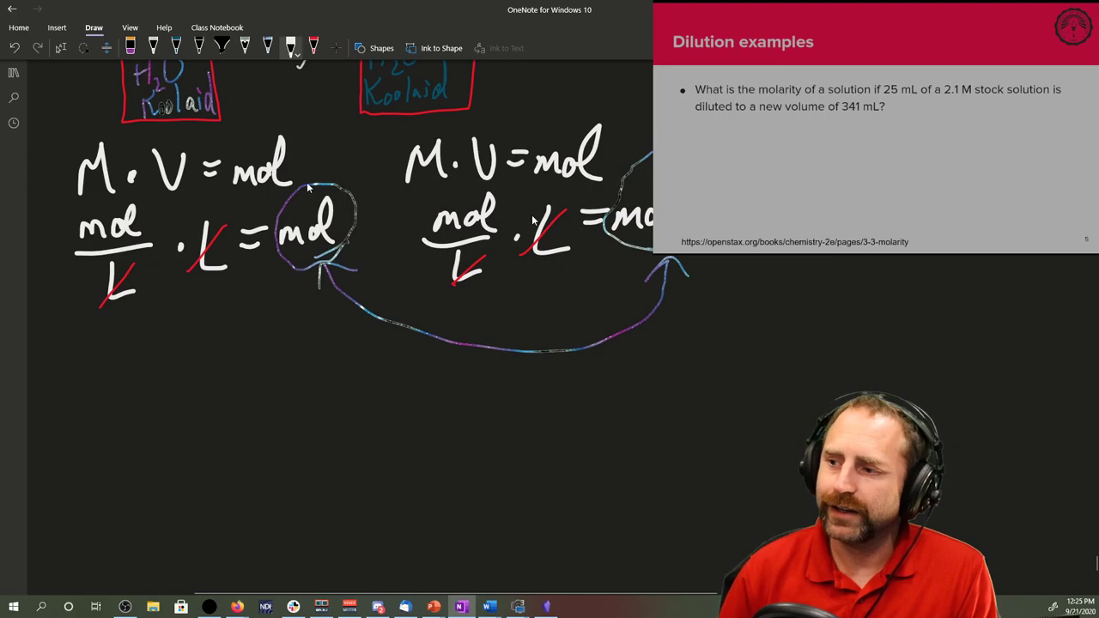
left_click_drag(117, 374, 158, 438)
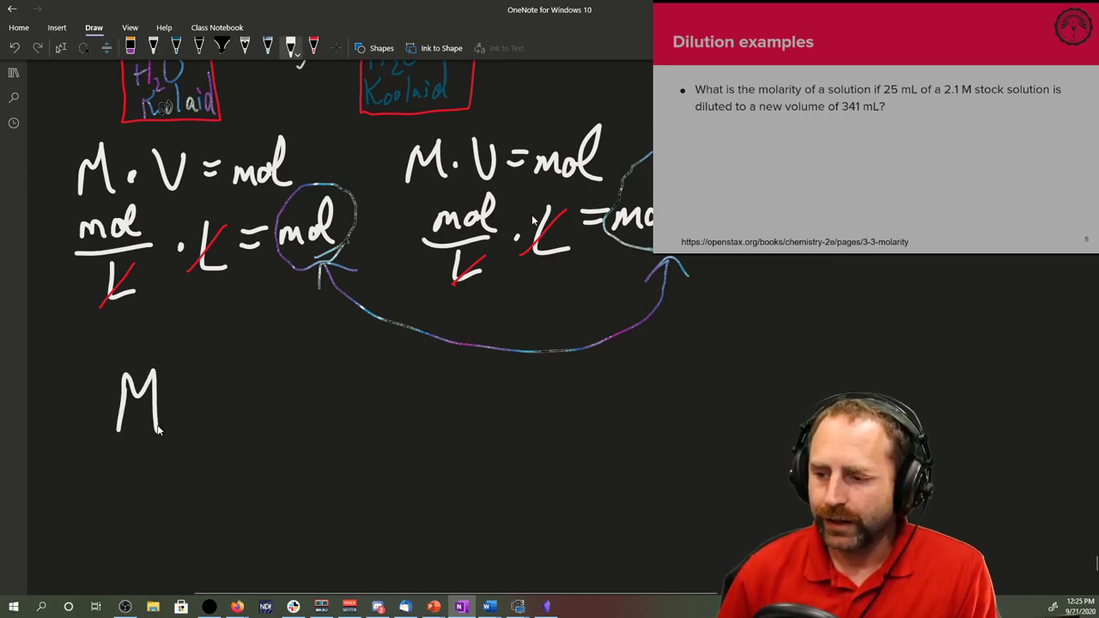
left_click_drag(155, 403, 257, 429)
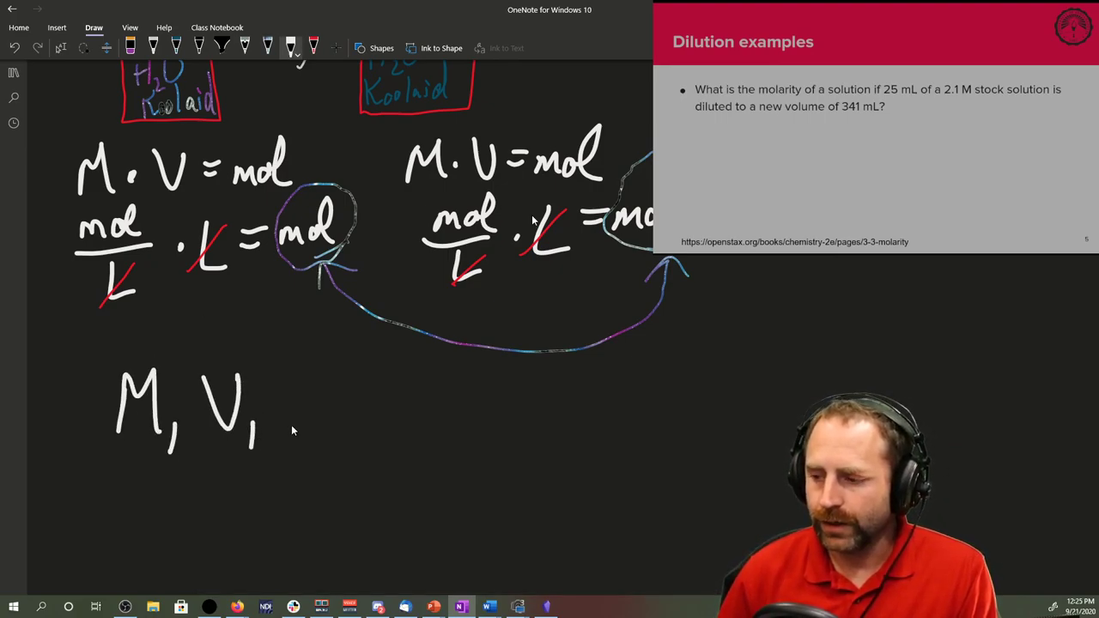
left_click_drag(292, 404, 404, 412)
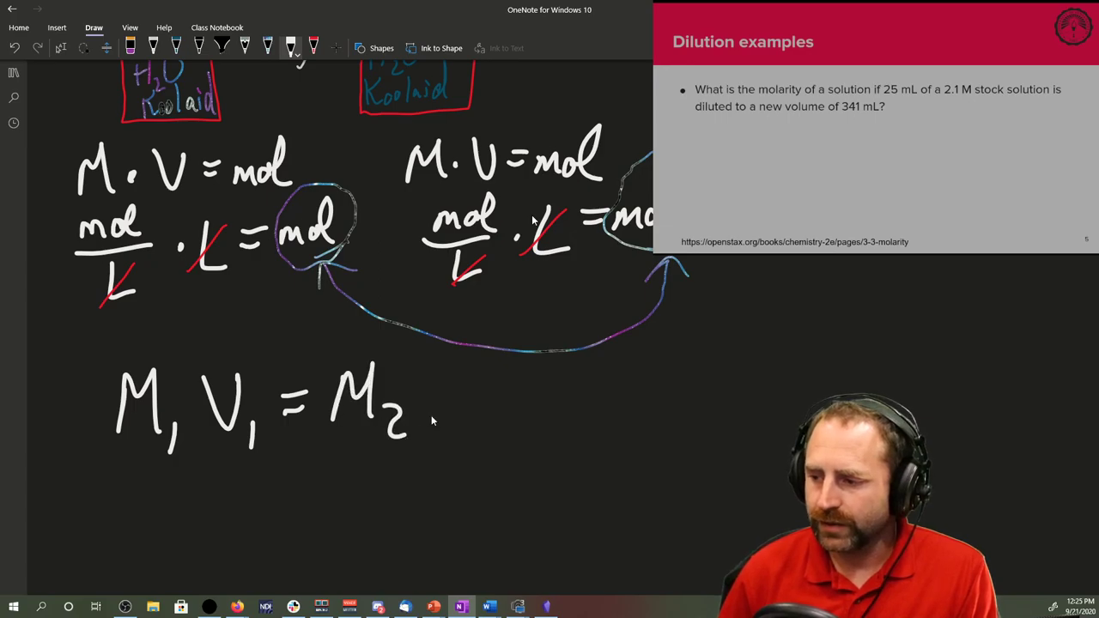
left_click_drag(438, 369, 490, 472)
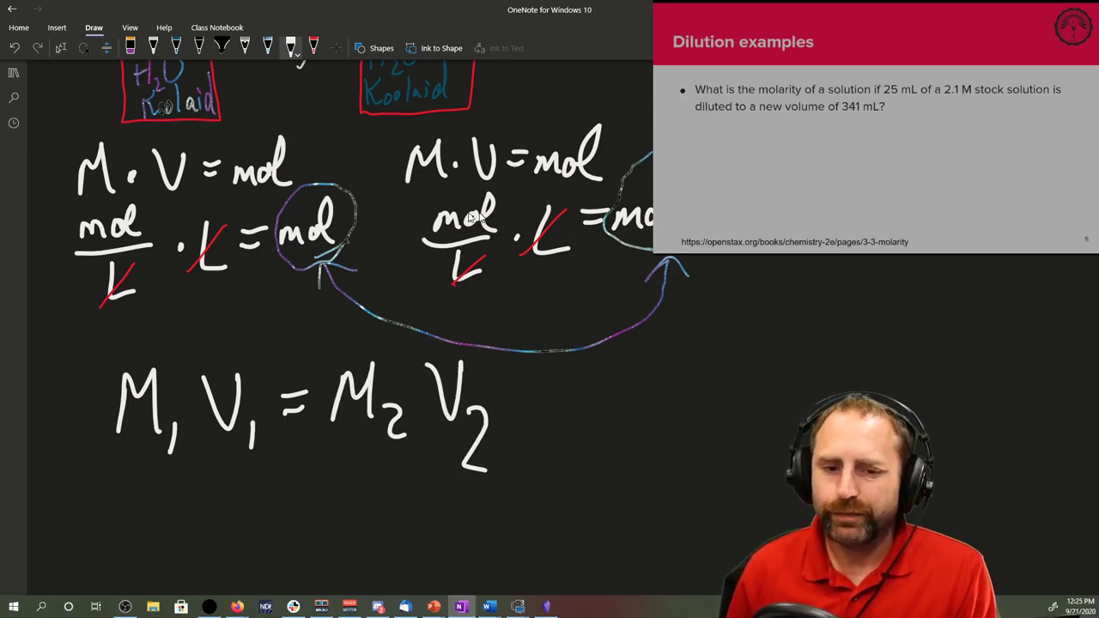
mouse_move(695, 344)
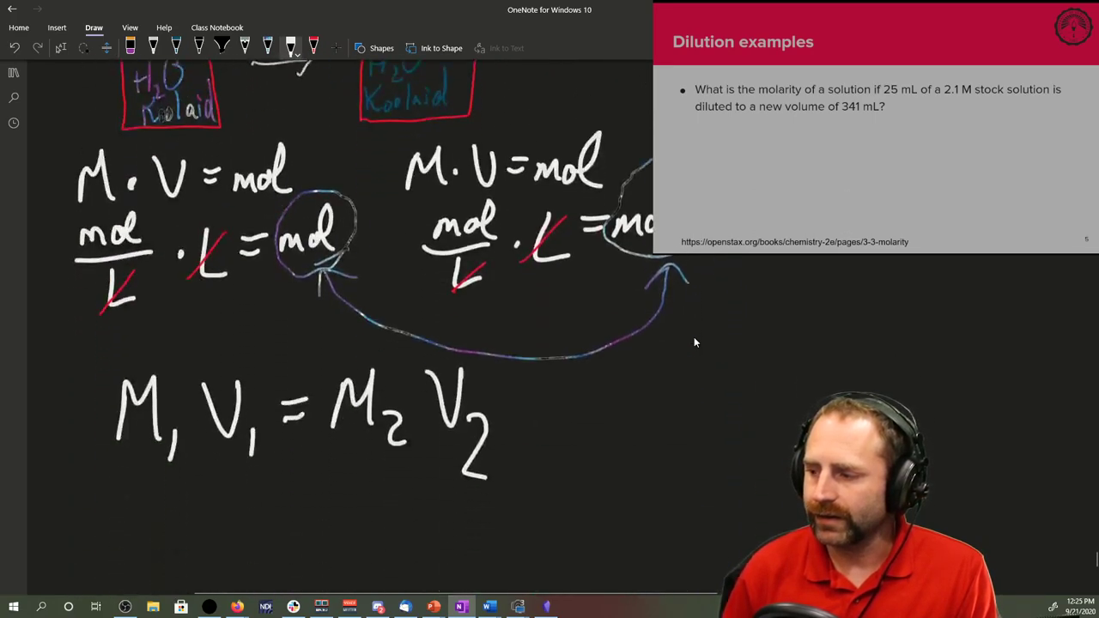
Add the equivalent C1V1 = C2V2 form and label the equation 'before' and 'after'.
scroll("down", 3)
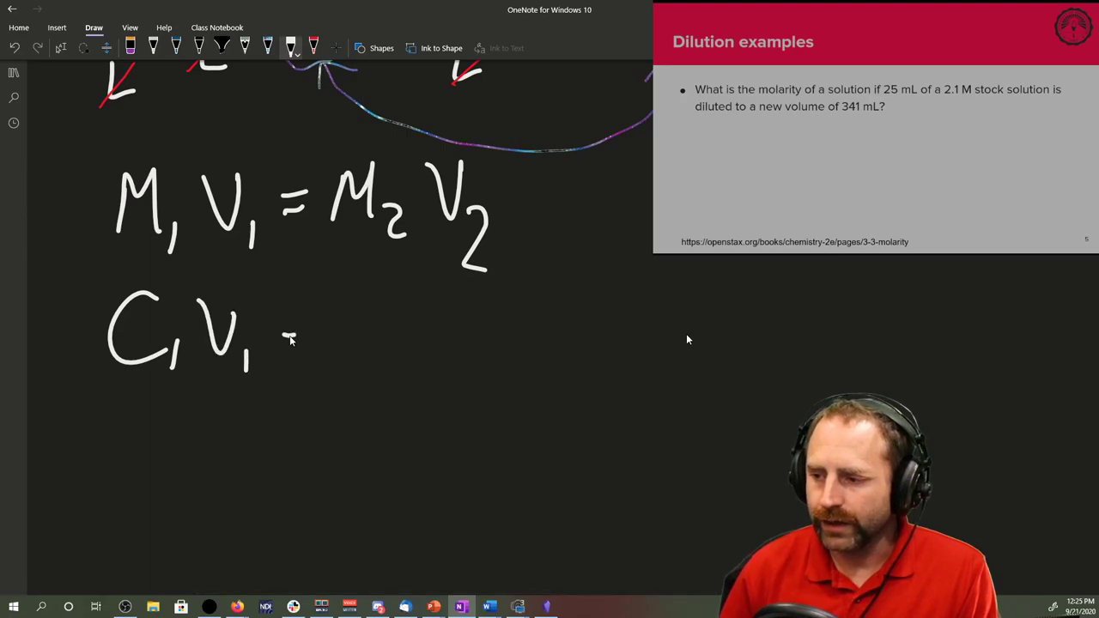
left_click_drag(306, 335, 464, 334)
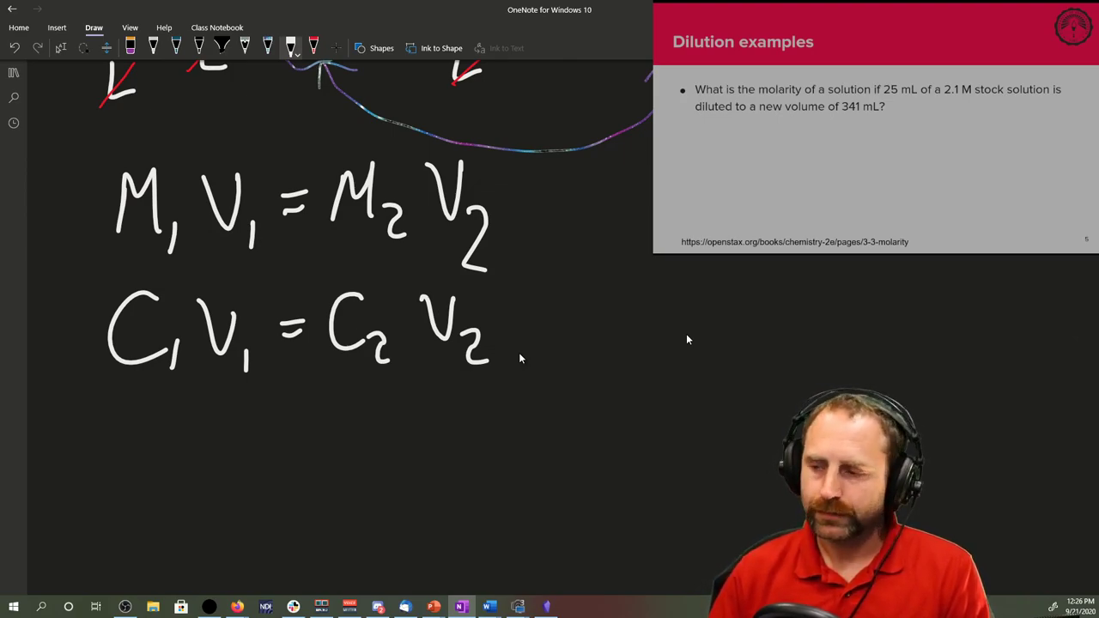
mouse_move(145, 145)
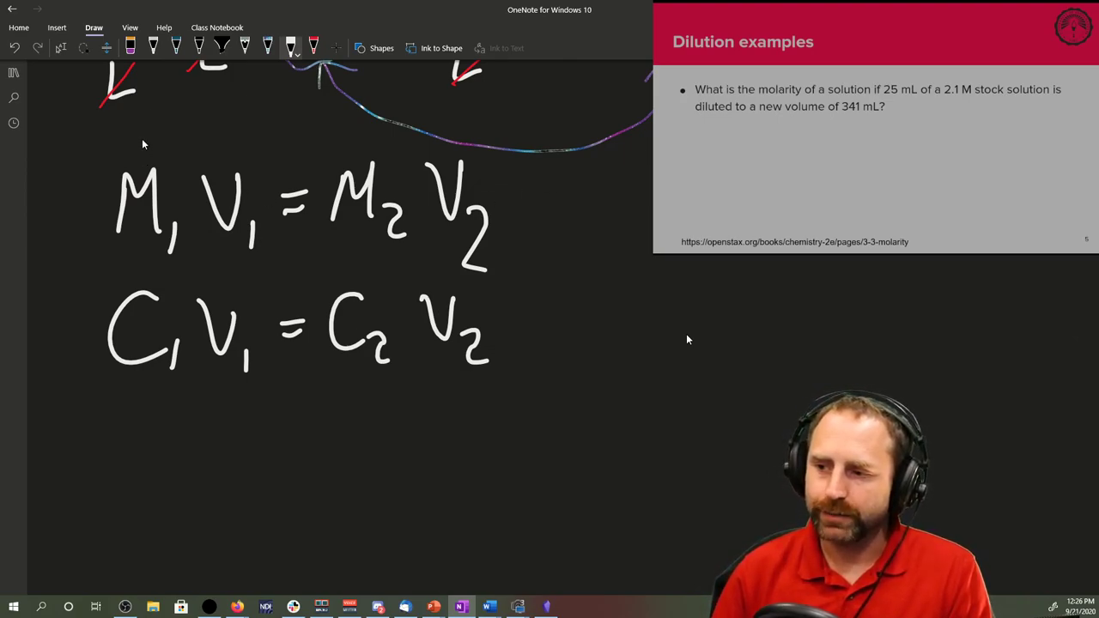
type("bef.")
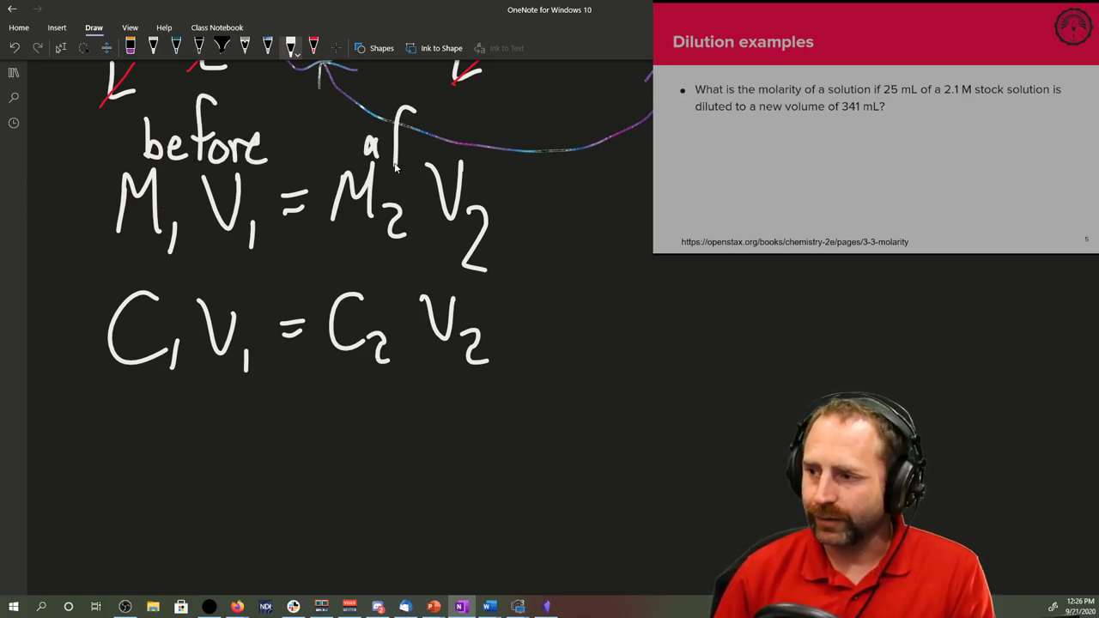
left_click_drag(391, 146, 467, 151)
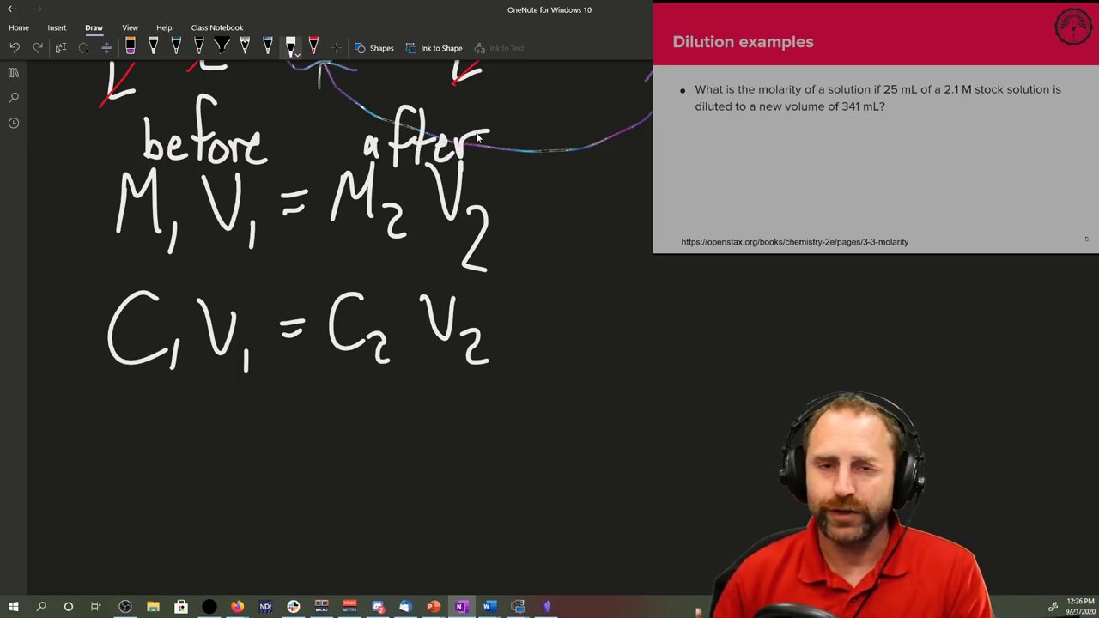
mouse_move(680, 329)
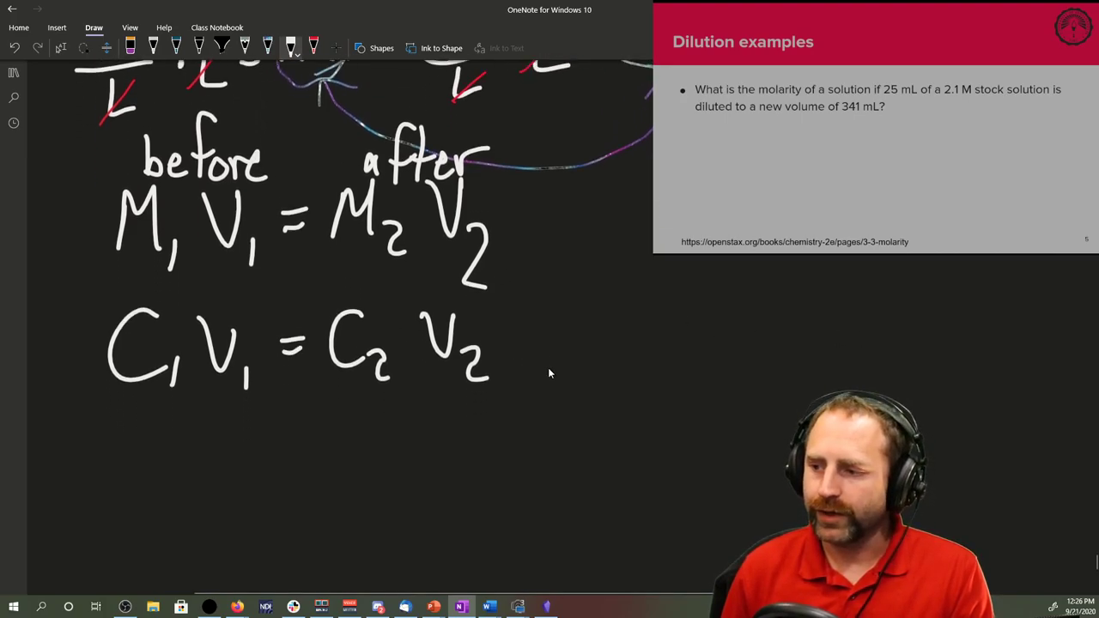
Write before/after labels with M1 V1 = M2·V2 beneath them for the example.
scroll("down", 3)
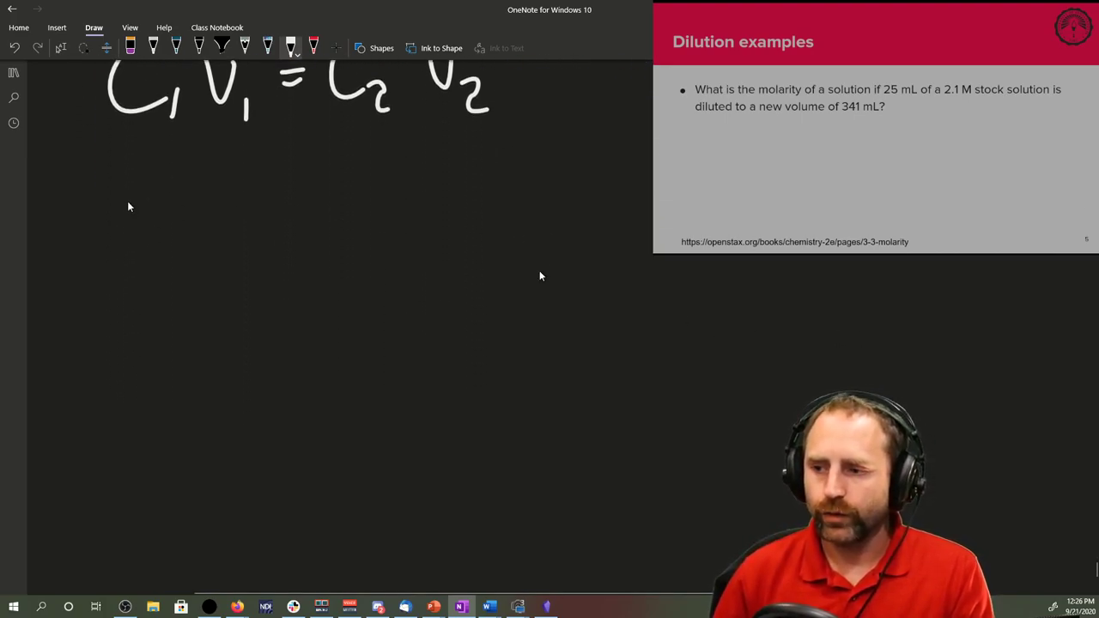
mouse_move(144, 220)
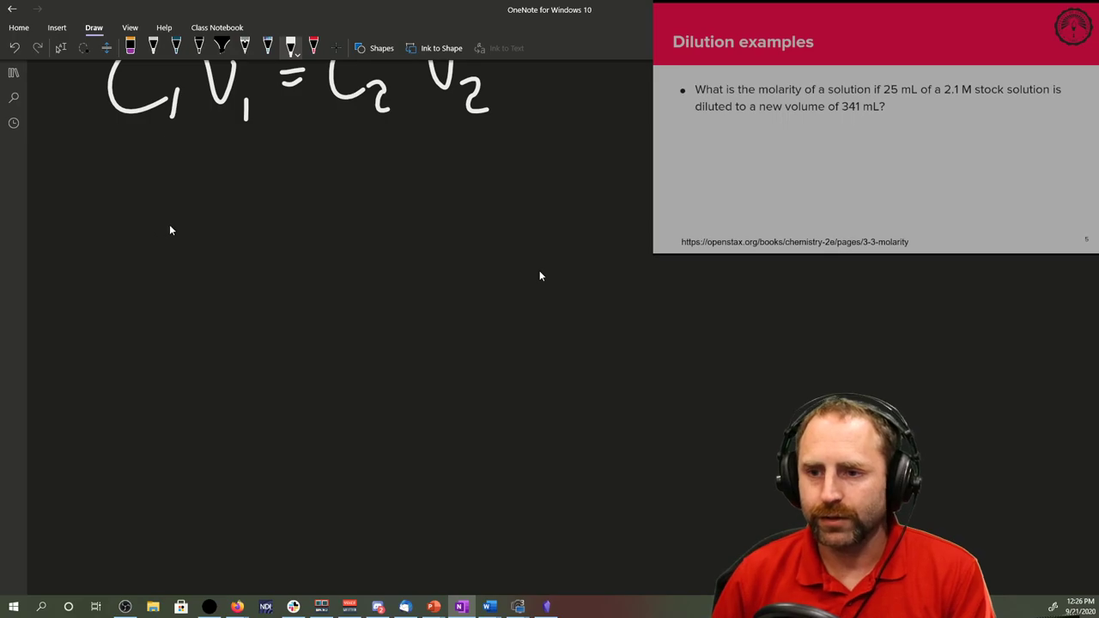
mouse_move(151, 244)
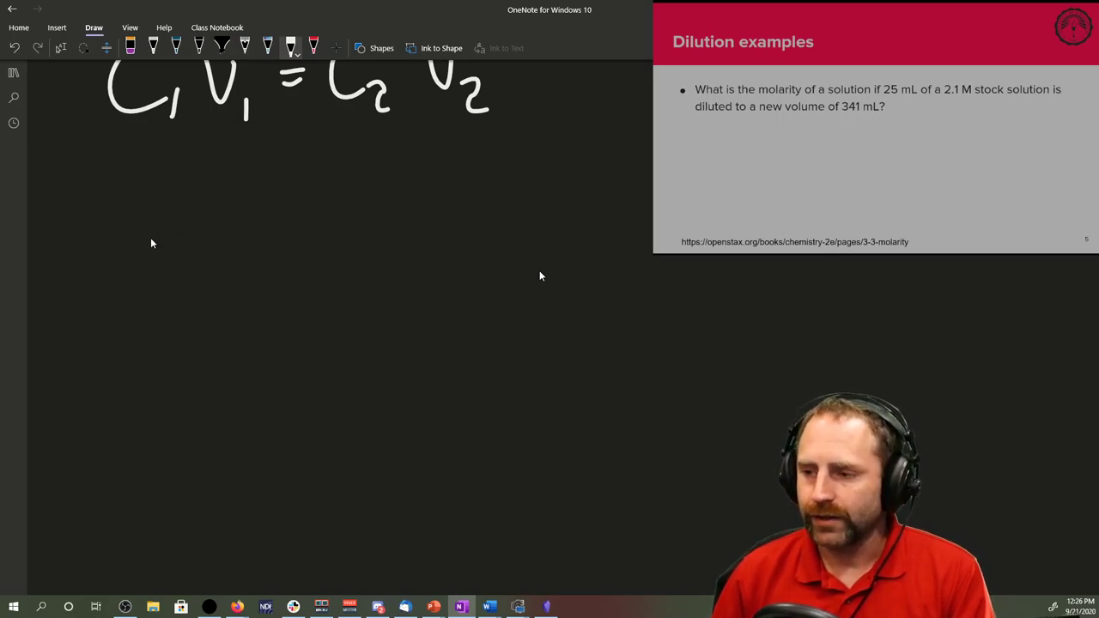
left_click_drag(175, 186, 192, 237)
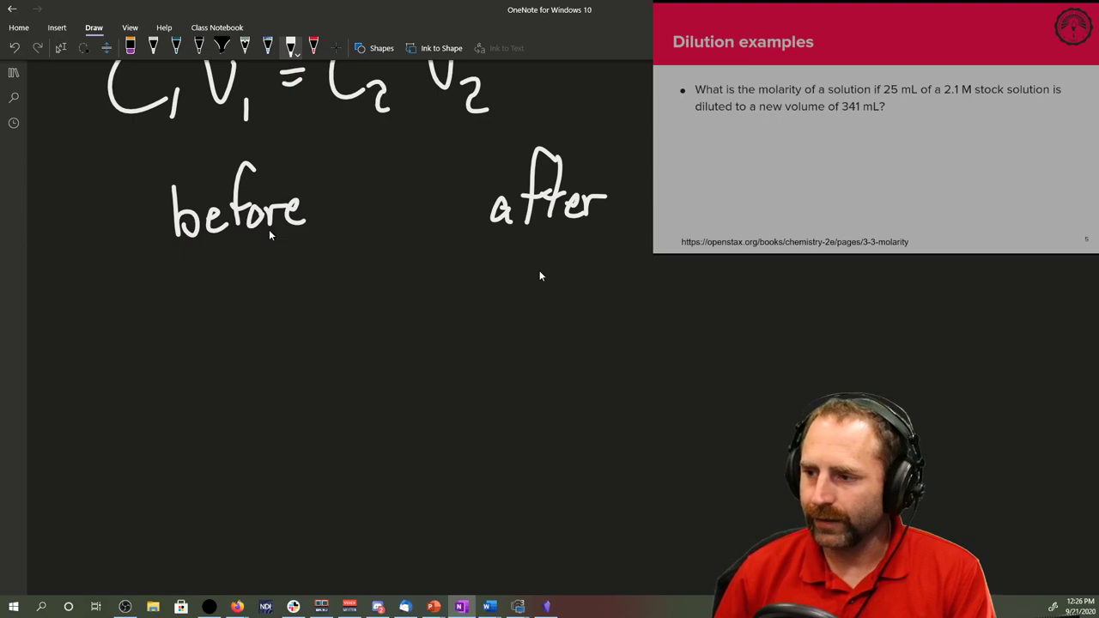
mouse_move(241, 306)
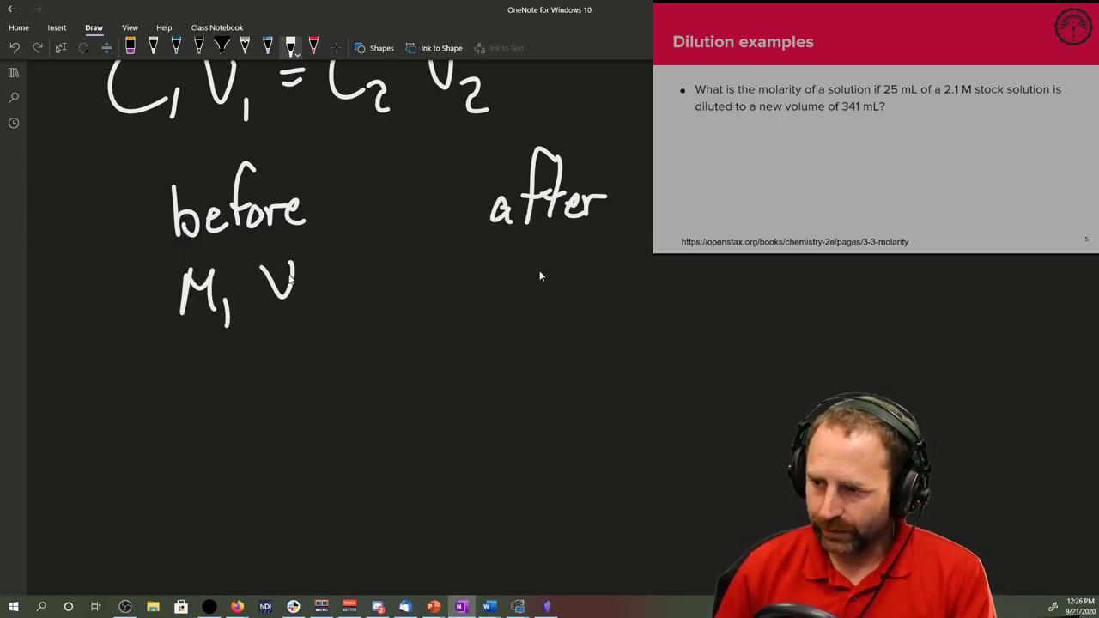
left_click_drag(395, 284, 533, 283)
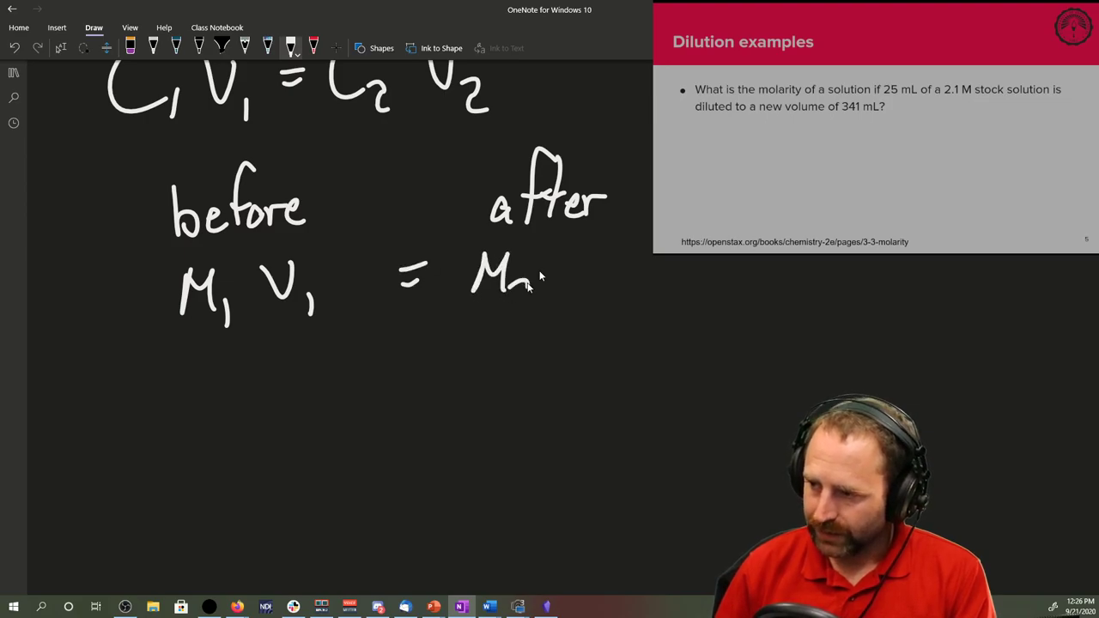
left_click_drag(533, 275, 601, 309)
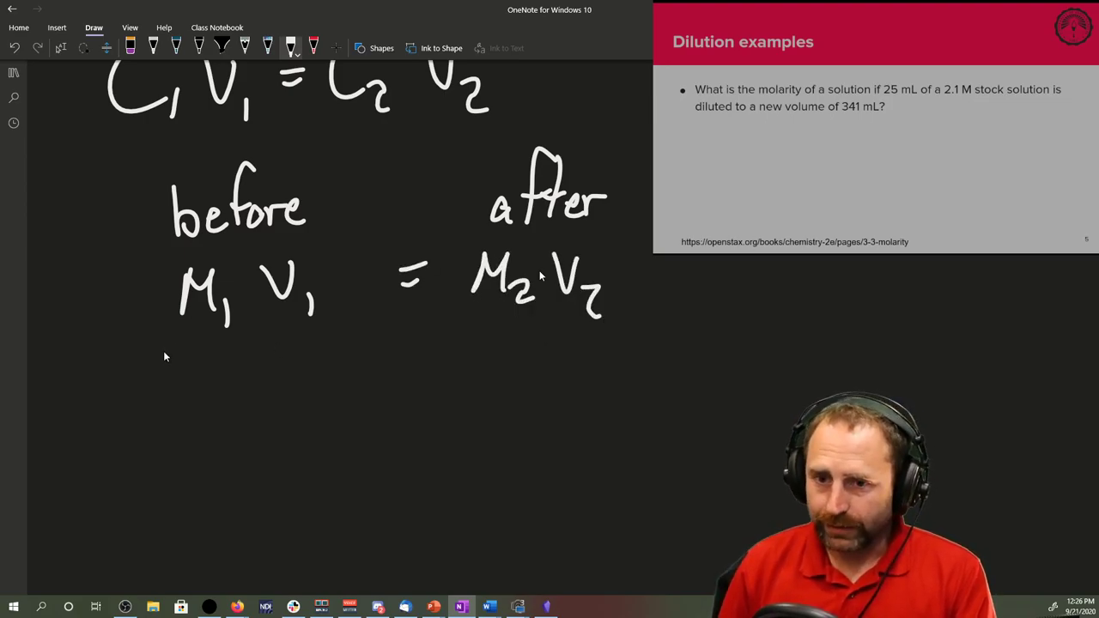
mouse_move(192, 359)
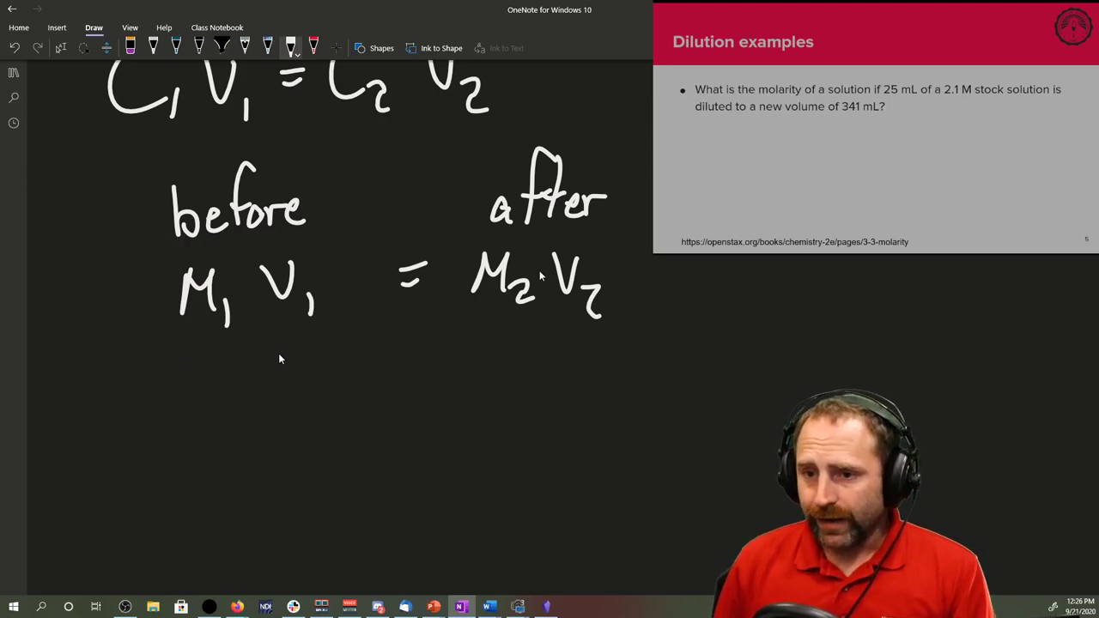
Substitute the values as (2.1M) 25mL = x (341mL) under the equation.
left_click_drag(275, 360, 347, 360)
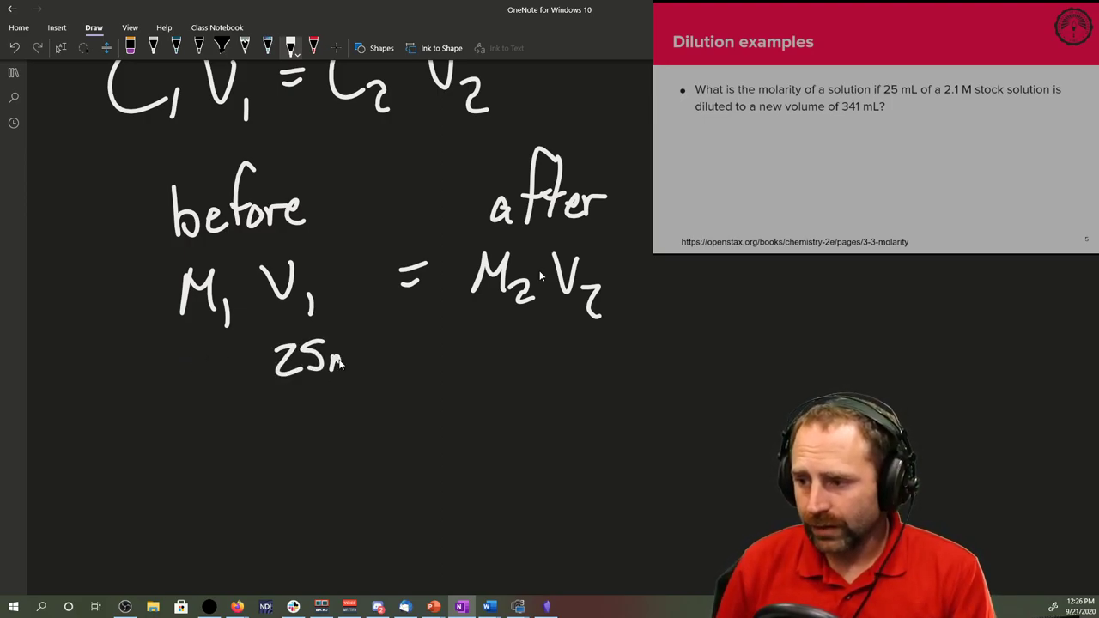
type("mL")
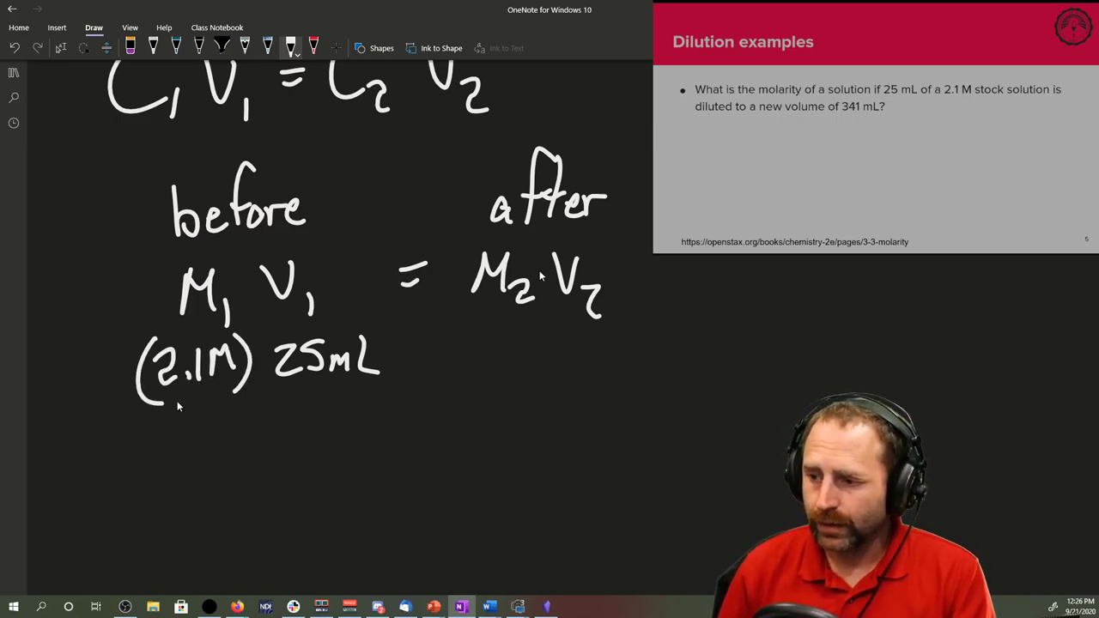
left_click_drag(408, 352, 443, 355)
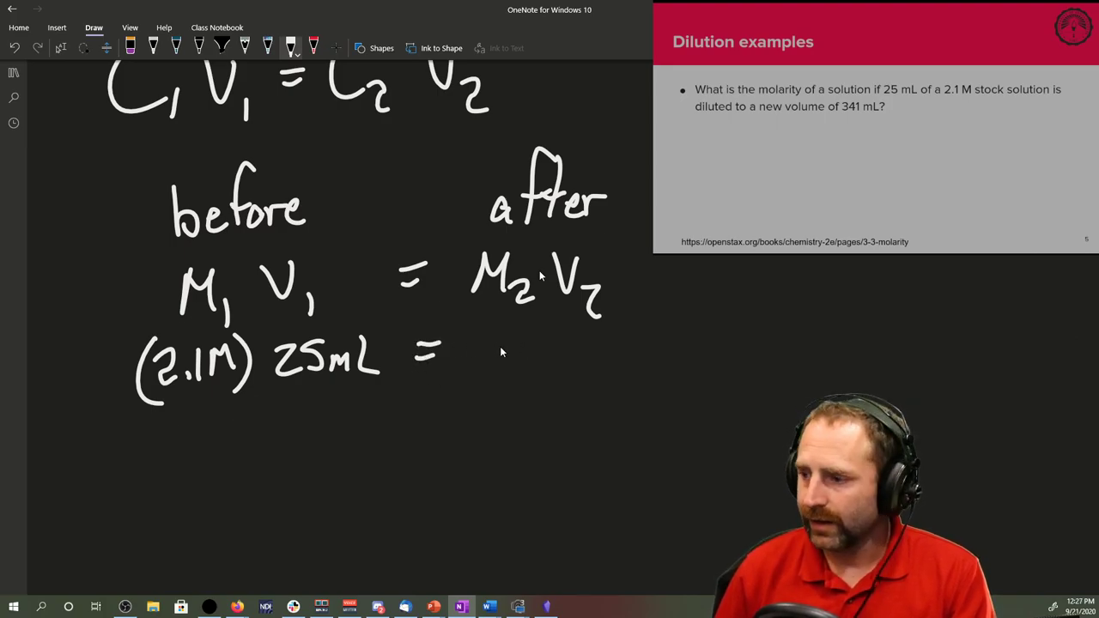
left_click_drag(592, 335, 588, 387)
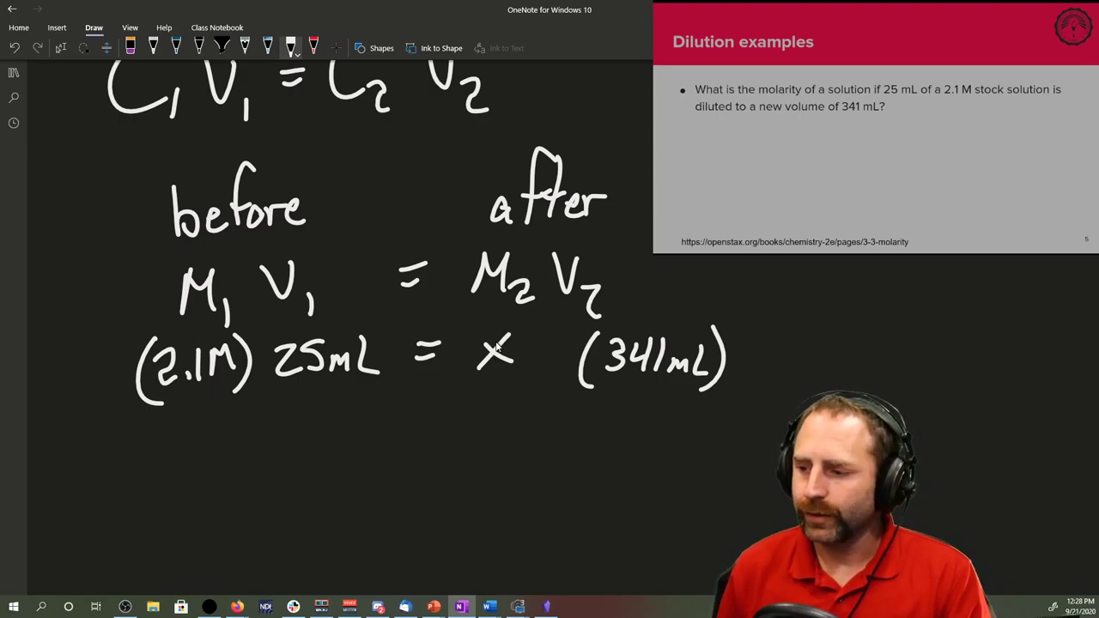
Rewrite the line as (2.1 mol/1 L) 25 mL = x (341 mL).
scroll("down", 3)
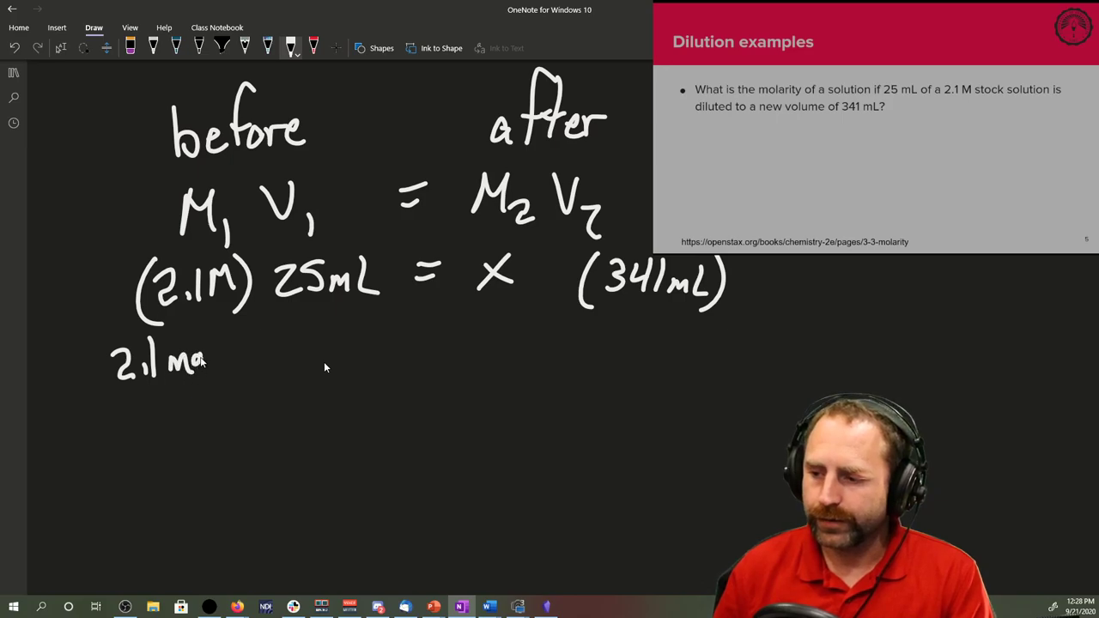
left_click_drag(120, 394, 198, 429)
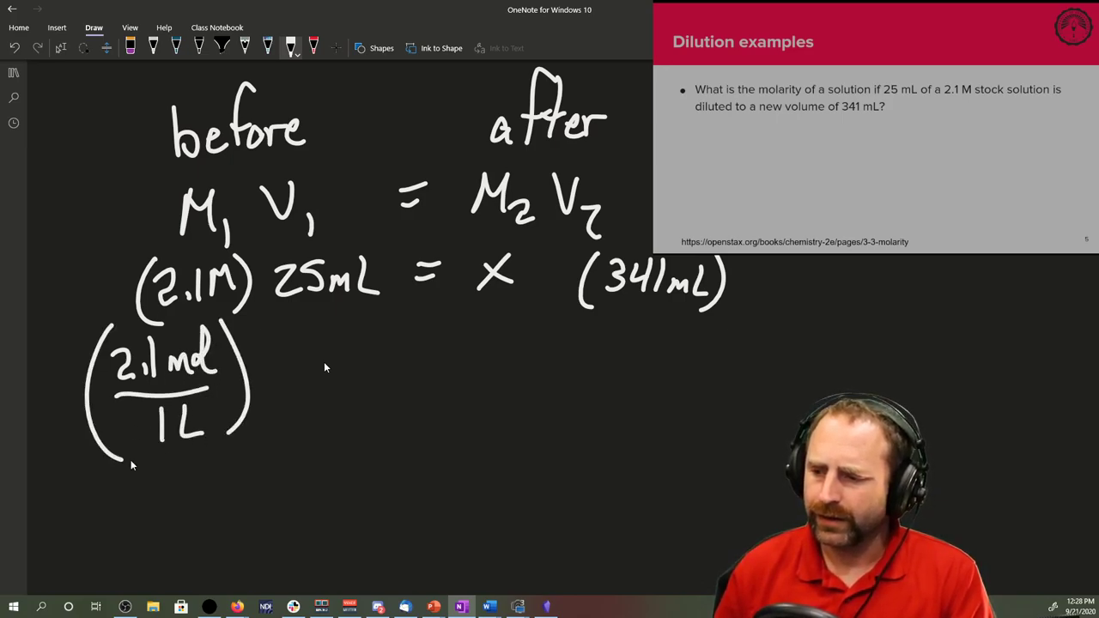
left_click_drag(274, 360, 326, 378)
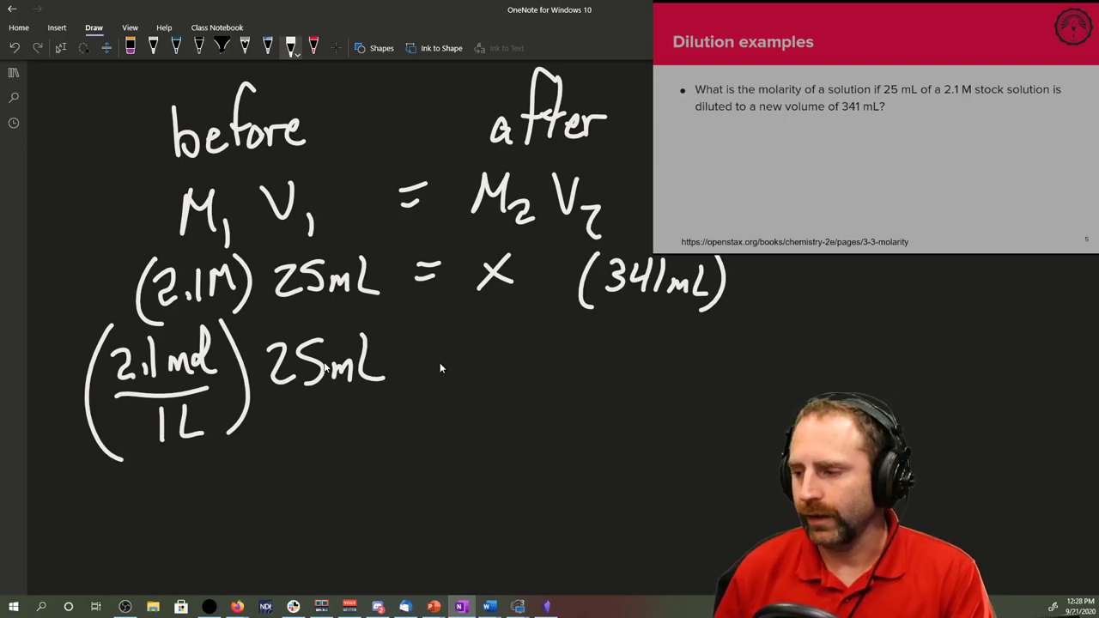
left_click_drag(438, 356, 533, 370)
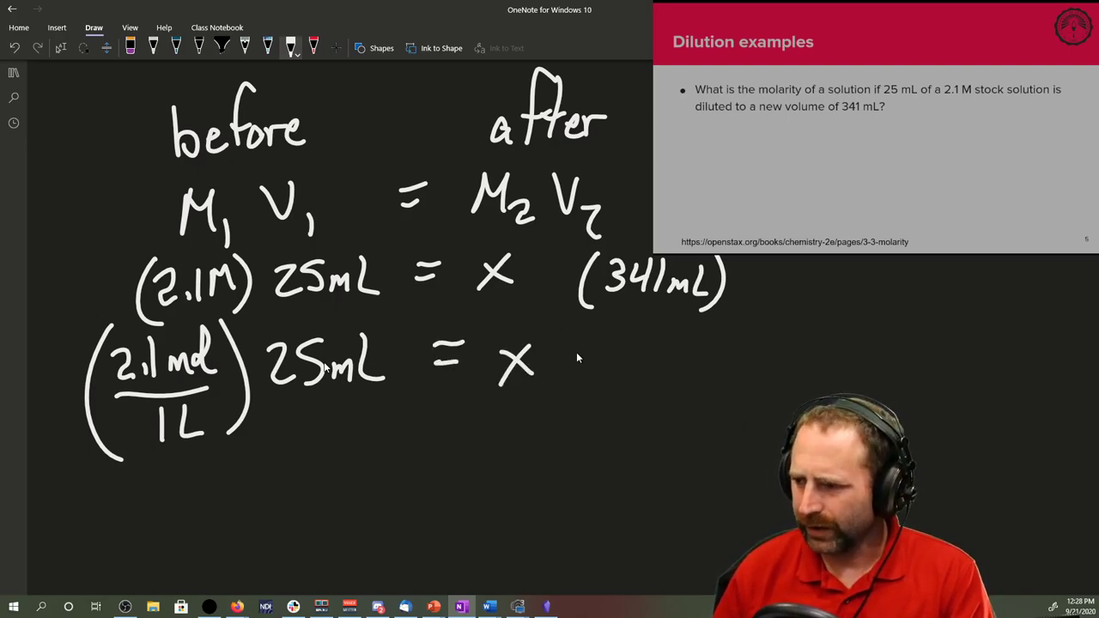
left_click_drag(584, 360, 673, 360)
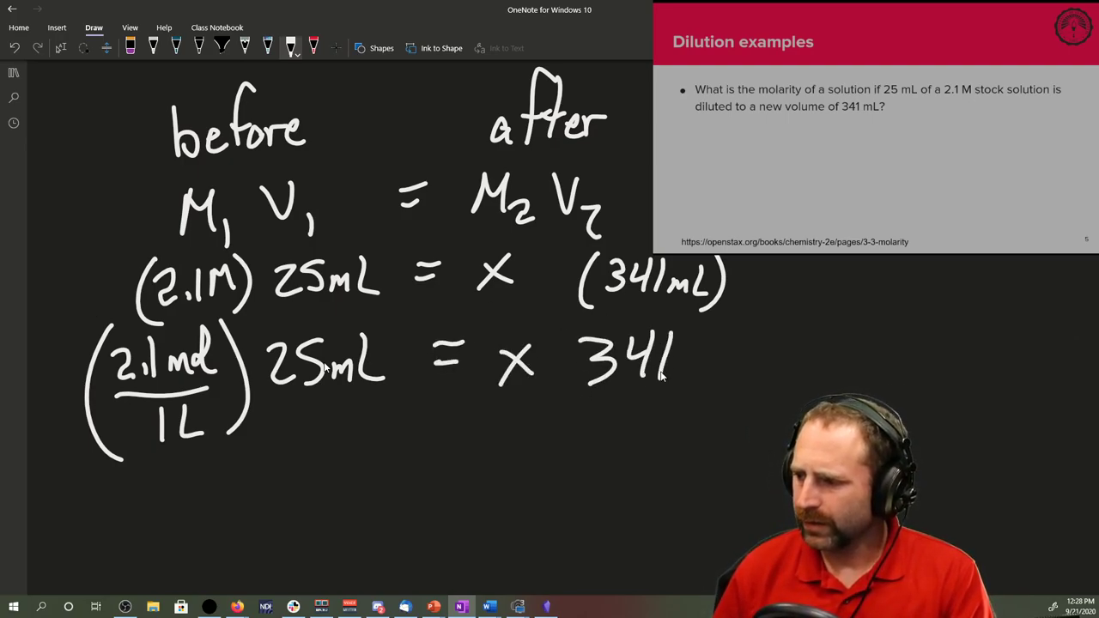
left_click_drag(678, 361, 756, 361)
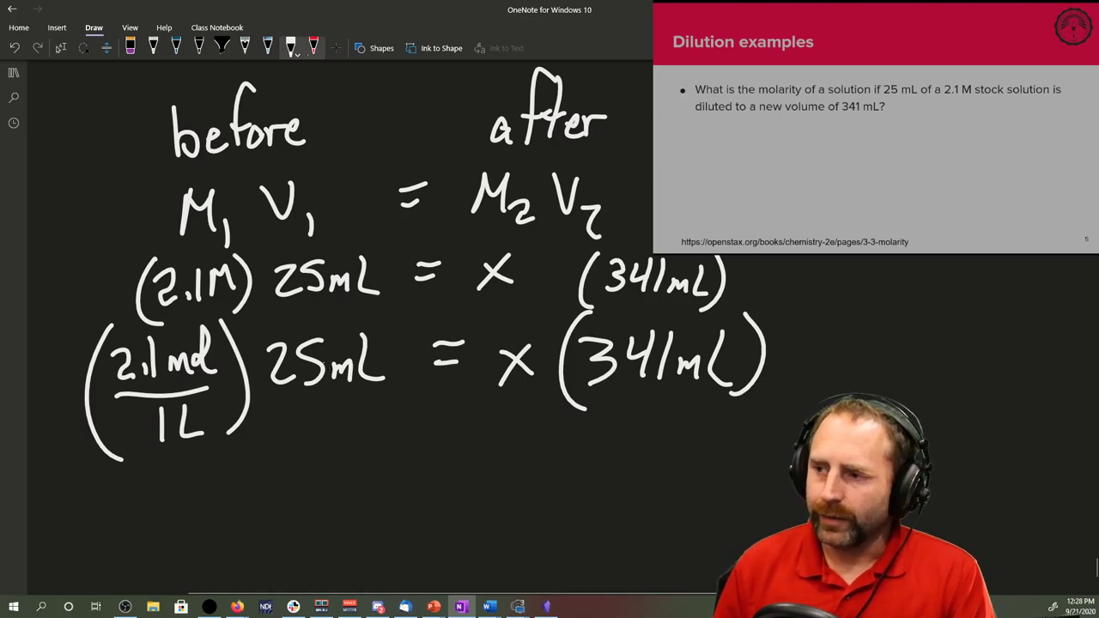
In red ink, divide both sides by 341 mL and cancel the mL units.
left_click(312, 44)
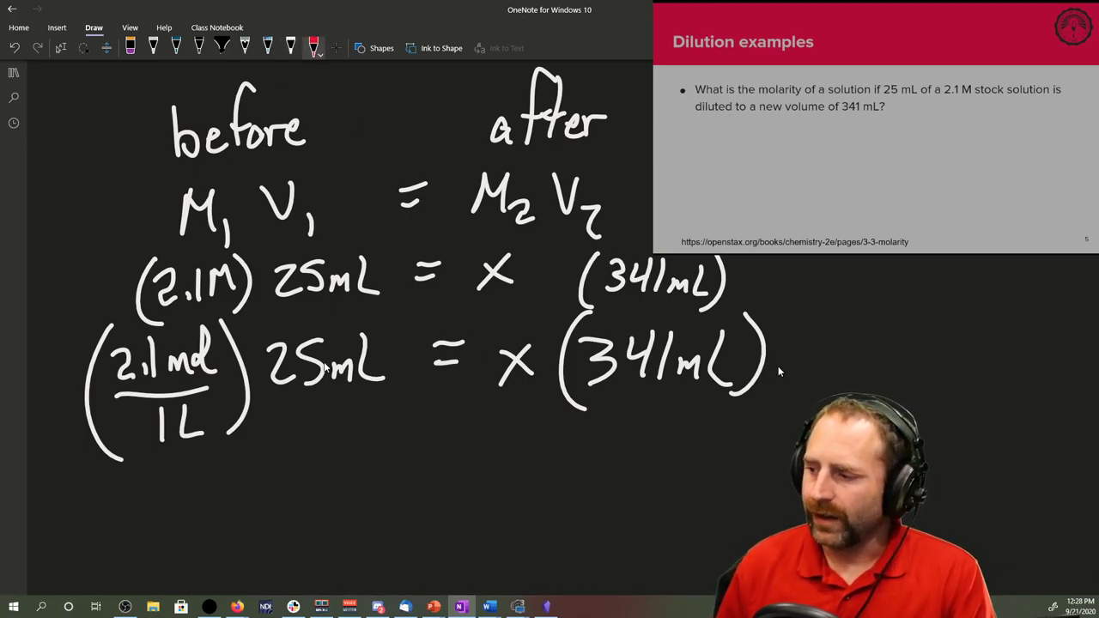
left_click_drag(499, 398, 759, 419)
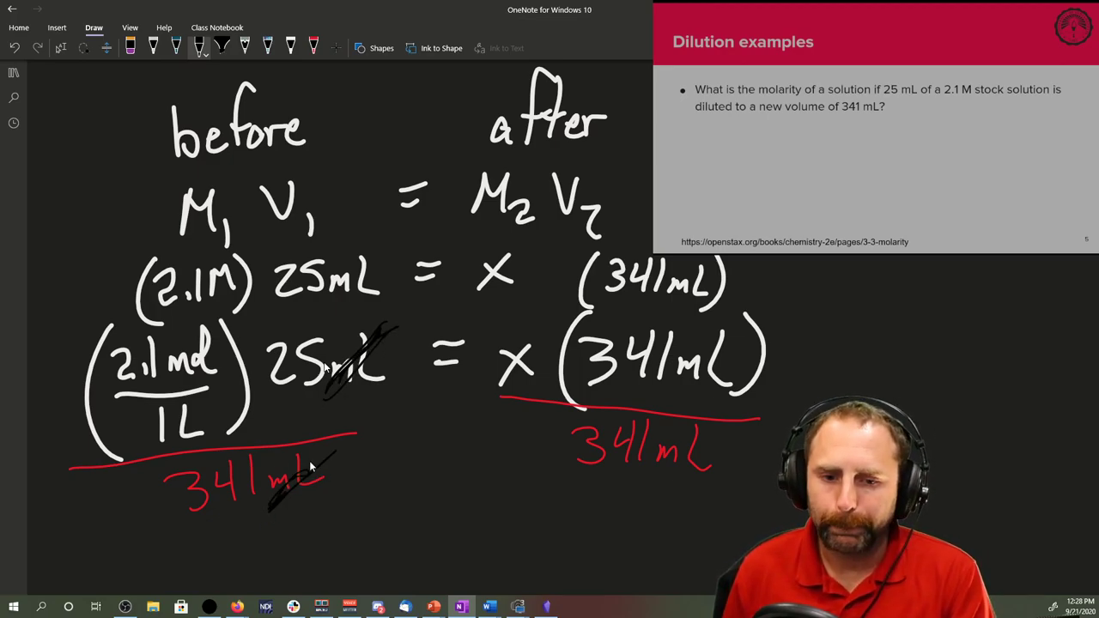
mouse_move(409, 352)
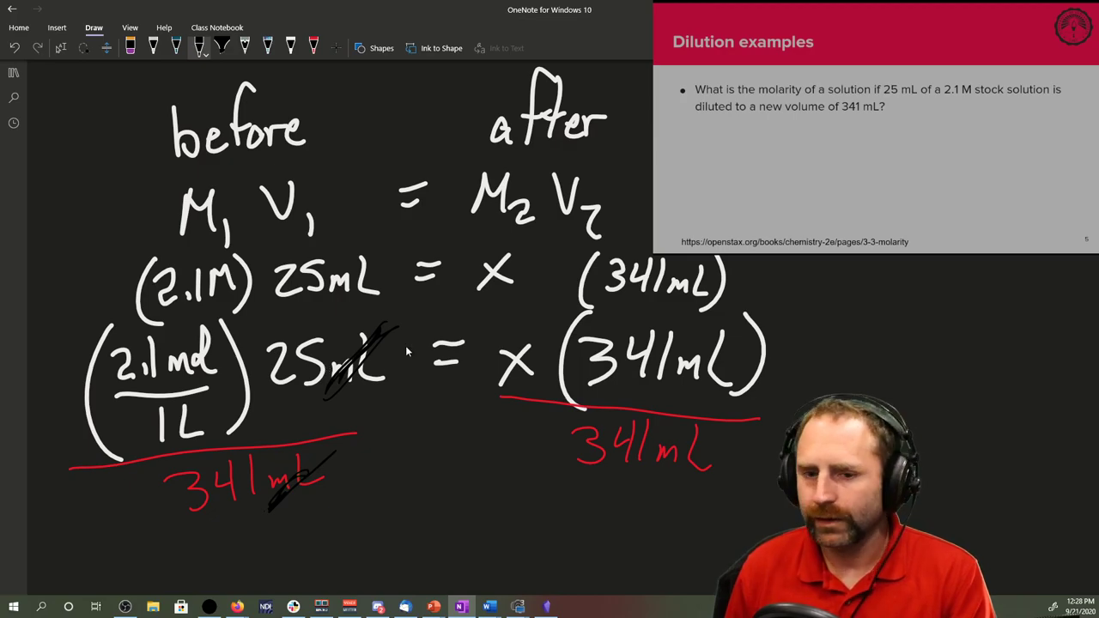
scroll("down", 3)
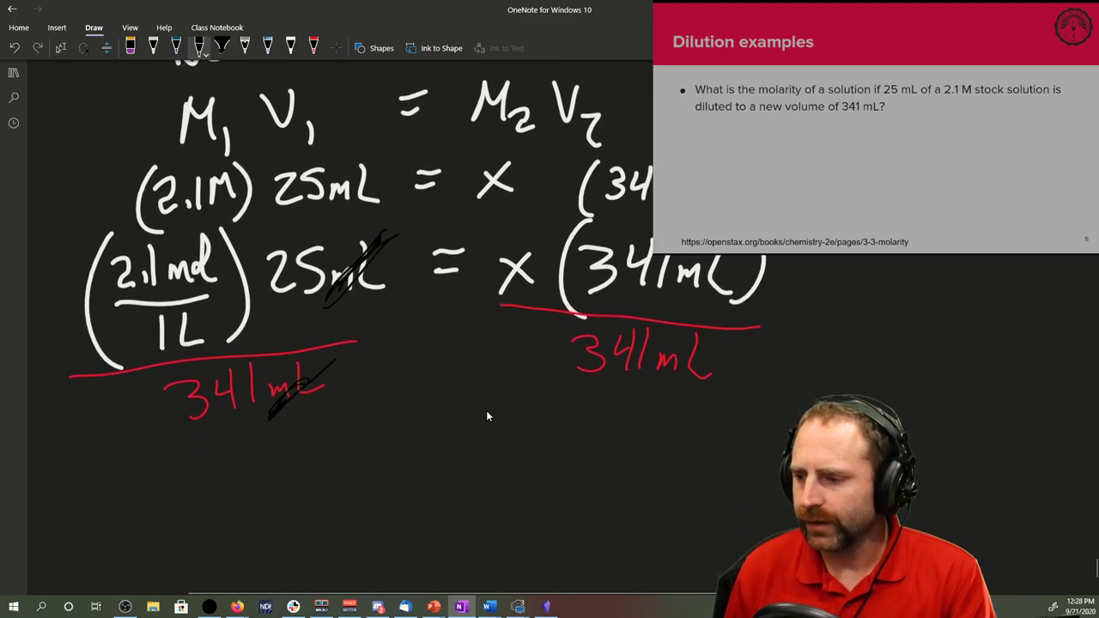
Write the result x = 0.153959 mol/L and the rounded answer 0.15 M.
scroll("down", 3)
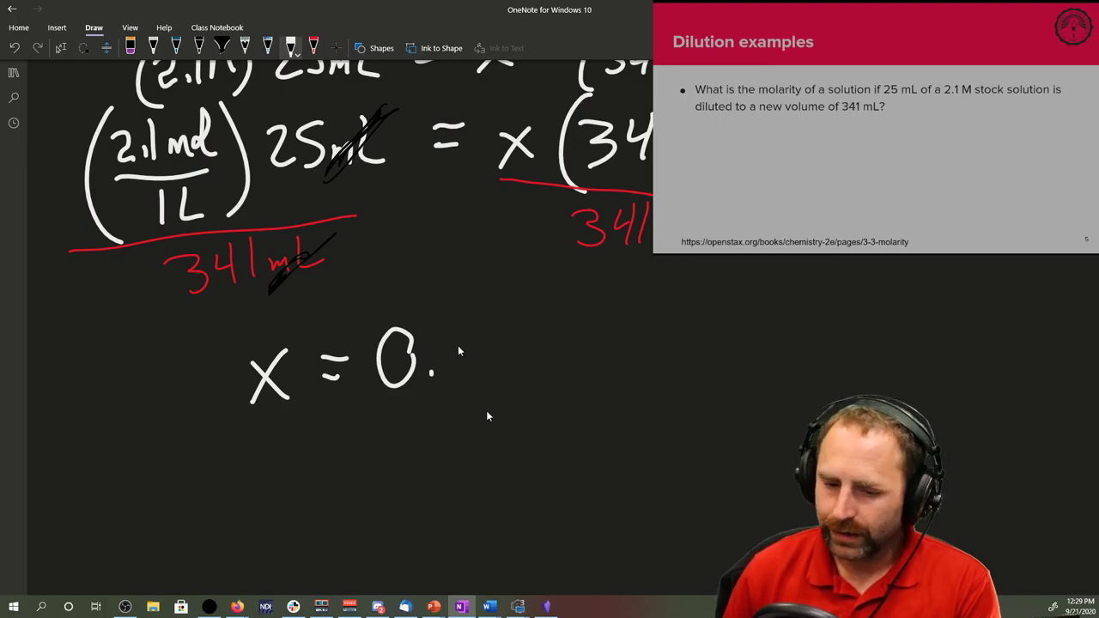
left_click_drag(447, 352, 558, 352)
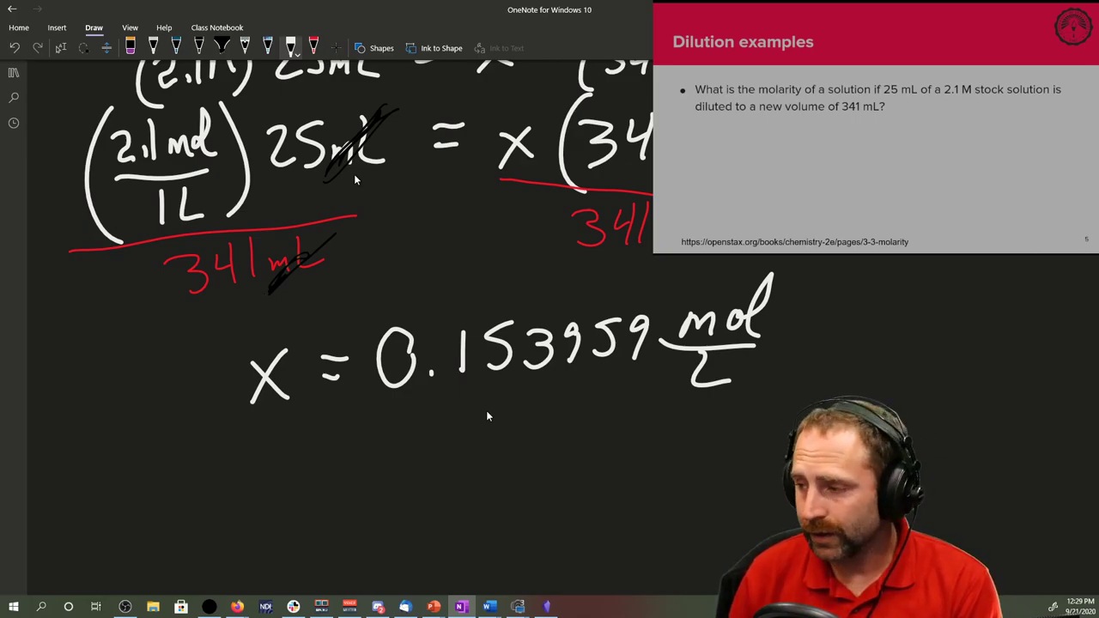
mouse_move(464, 392)
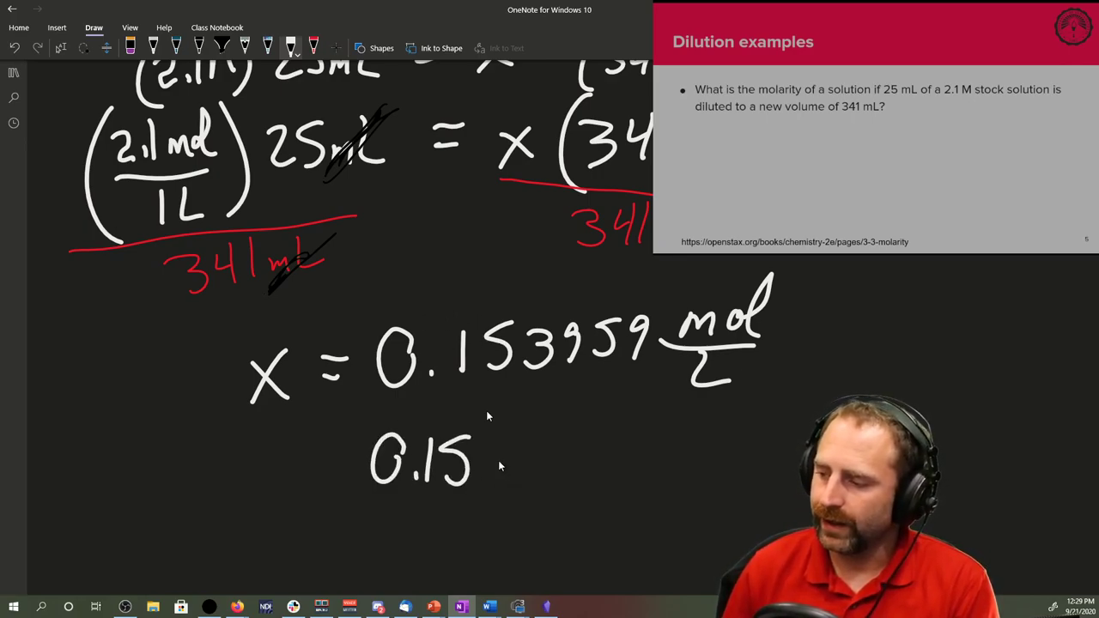
left_click_drag(498, 464, 541, 446)
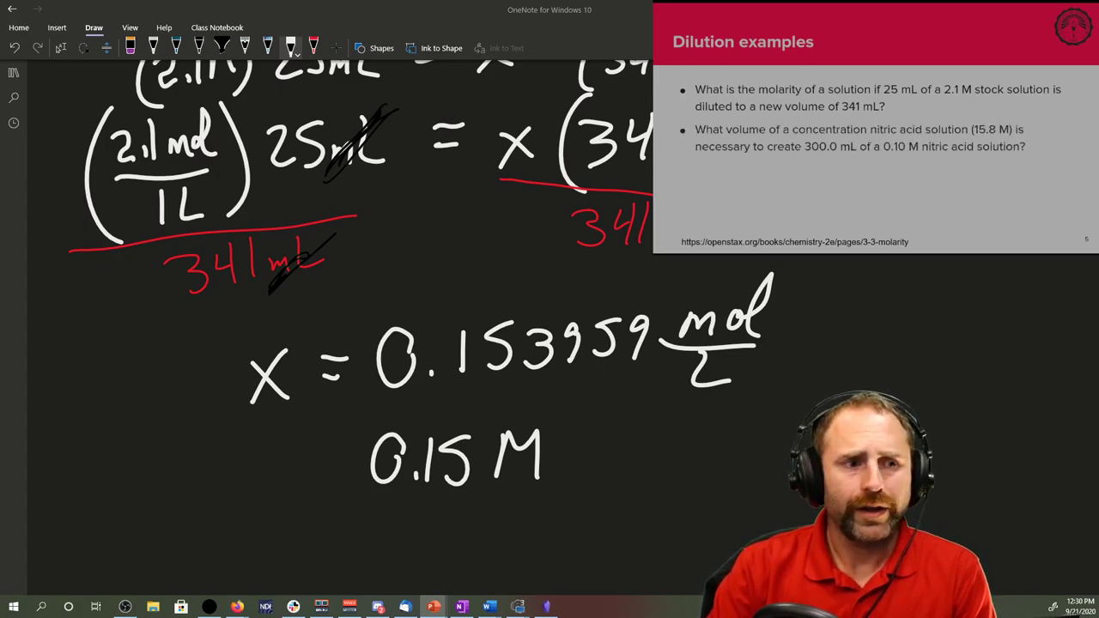
scroll("down", 3)
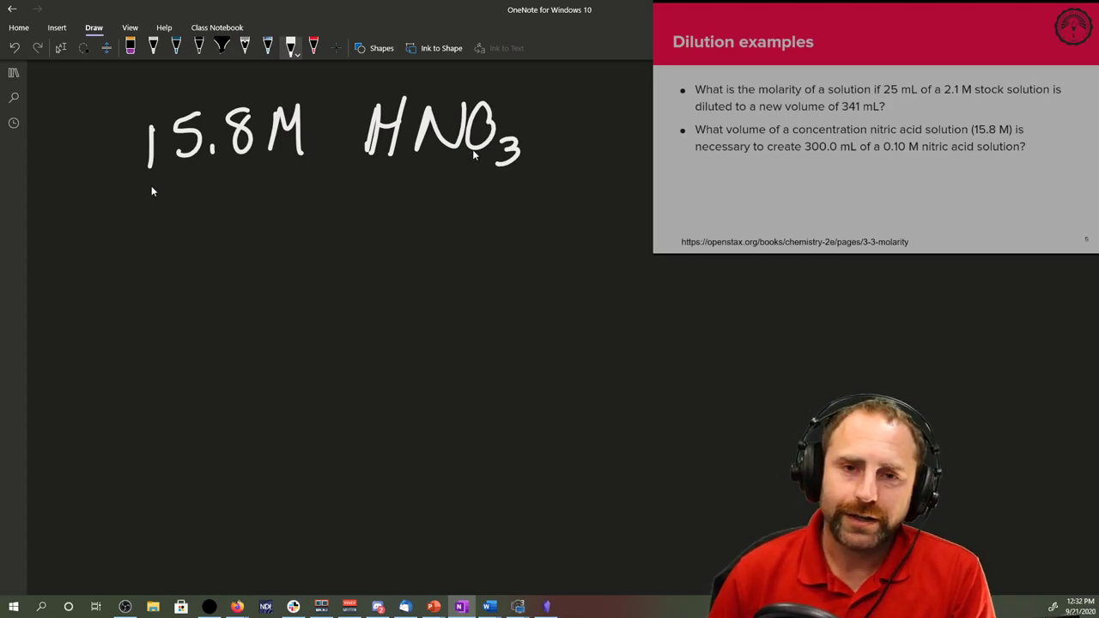
mouse_move(202, 266)
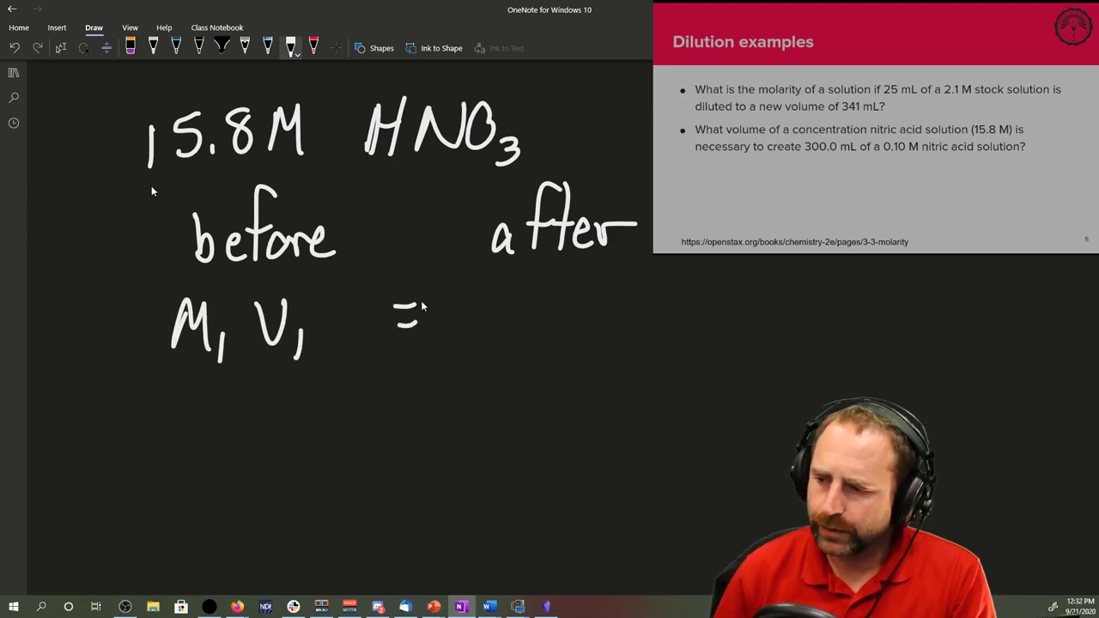
Write before/after M1V1 = M2V2 and substitute (15.8 M) x = (0.10 M) 300 mL.
left_click_drag(467, 309, 615, 330)
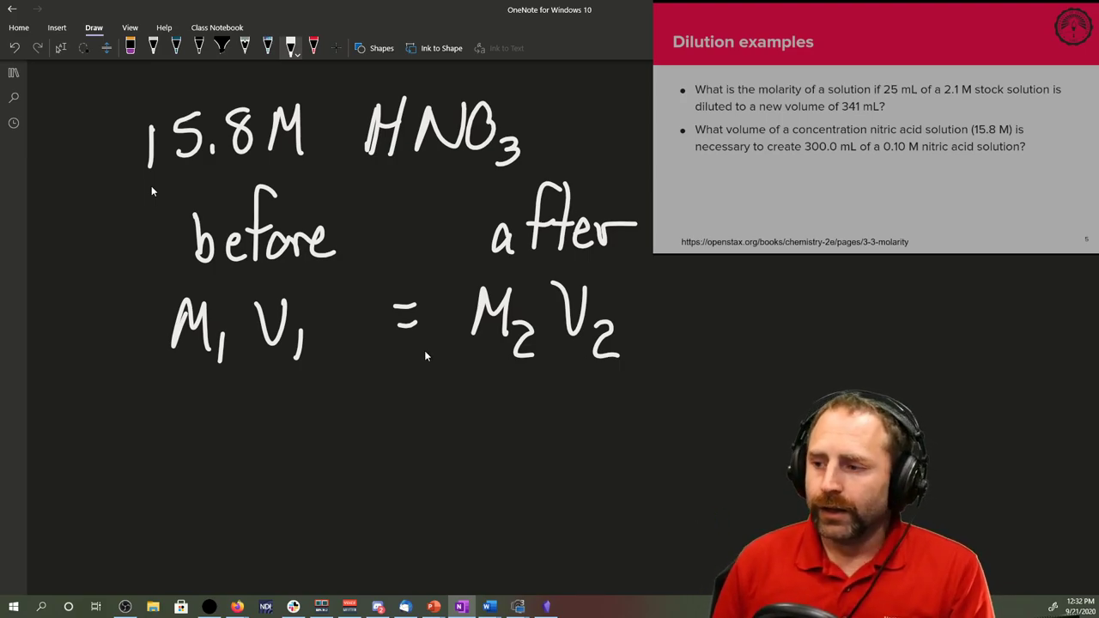
mouse_move(165, 426)
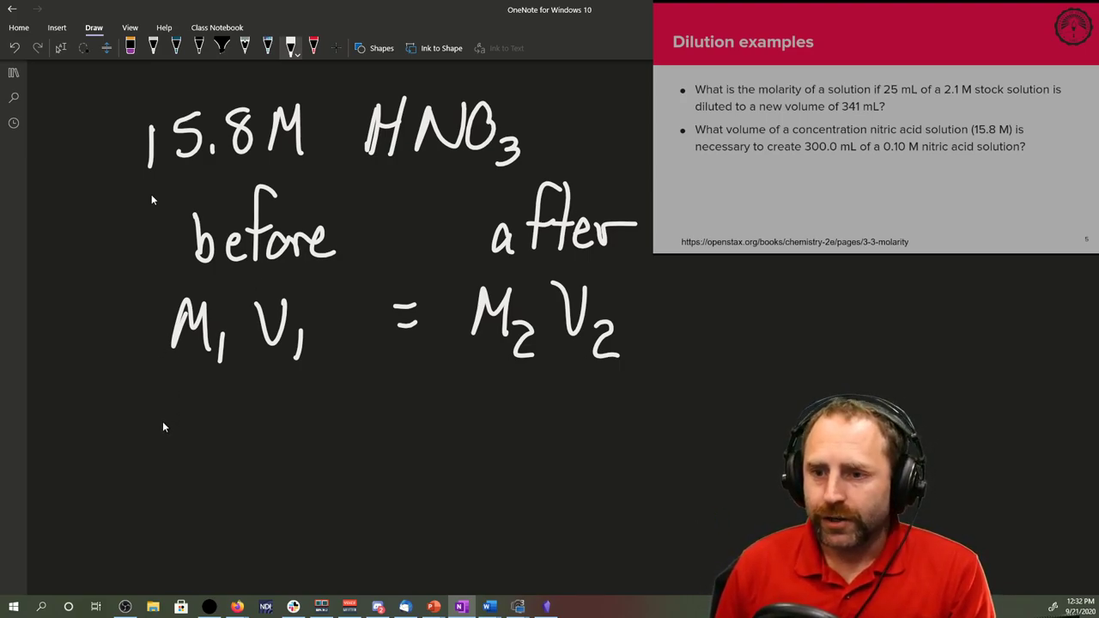
left_click_drag(156, 398, 156, 433)
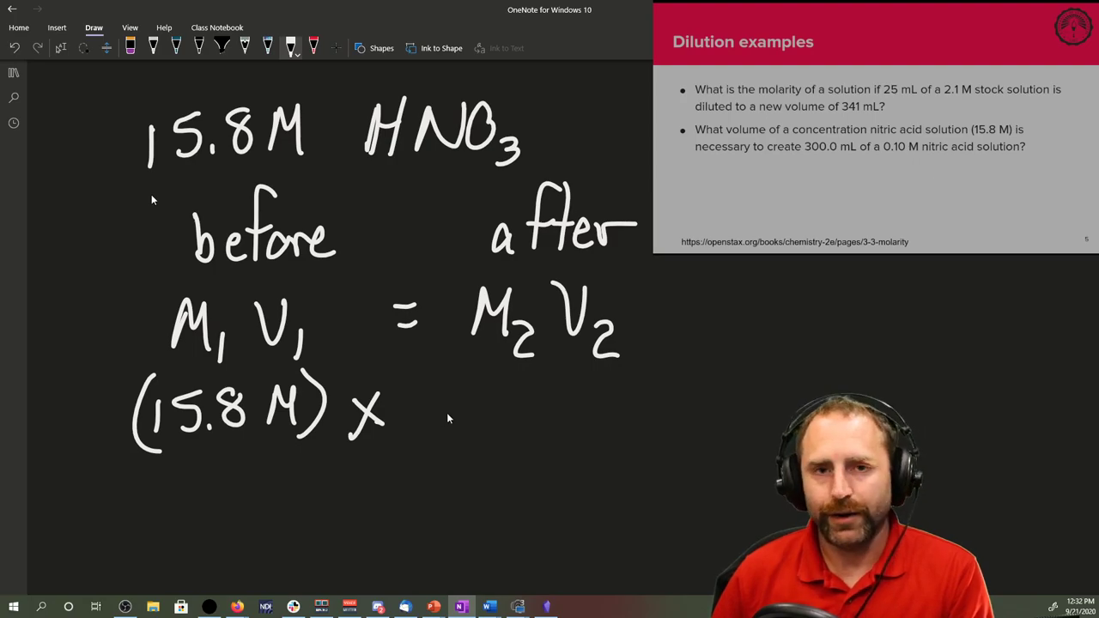
left_click_drag(443, 398, 467, 417)
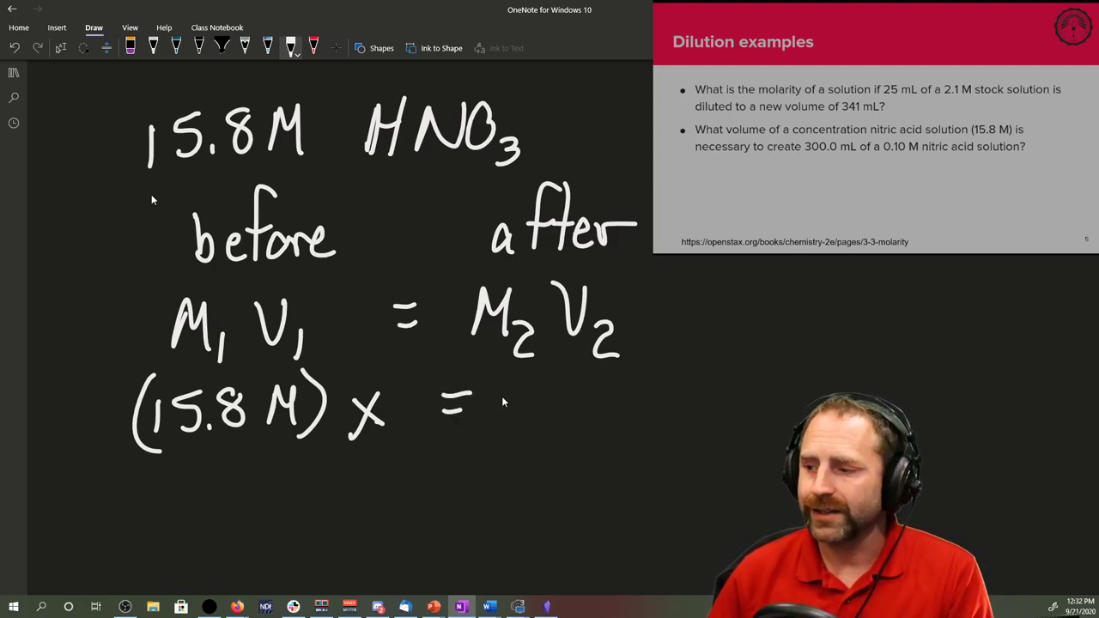
mouse_move(529, 409)
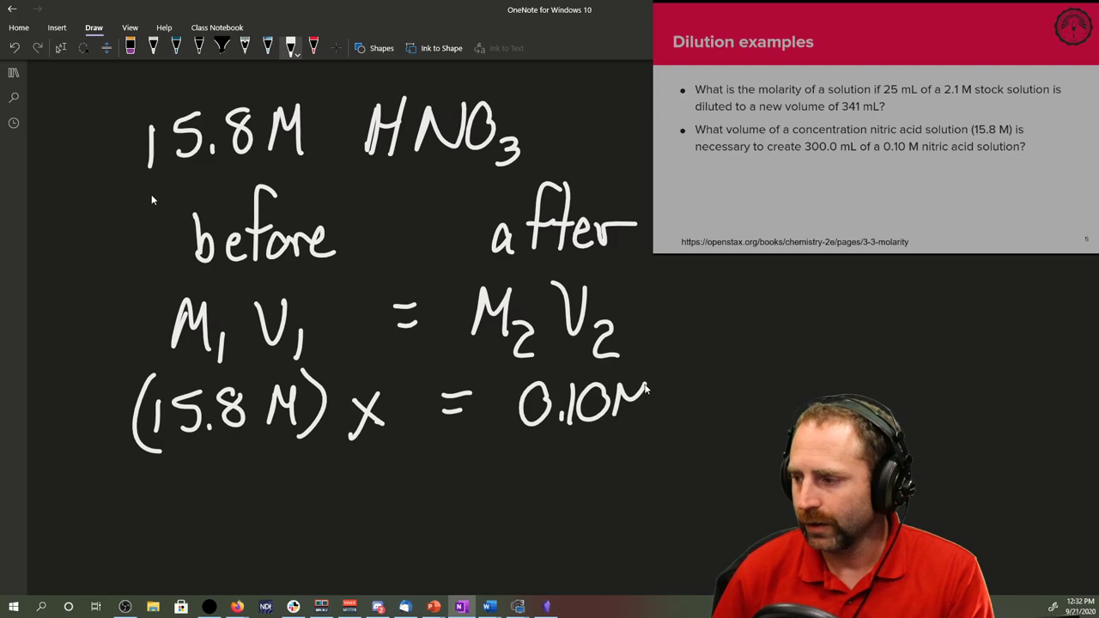
left_click_drag(502, 378, 666, 430)
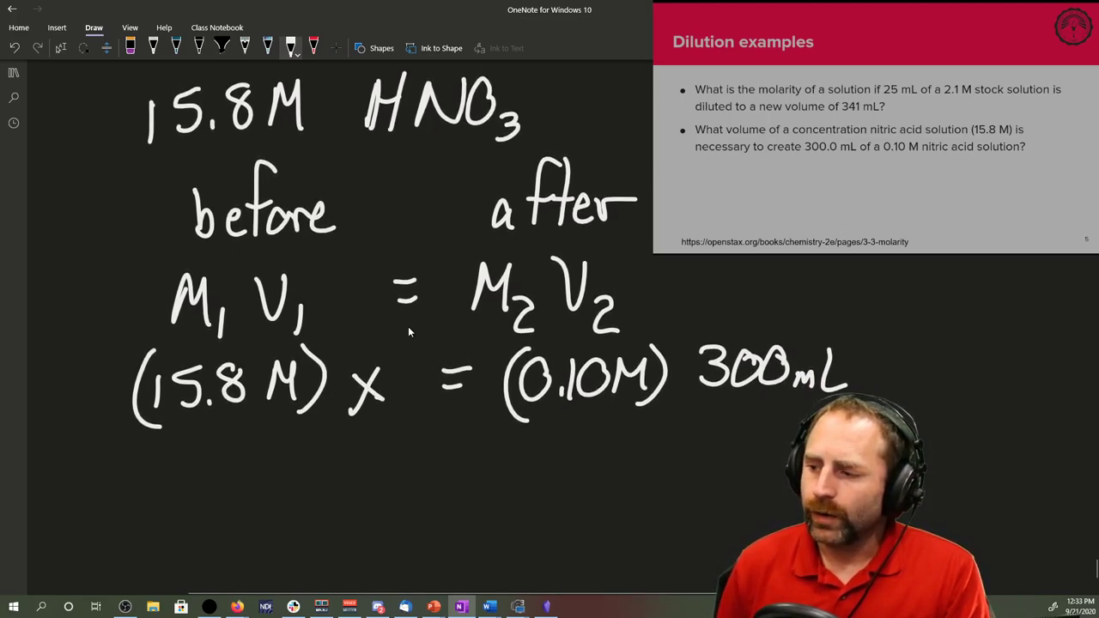
Scroll down to start a new line with x below the substituted equation.
scroll("down", 3)
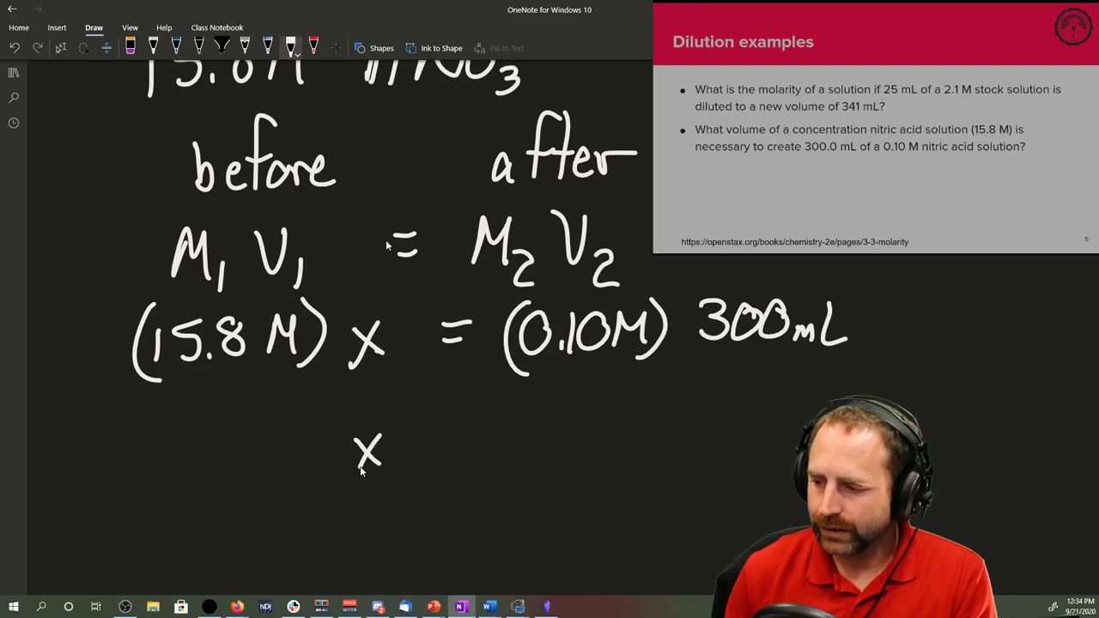
Handwrite the solved nitric acid volume x = 1.89873 mL.
left_click_drag(399, 438, 477, 429)
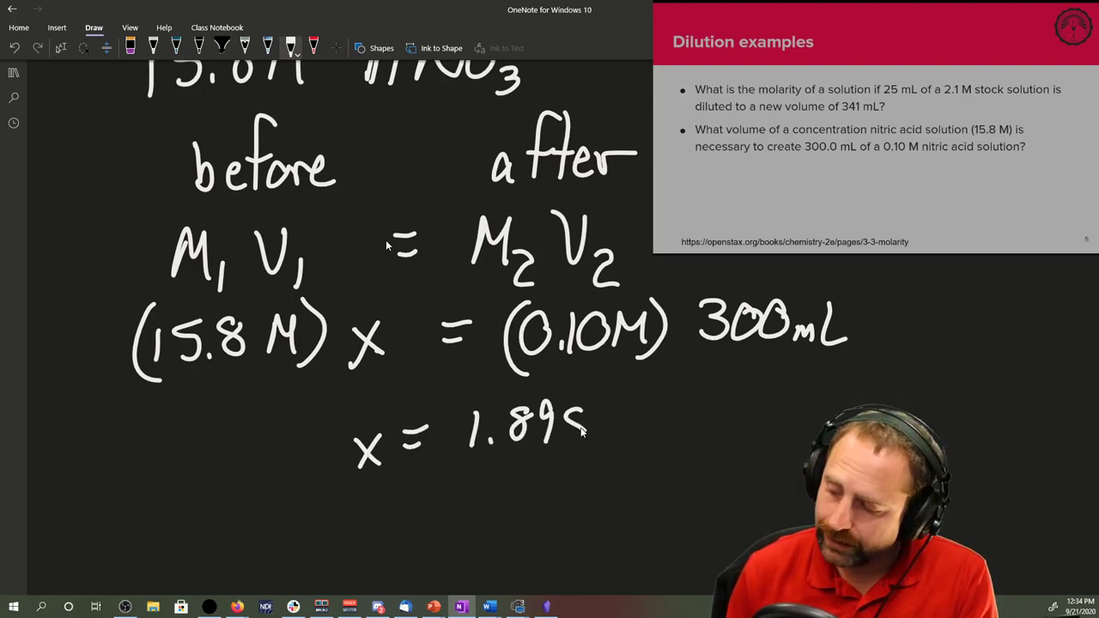
type("73")
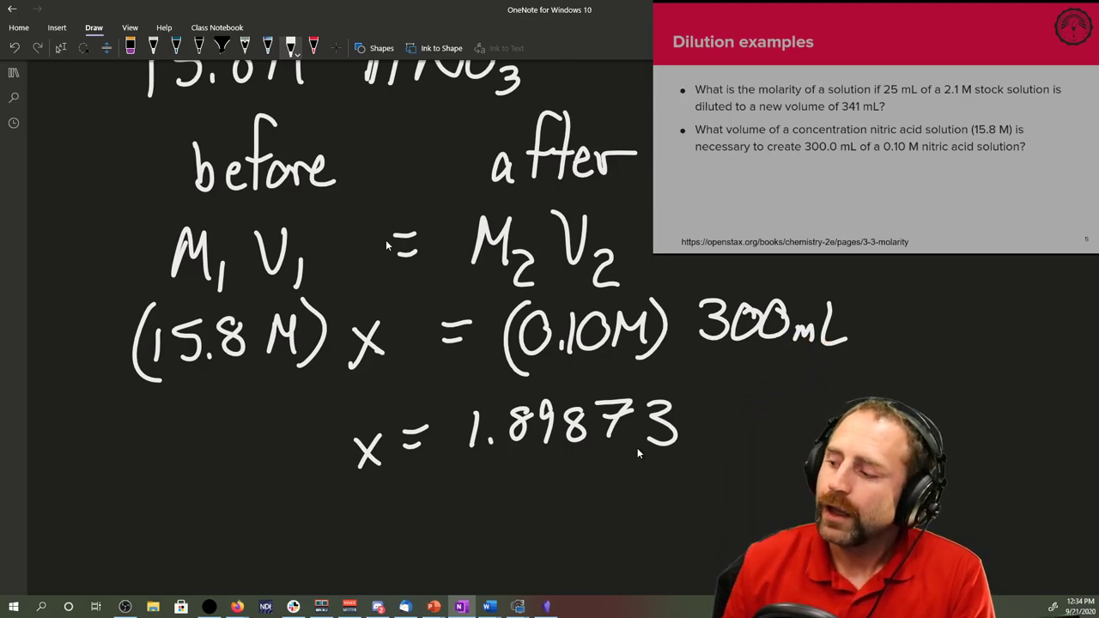
mouse_move(529, 298)
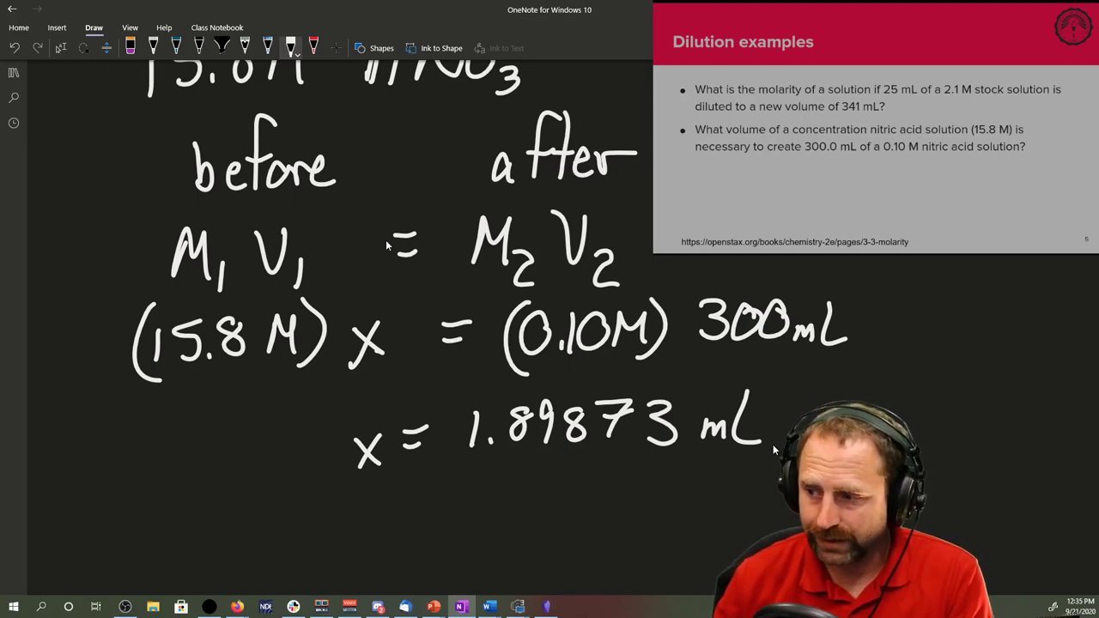
mouse_move(409, 223)
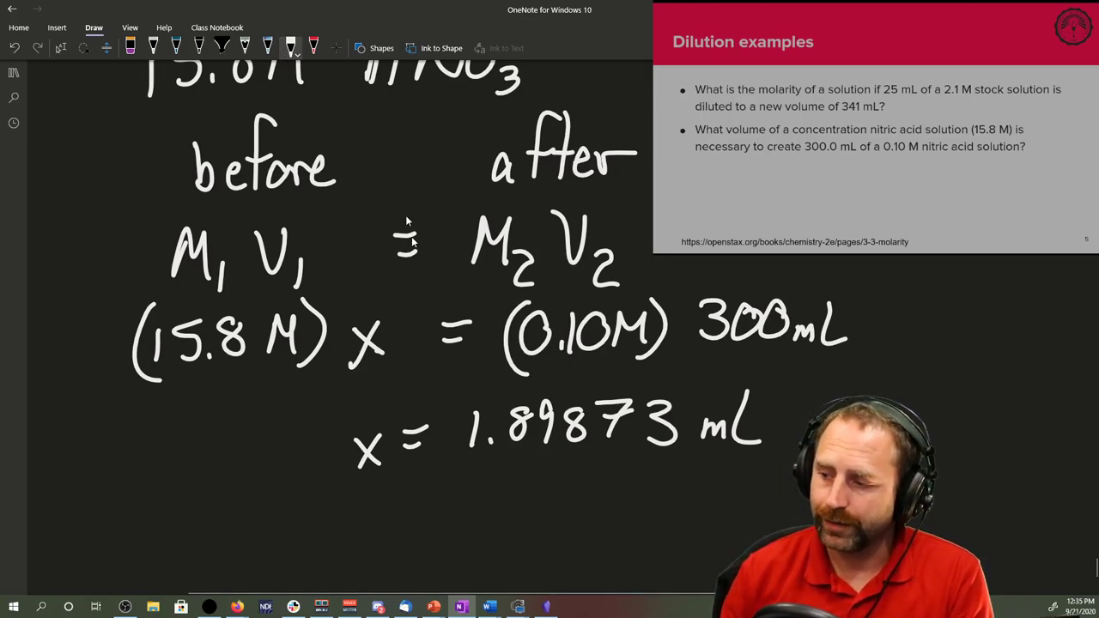